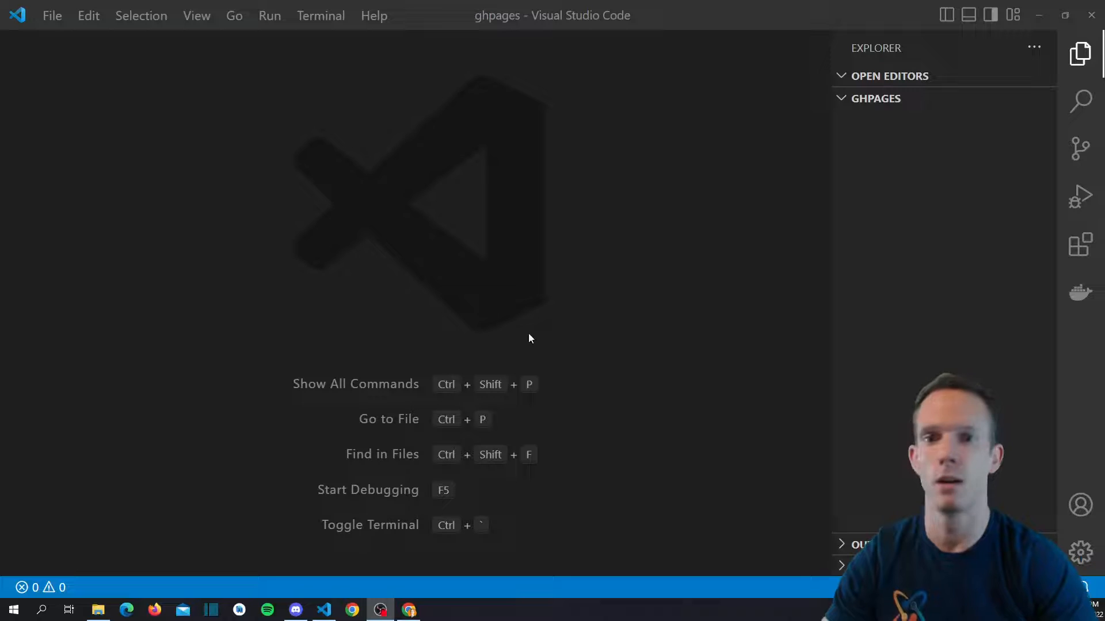
Create index.html from the ! boilerplate with the title 'GitHub Pages' and start a heading.
right_click(902, 98)
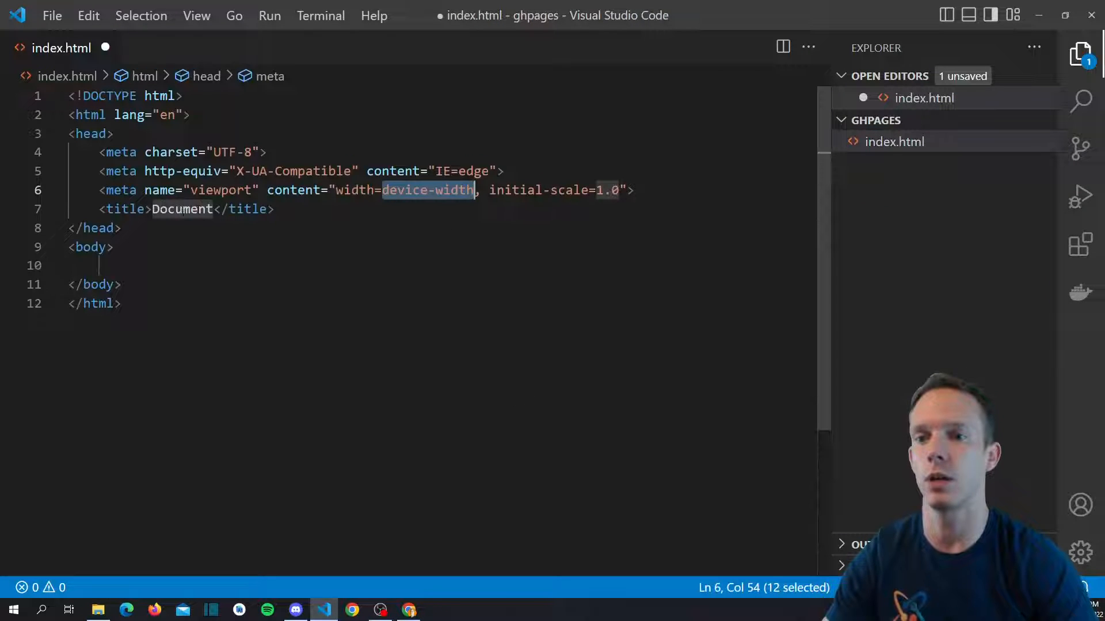
type("GitHub Pa")
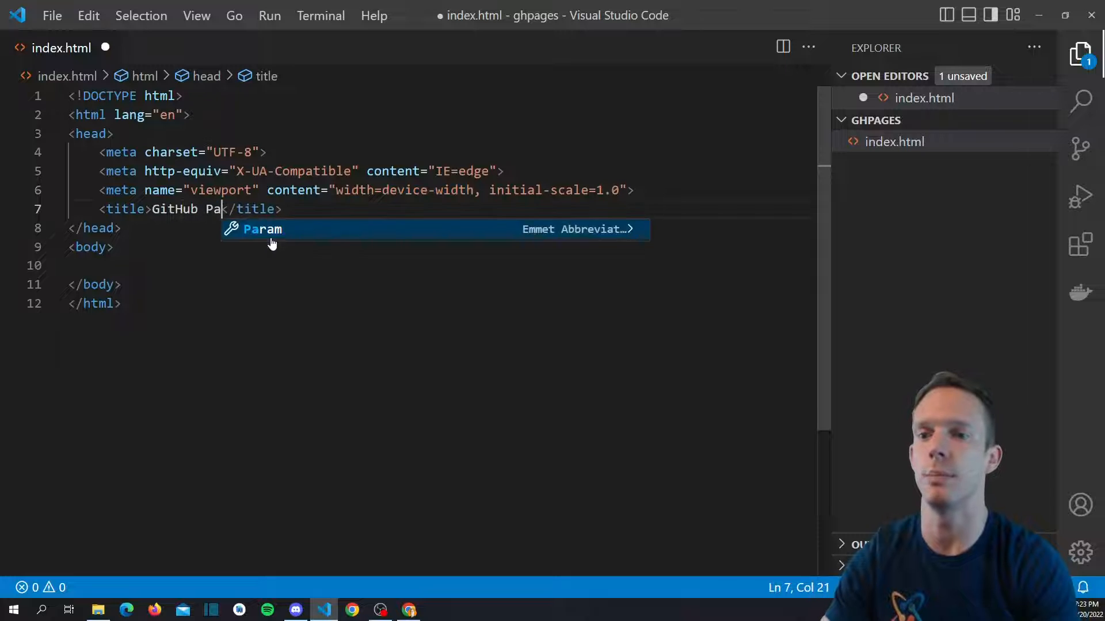
type("ges")
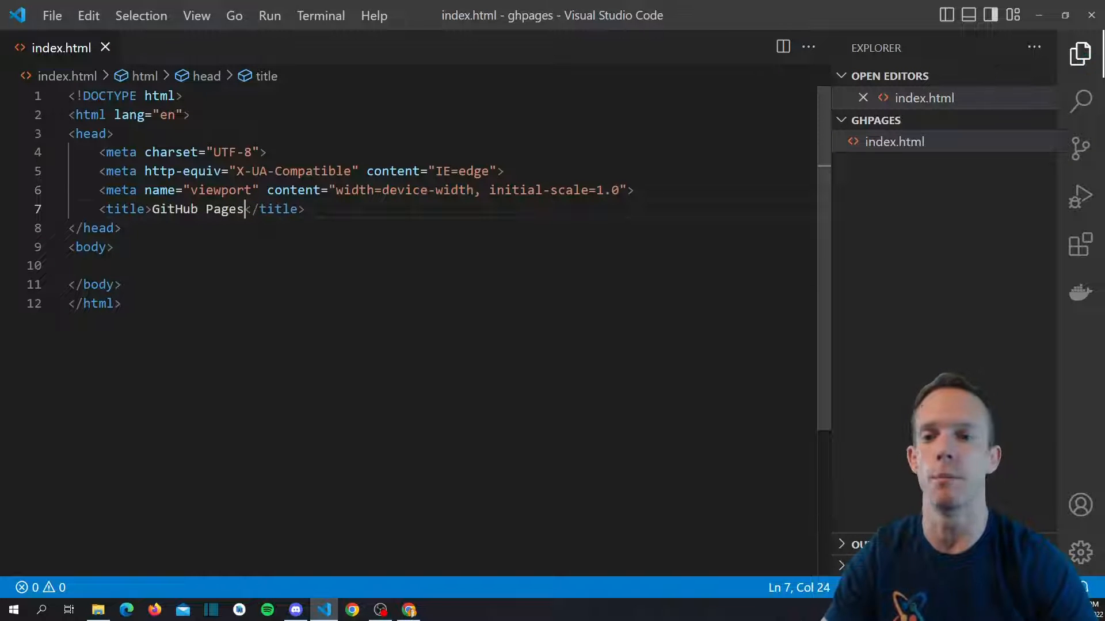
type("<h1>Hello </h1>")
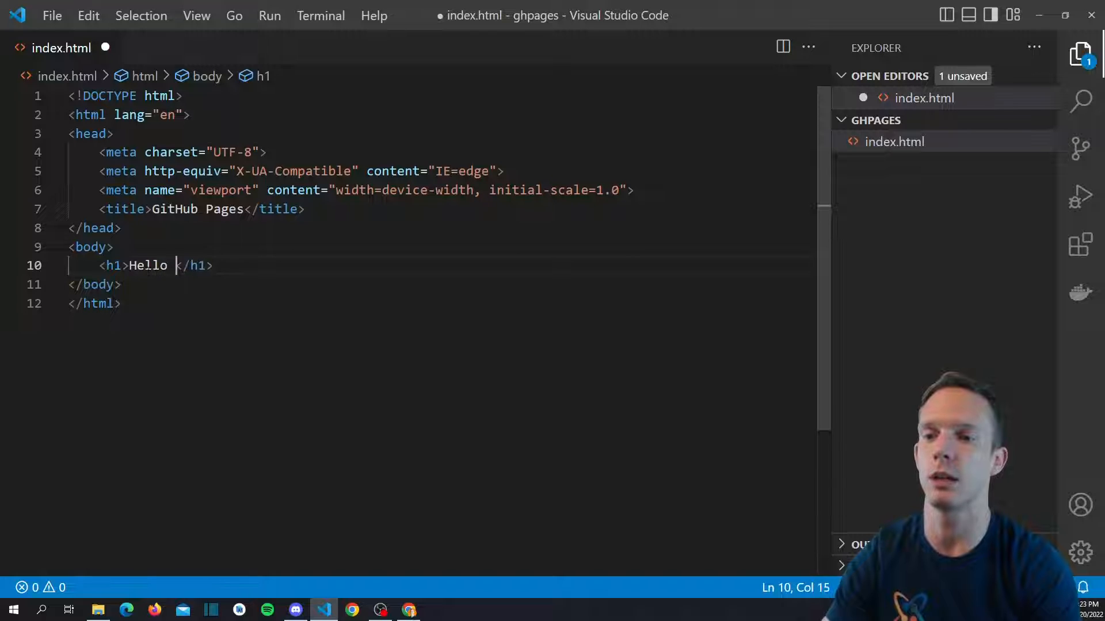
Add a 'Hello World!' heading, a 'My name is Matt :)' paragraph and an img tag, then save.
type("World!")
type("<p></p>")
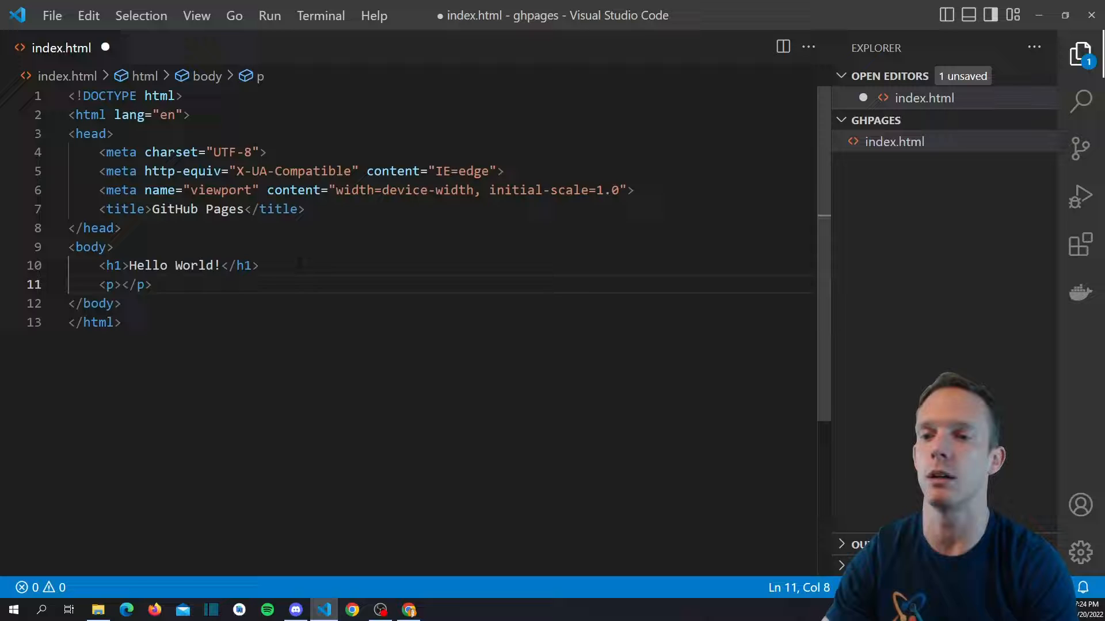
type("My name is Matt")
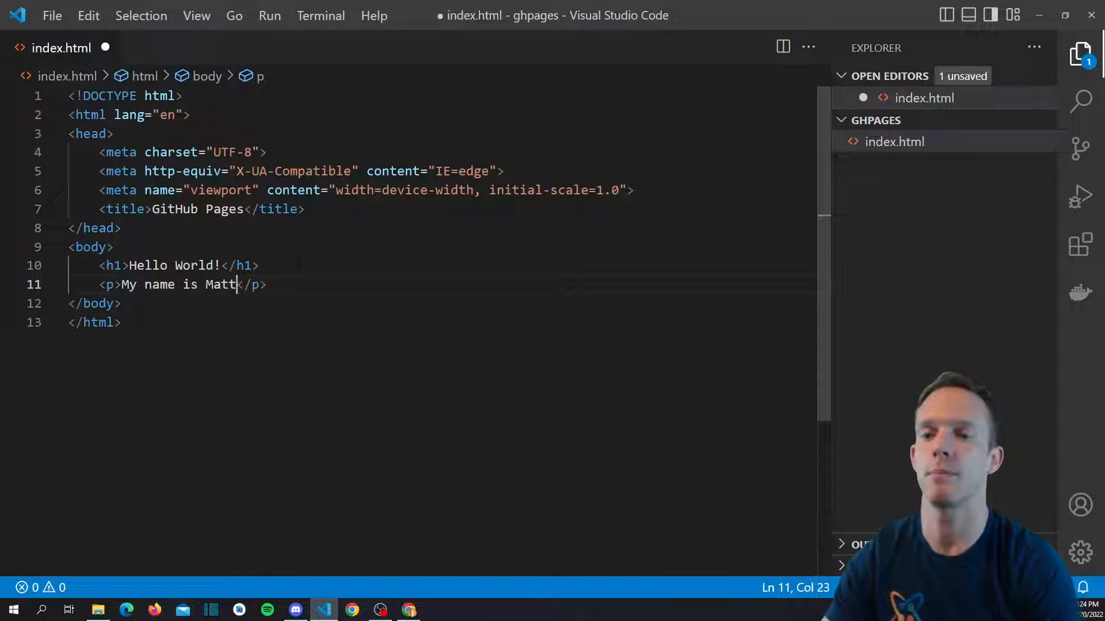
type(":)")
type("<img src=\"\" alt=\"\">")
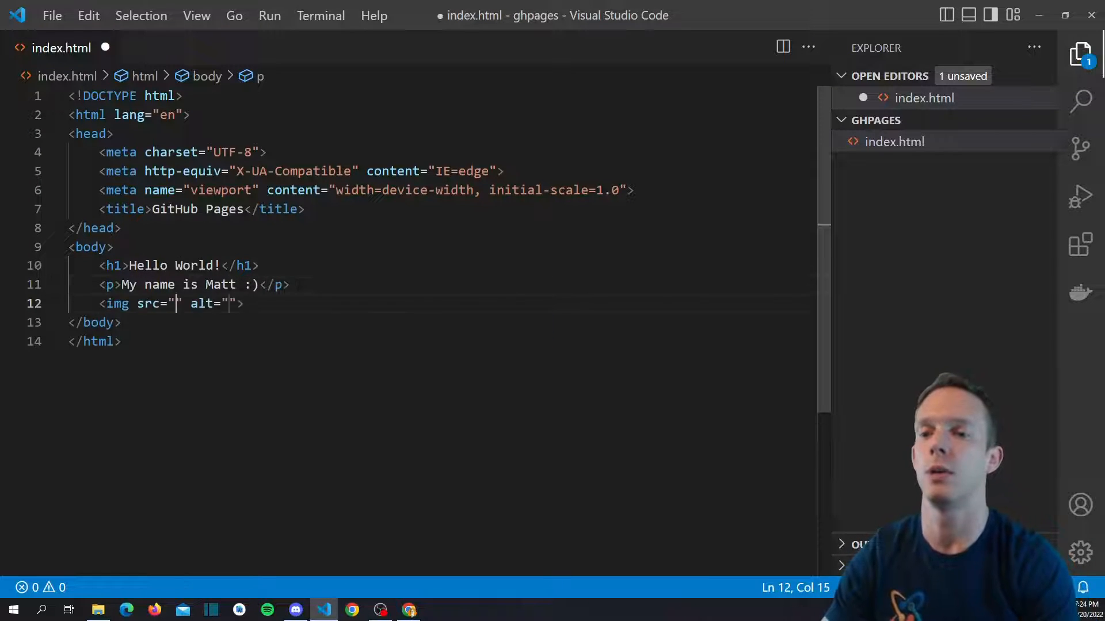
key("ctrl+s")
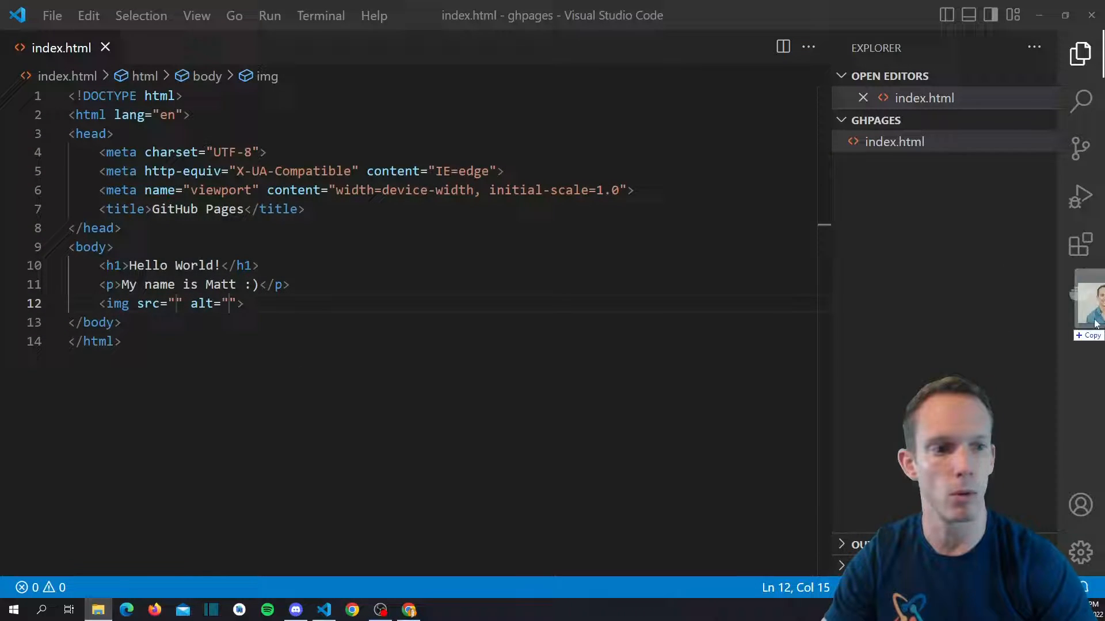
Preview mattmorgan.jpg, then set the img src to it with alt 'Profile pic' and save.
left_click(910, 185)
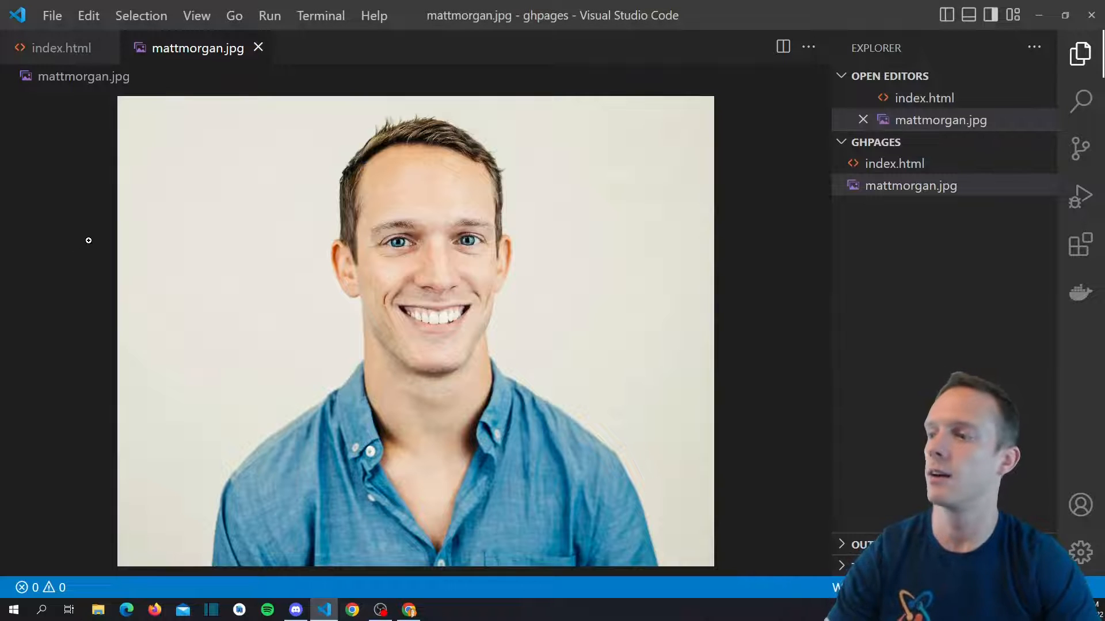
left_click(62, 48)
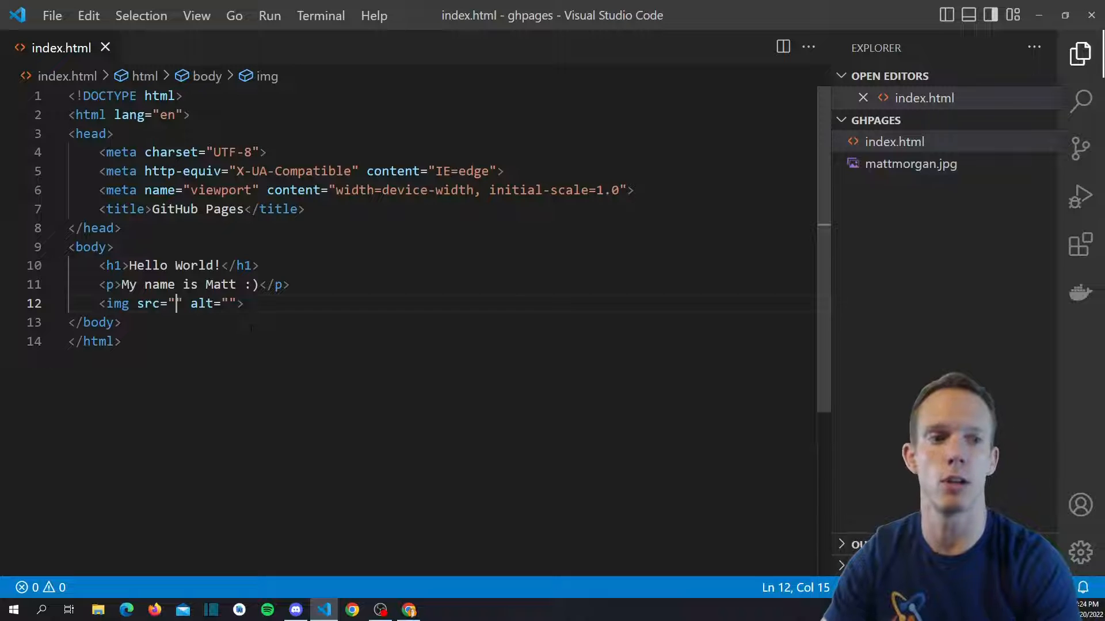
type("mattmorgan.jpg")
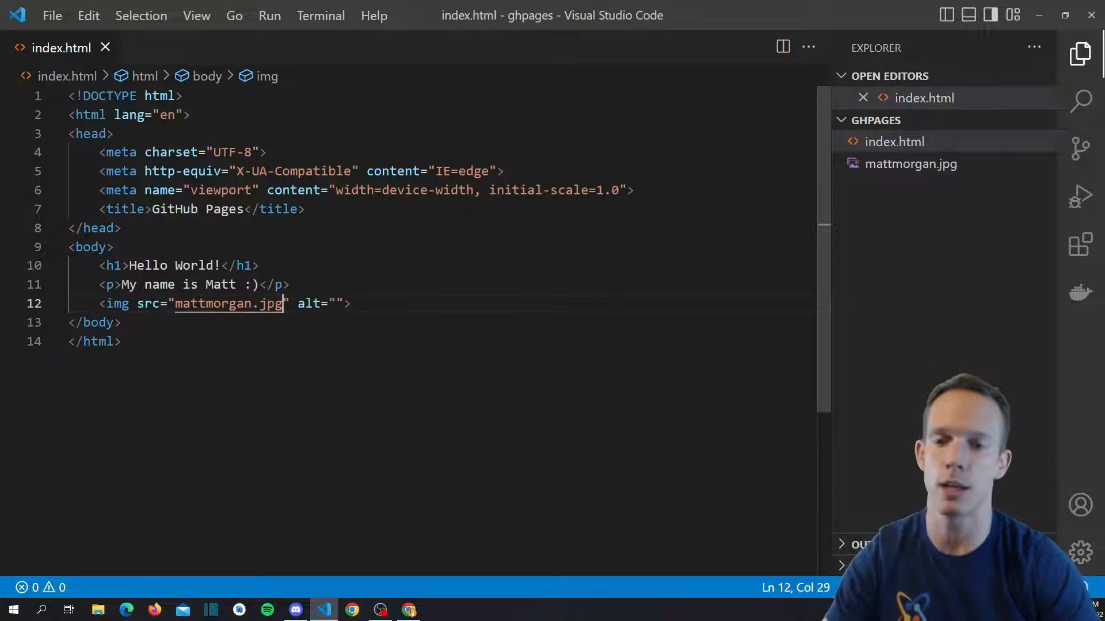
left_click(337, 304)
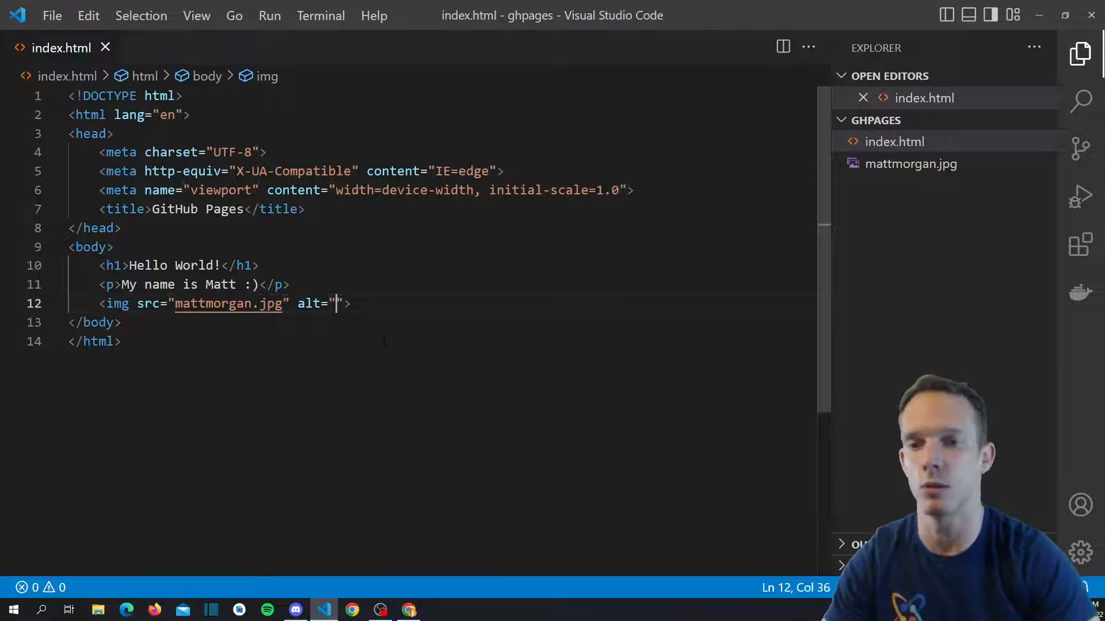
type("Profile pic")
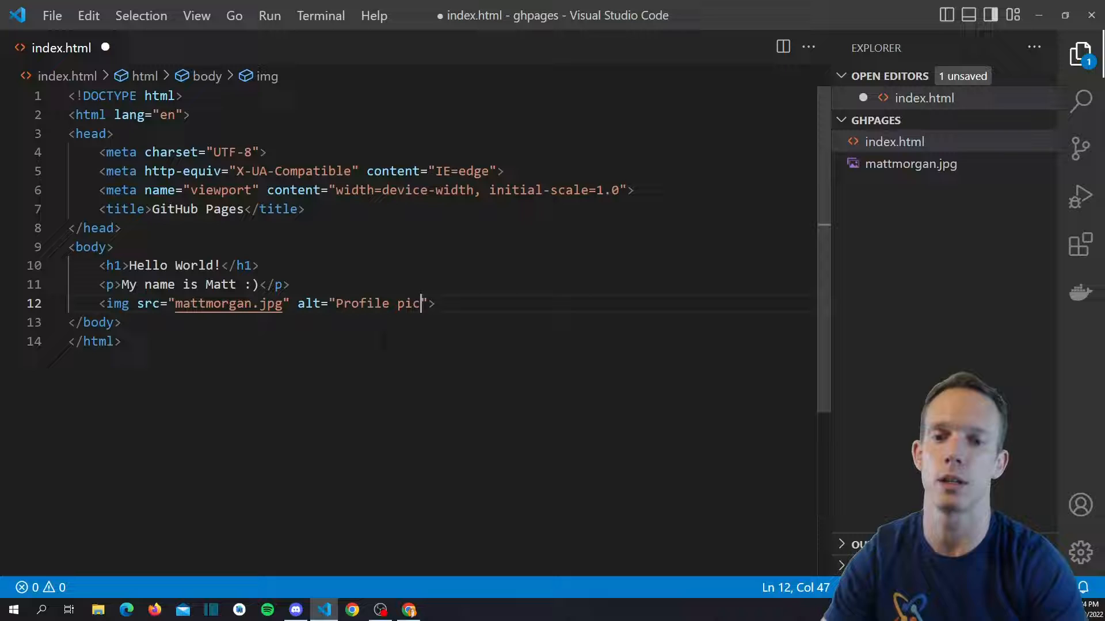
key("ctrl+s")
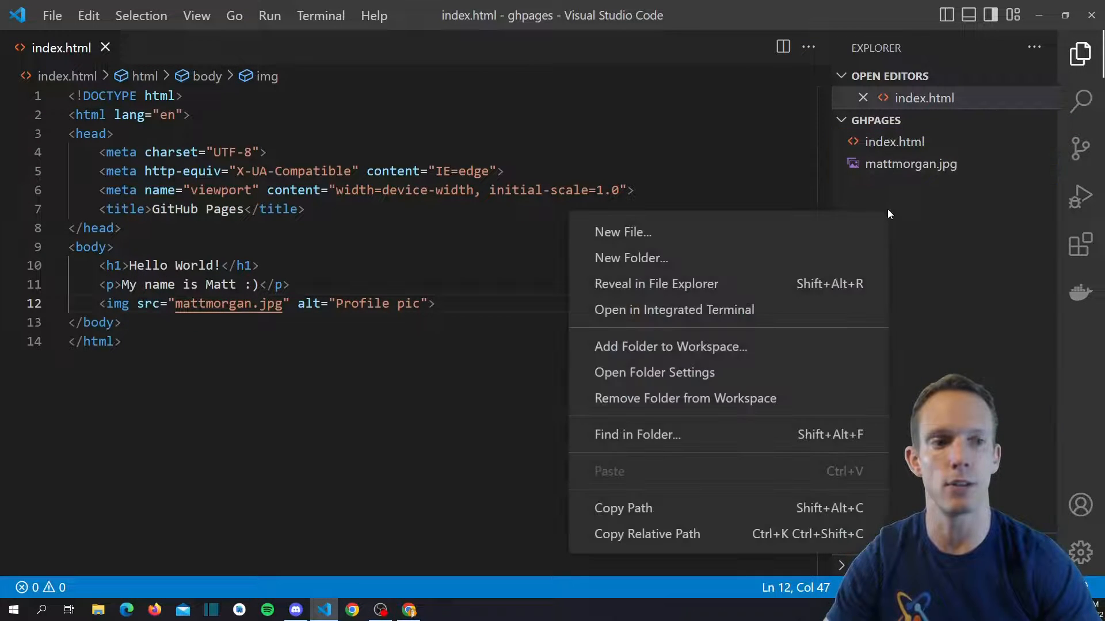
mouse_move(631, 257)
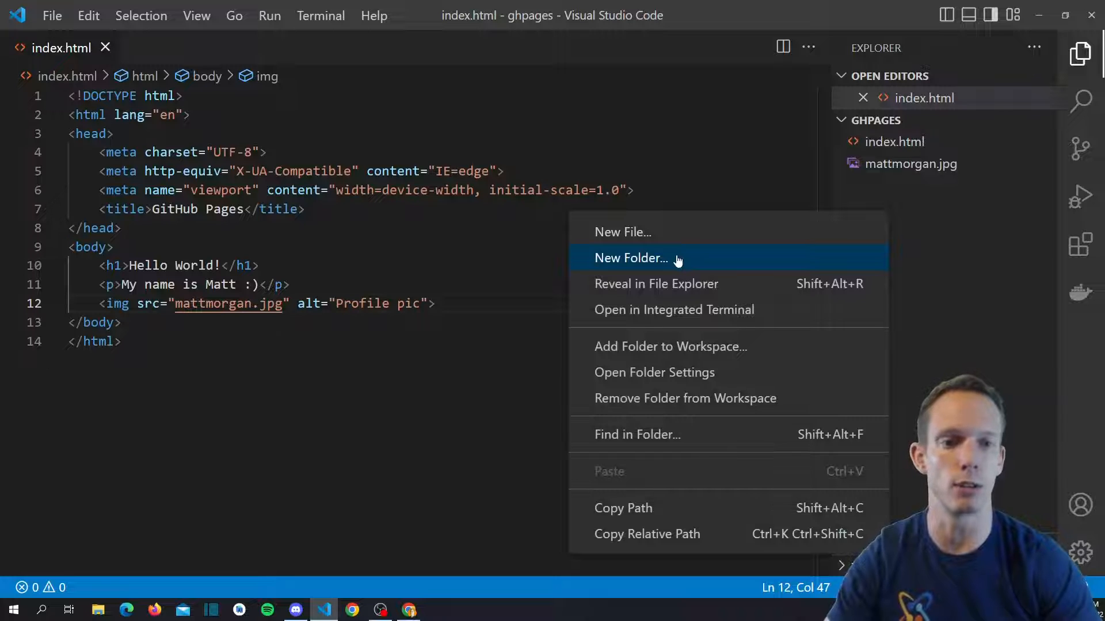
Create an assets folder with an images subfolder inside it.
left_click(632, 258)
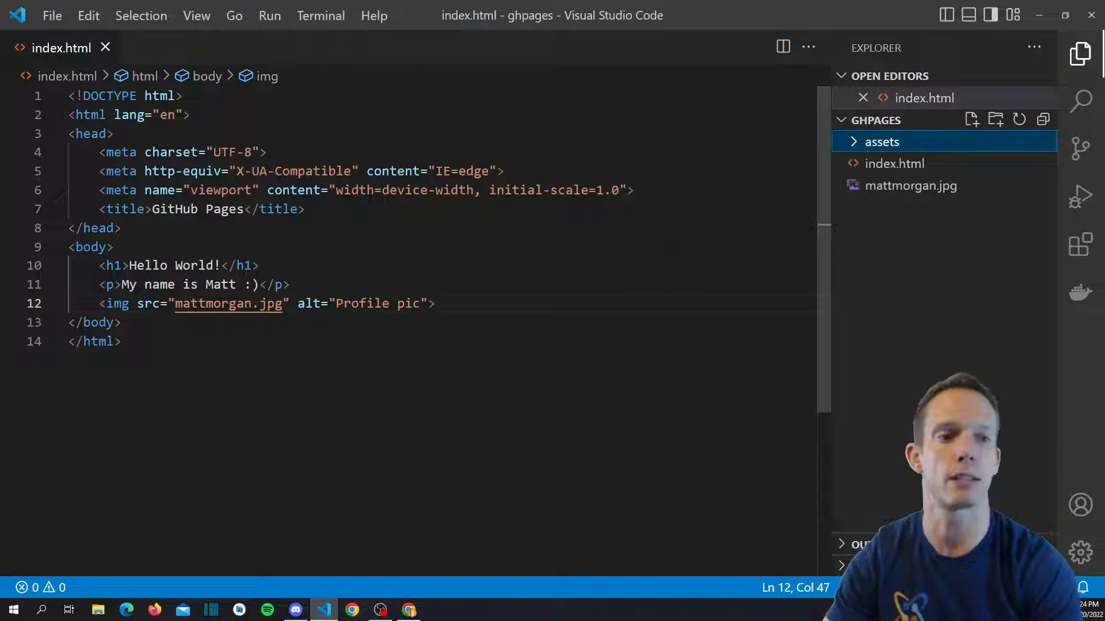
right_click(881, 142)
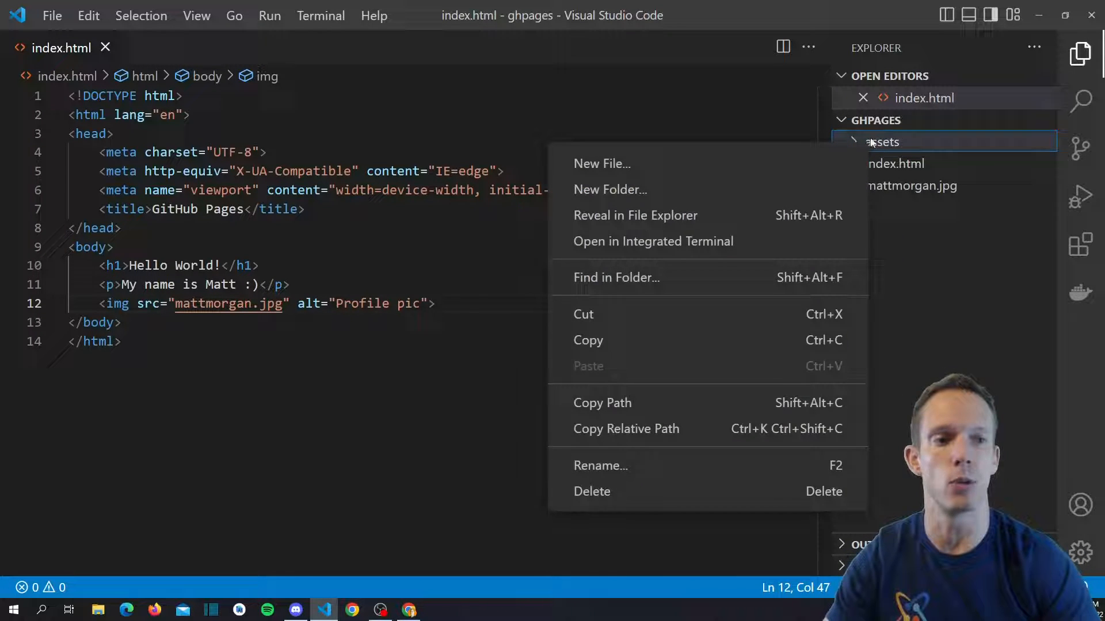
mouse_move(609, 189)
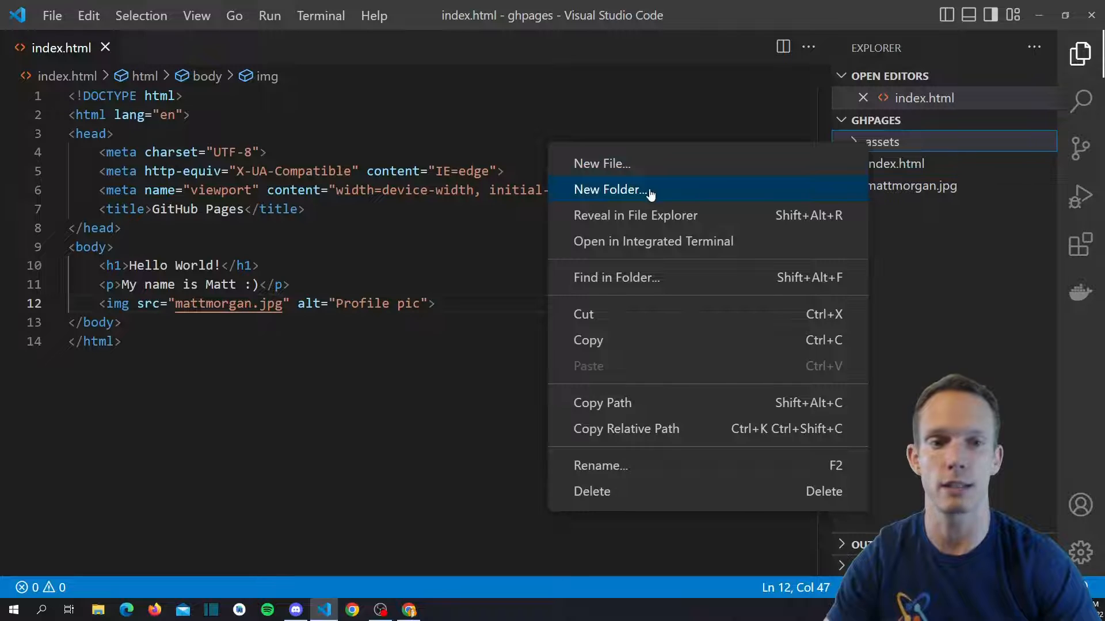
left_click(611, 189)
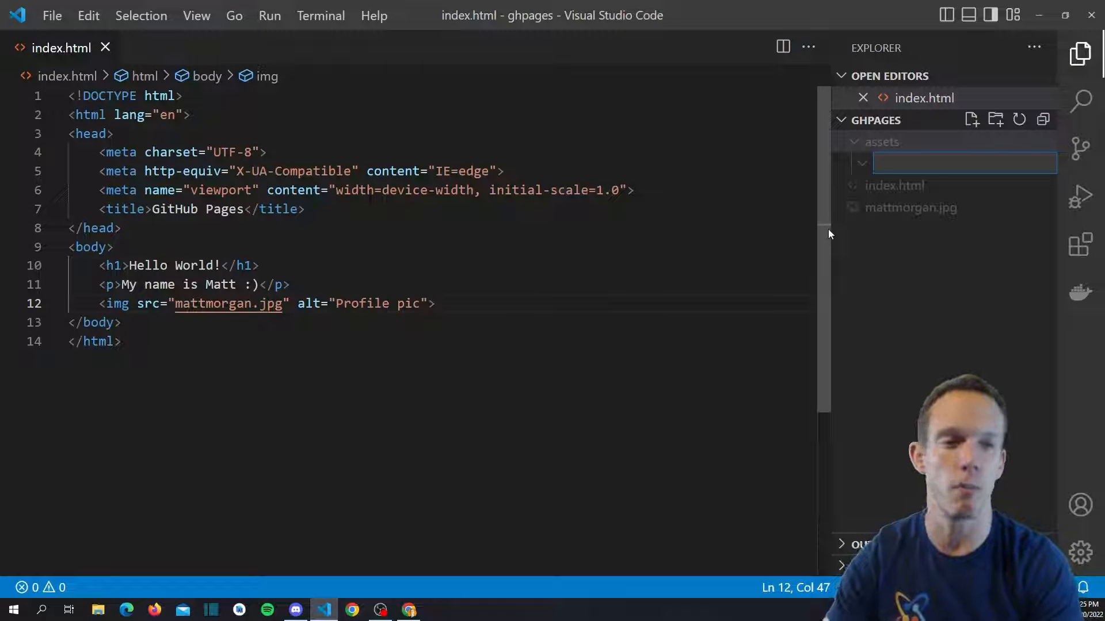
type("images")
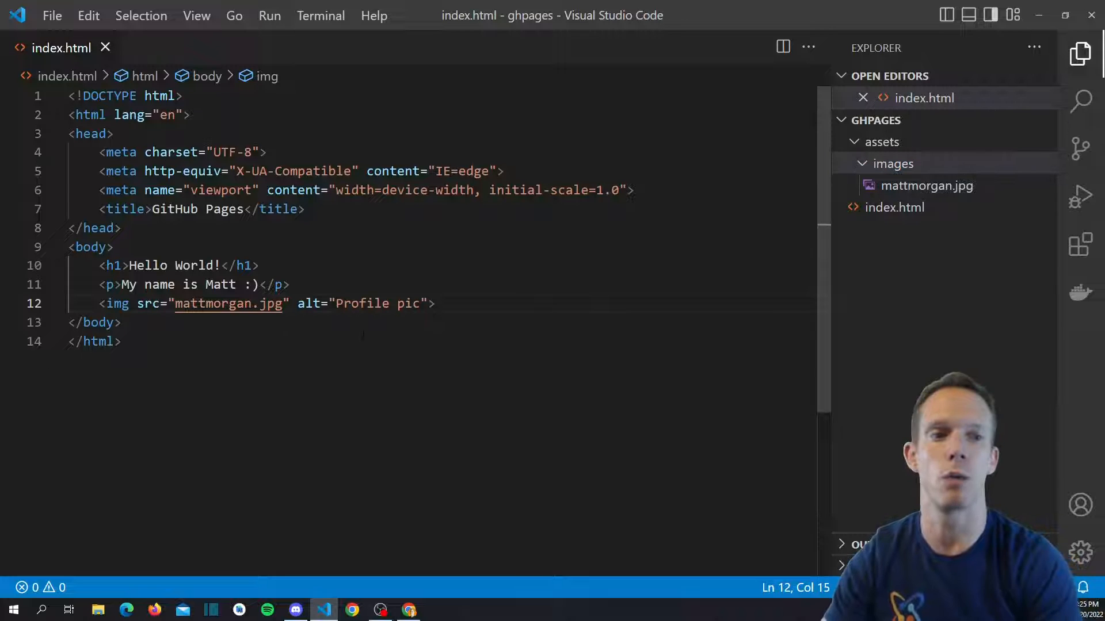
Point the img src to assets/images/mattmorgan.jpg, save, and insert a link element in the head.
type("assets/images")
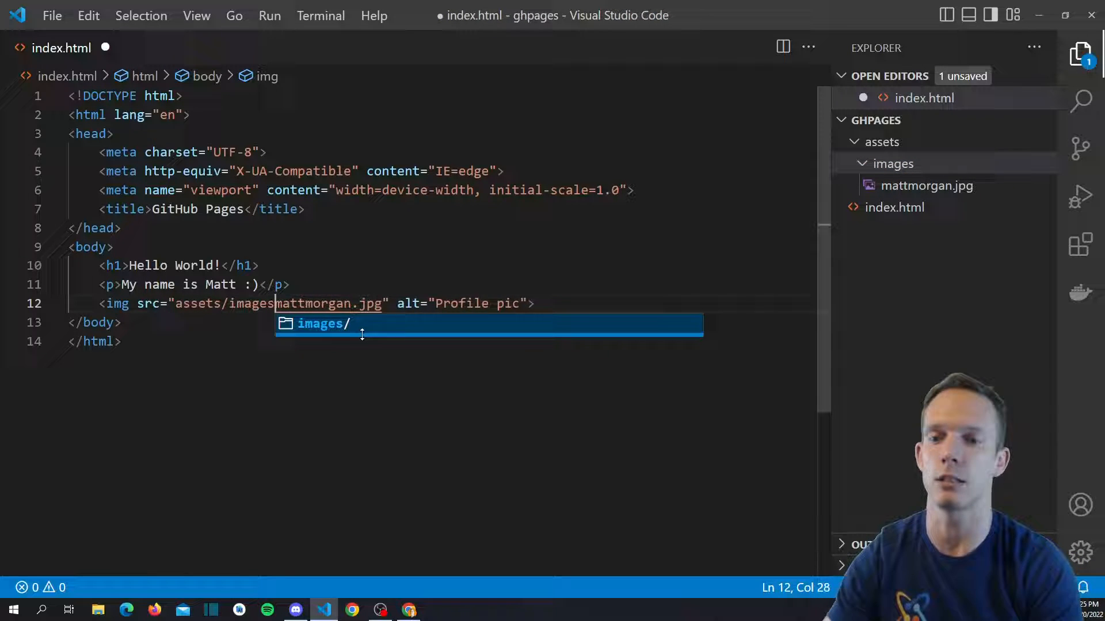
key("Tab")
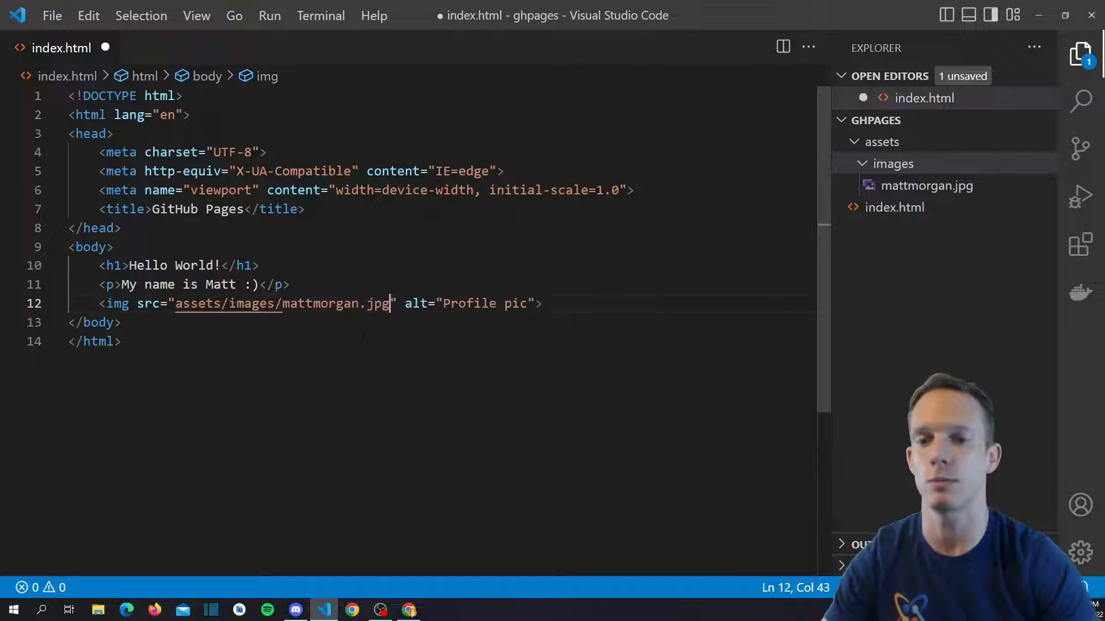
key("ctrl+s")
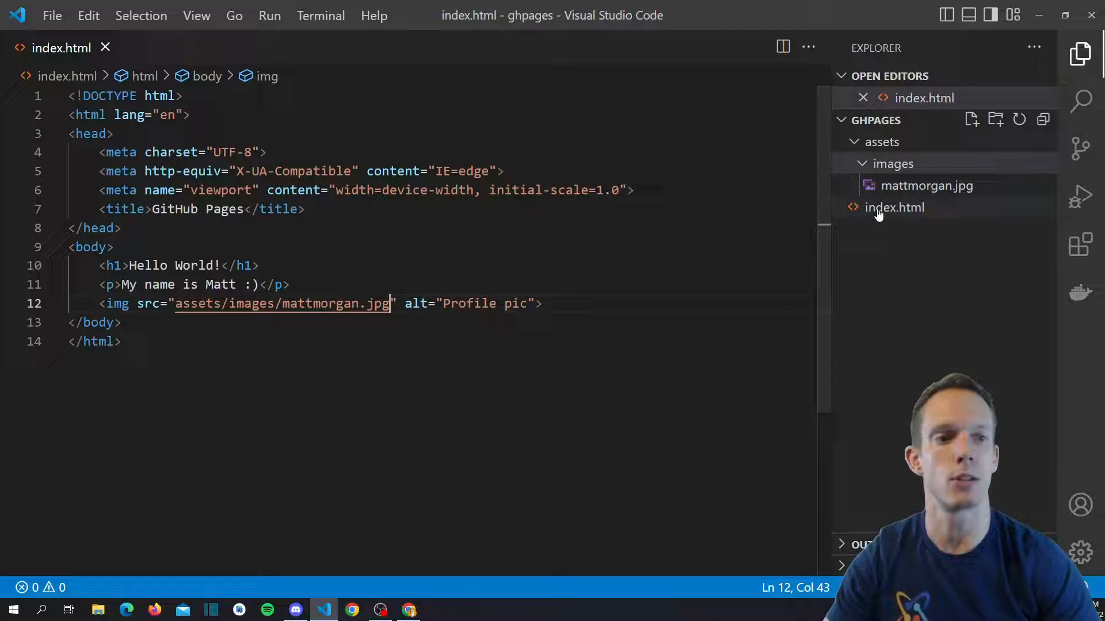
type("lin")
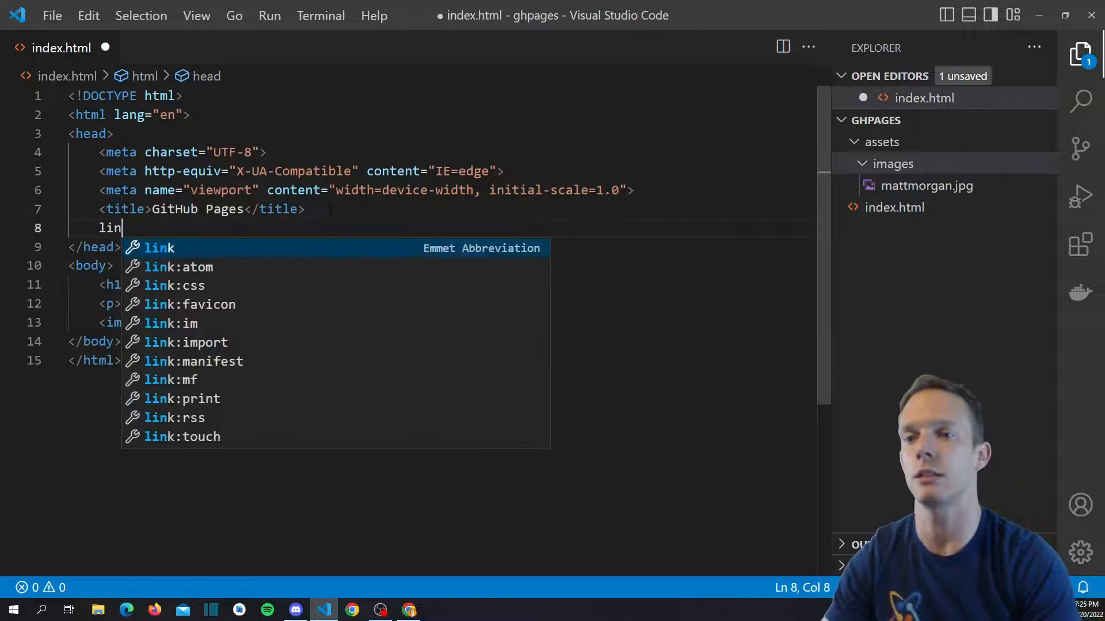
key("Tab")
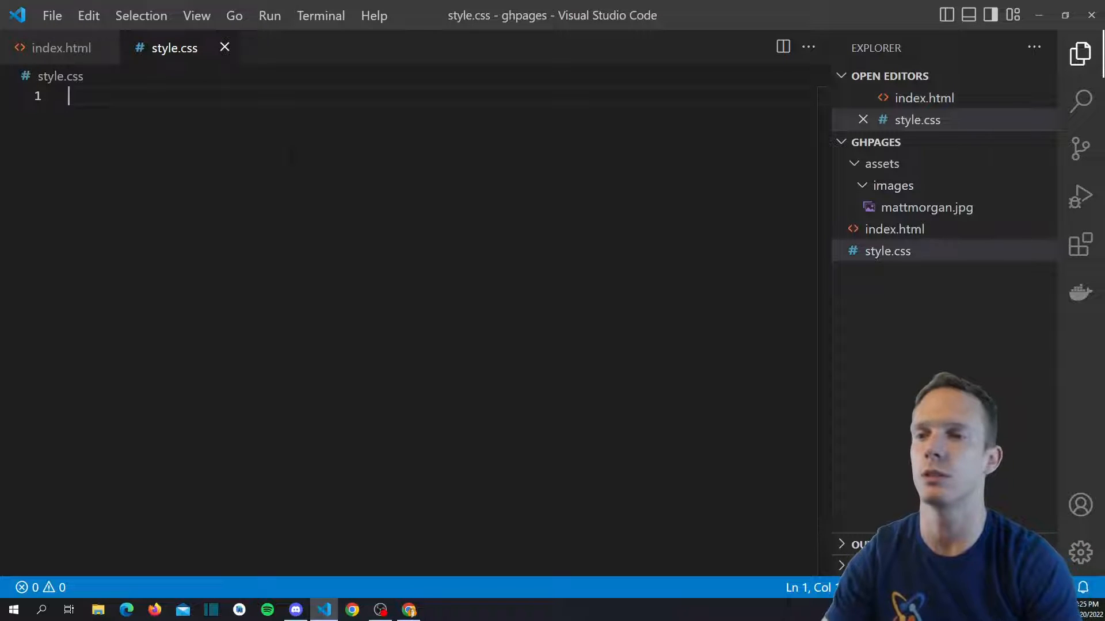
Write a body rule with zero margin and padding and centred text, plus h1 4em top padding.
type("body {")
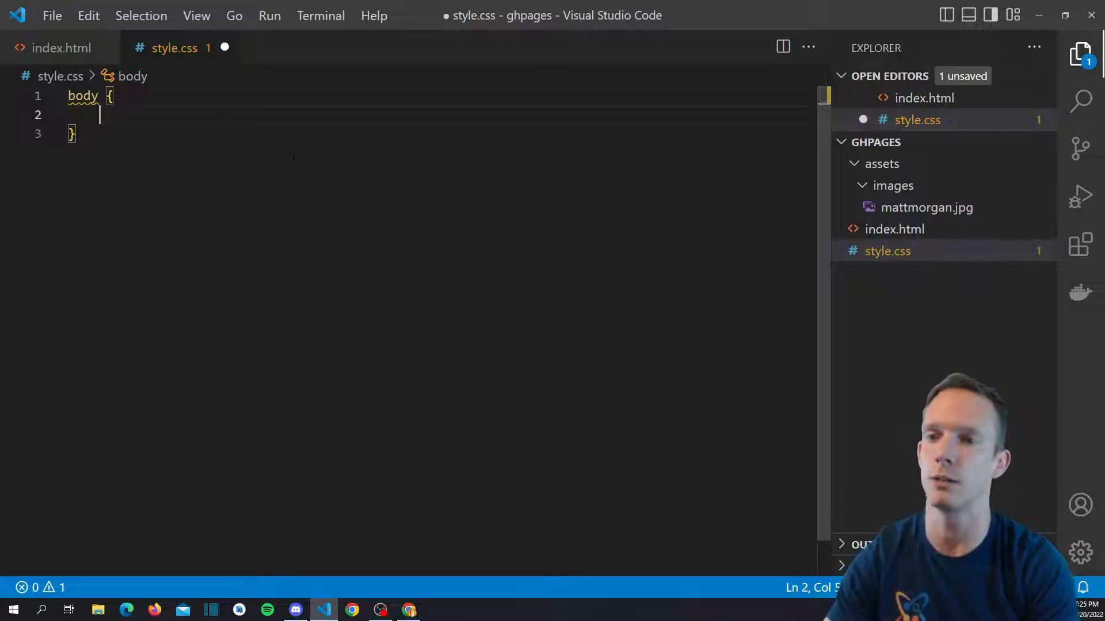
type("margin:")
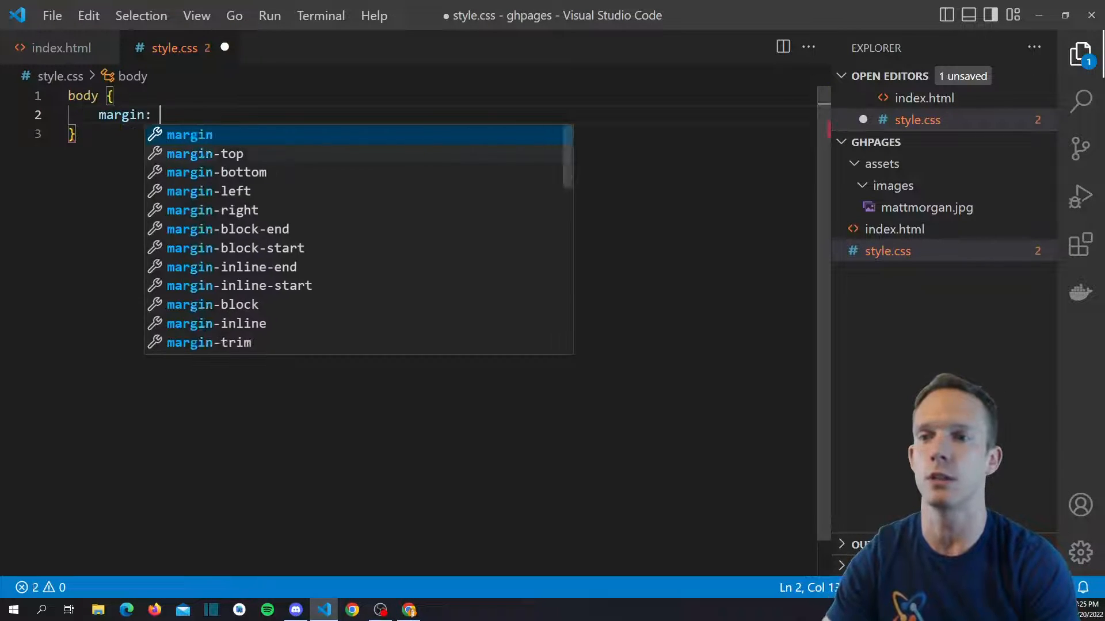
type("0;")
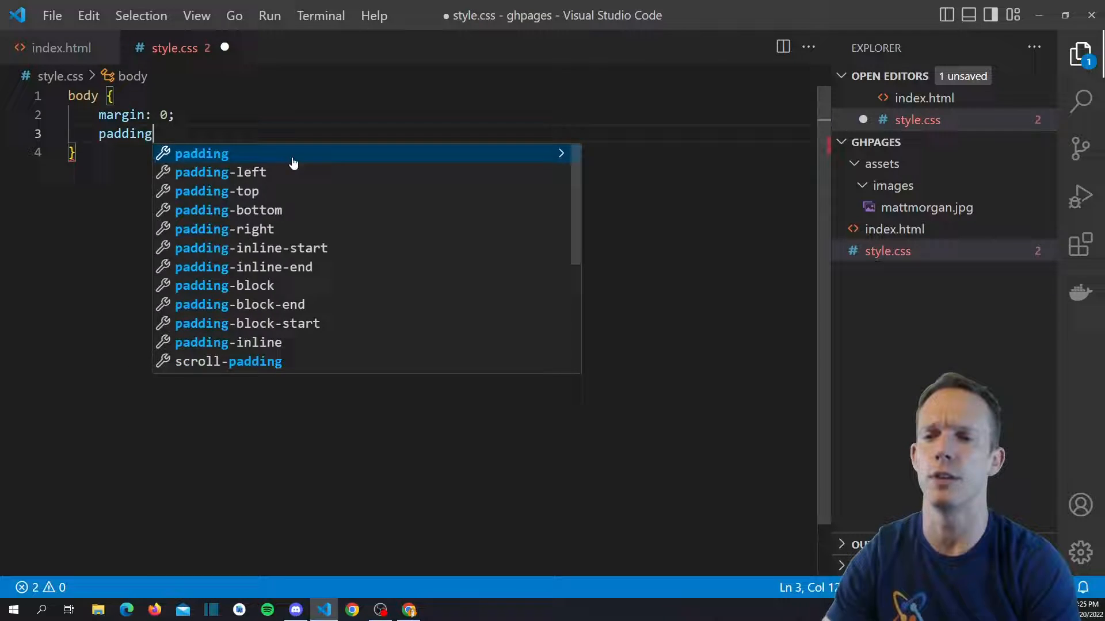
type(": 0;")
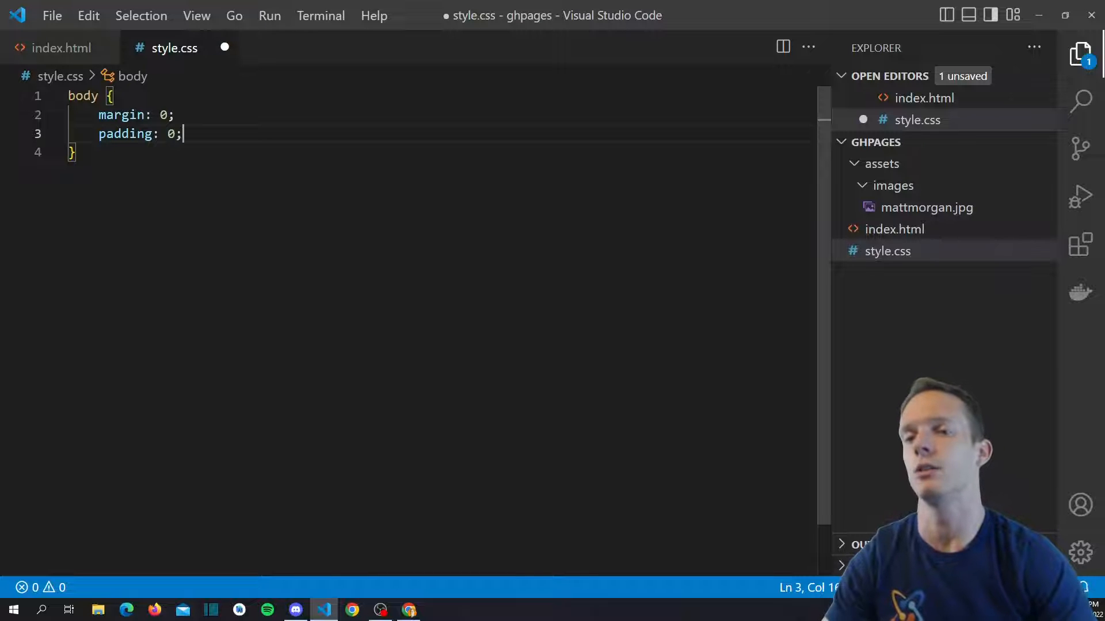
type("t")
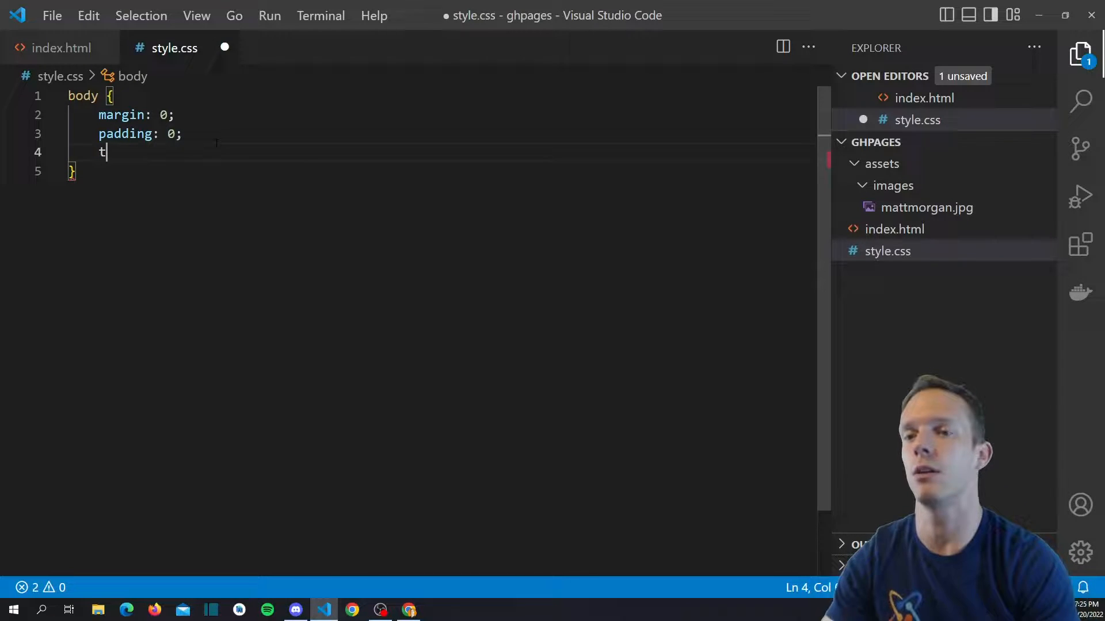
type("ext-align: center;")
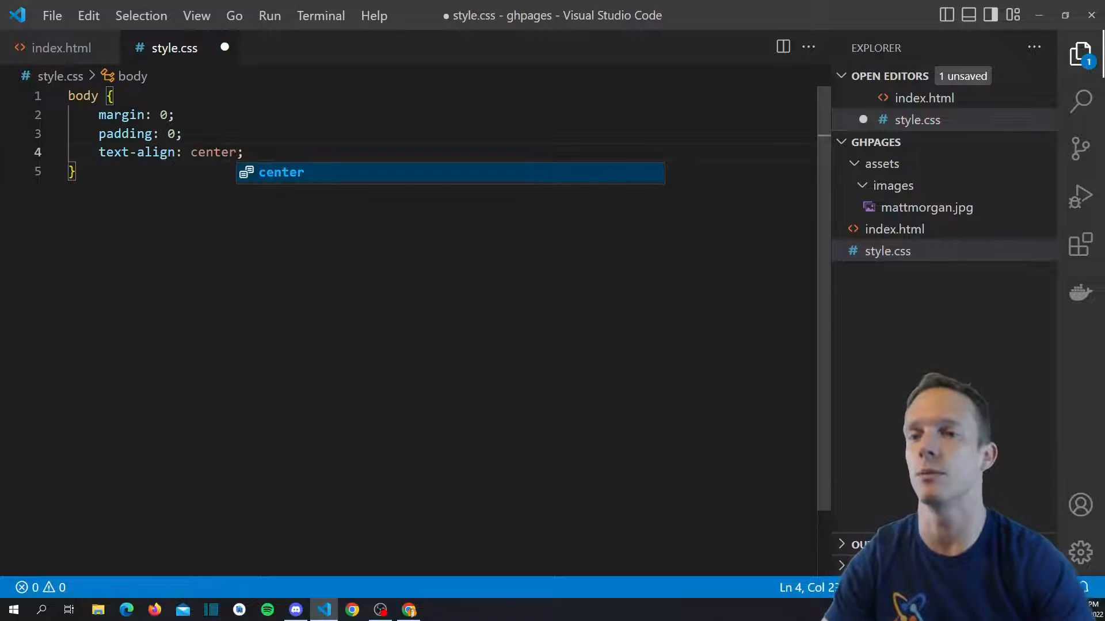
type("ht")
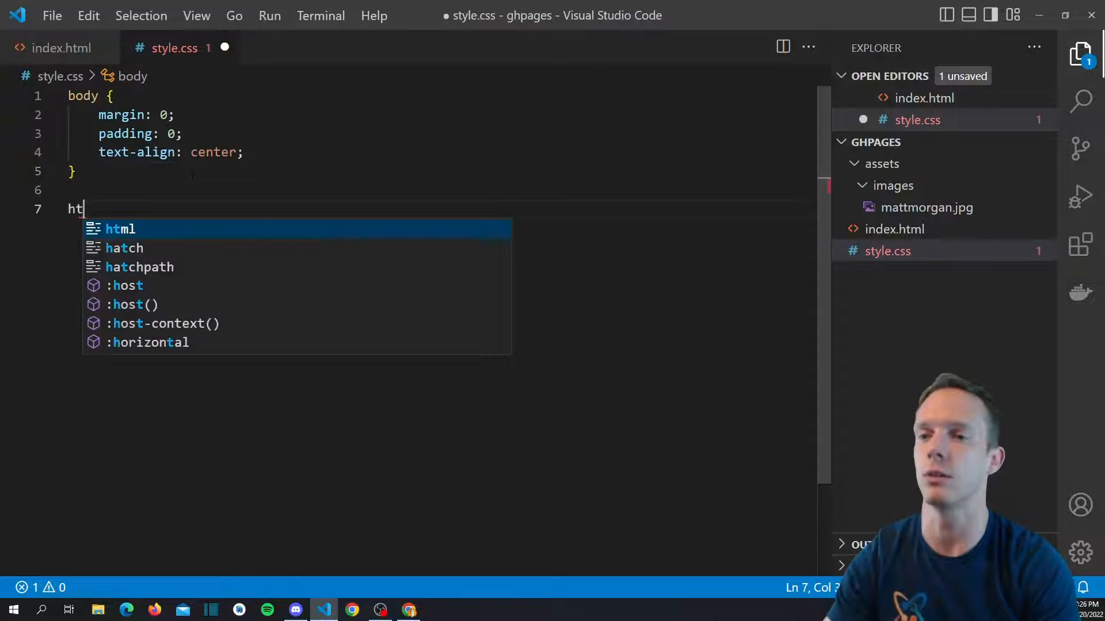
type("h1 {")
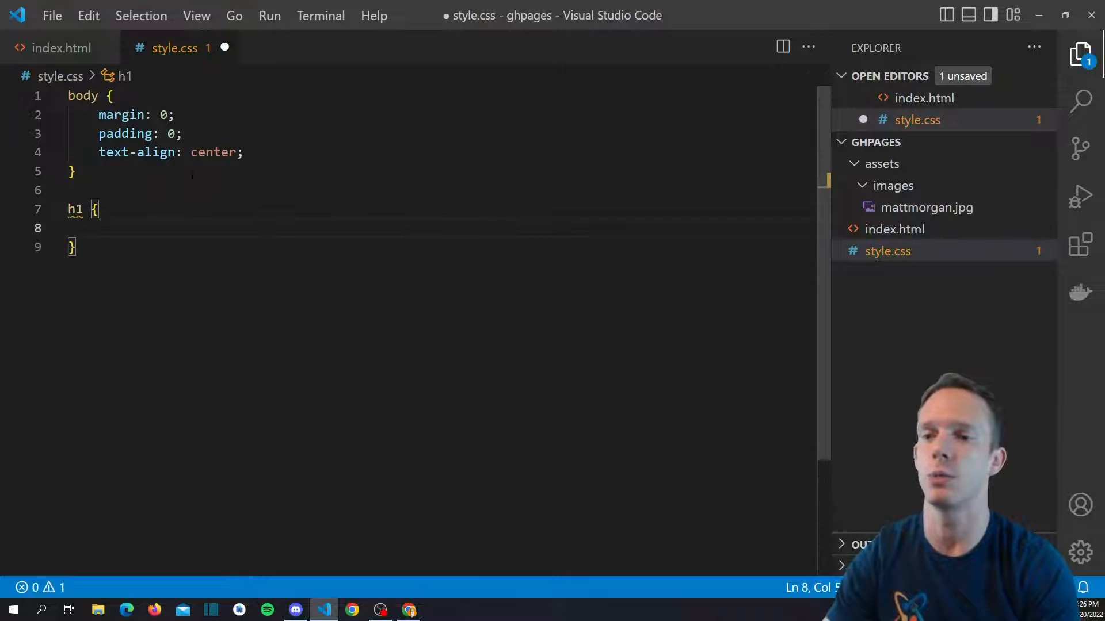
type("padding-top: 4")
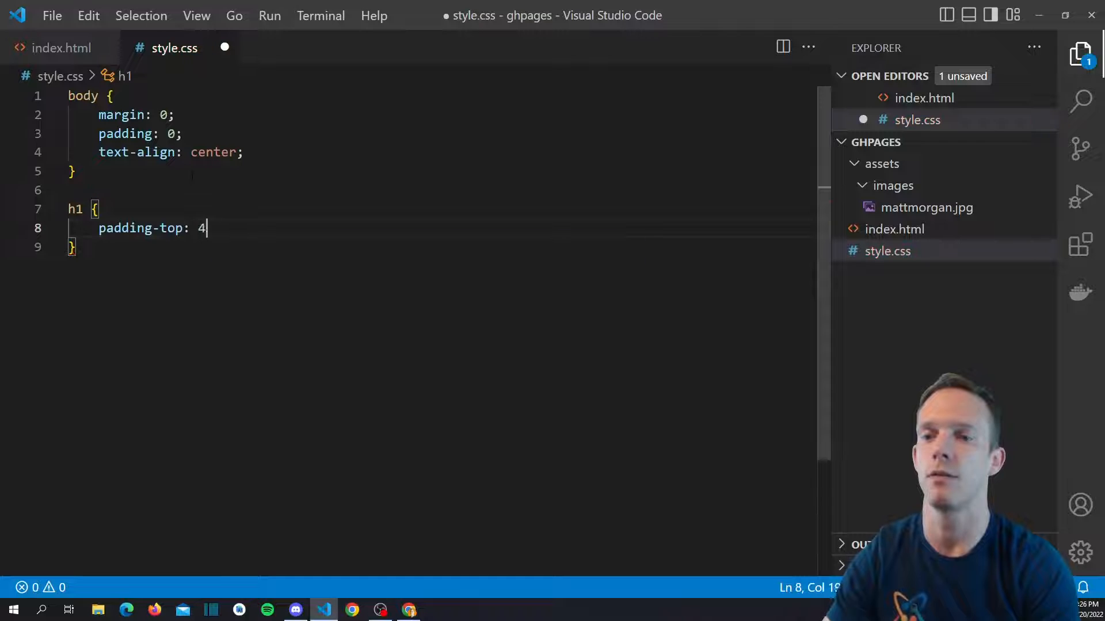
type("em;")
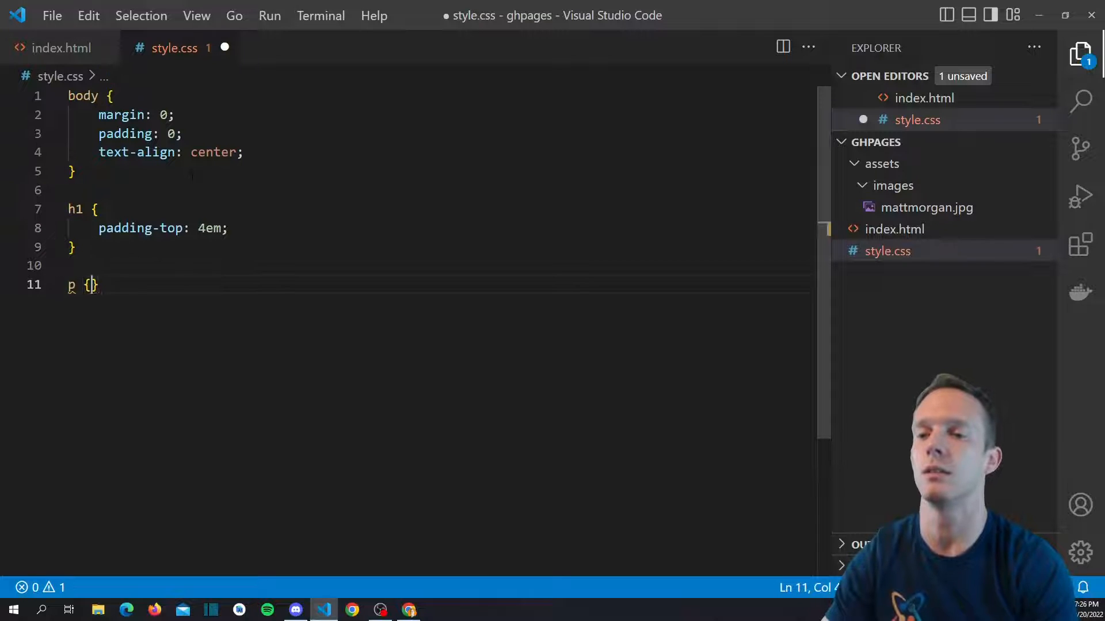
Add a 2em 0 p margin and img width 40em with max-width 90%.
type("margin:")
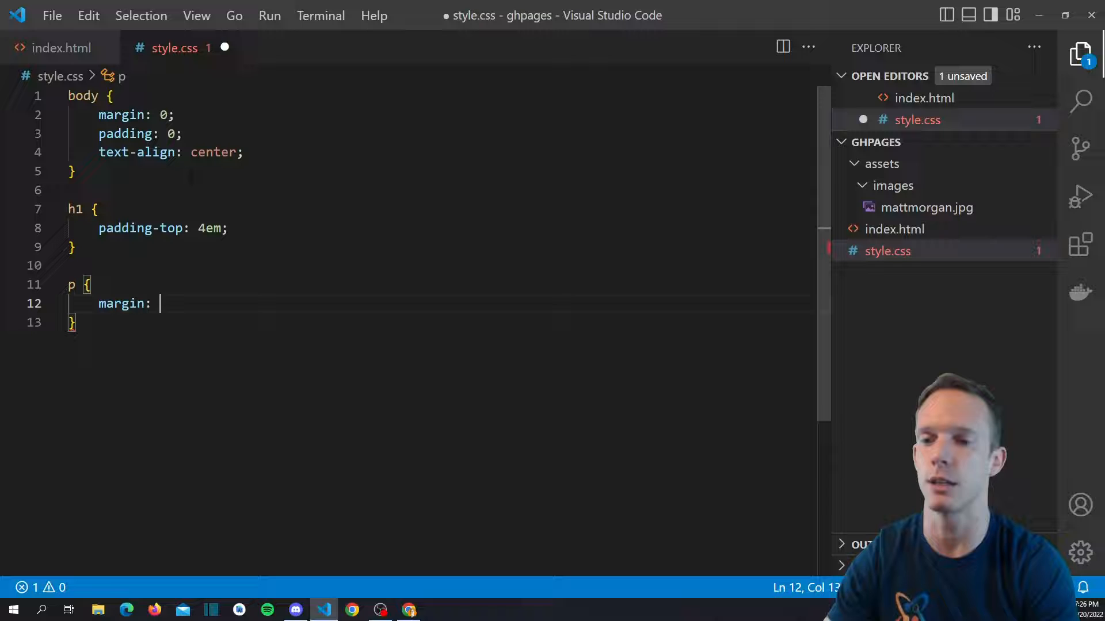
type("2em 0;")
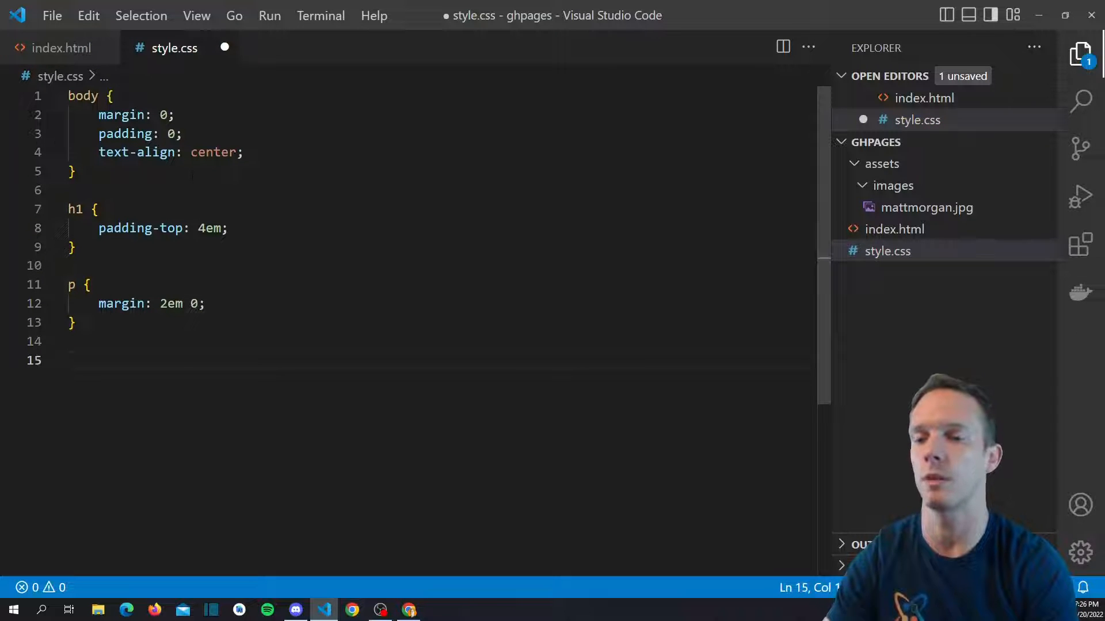
type("img {")
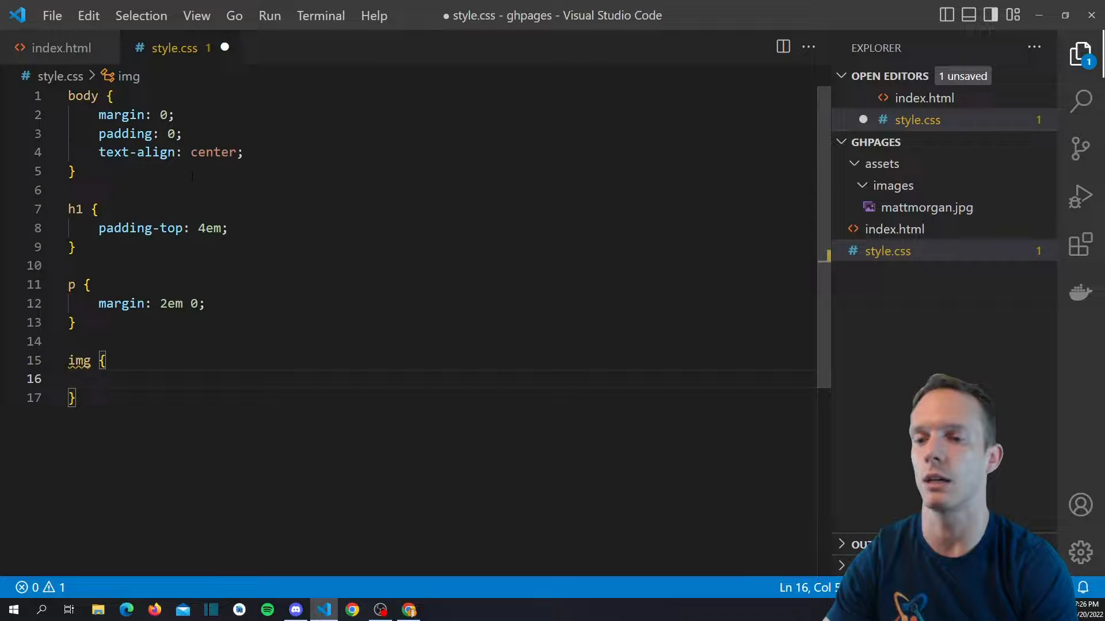
type("width:")
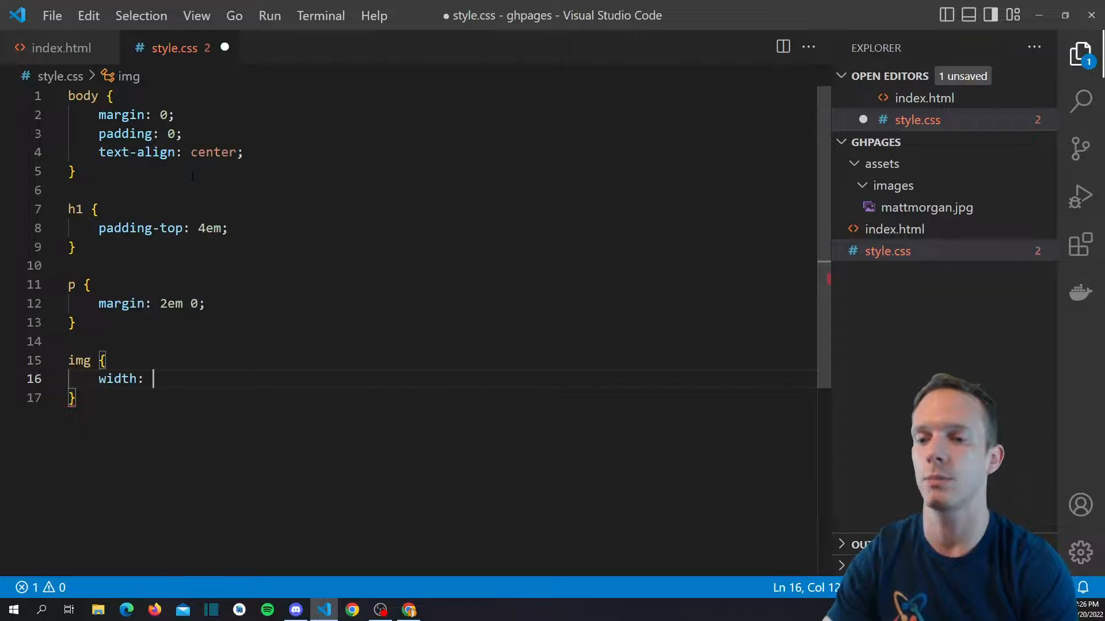
type("max-width: 90;")
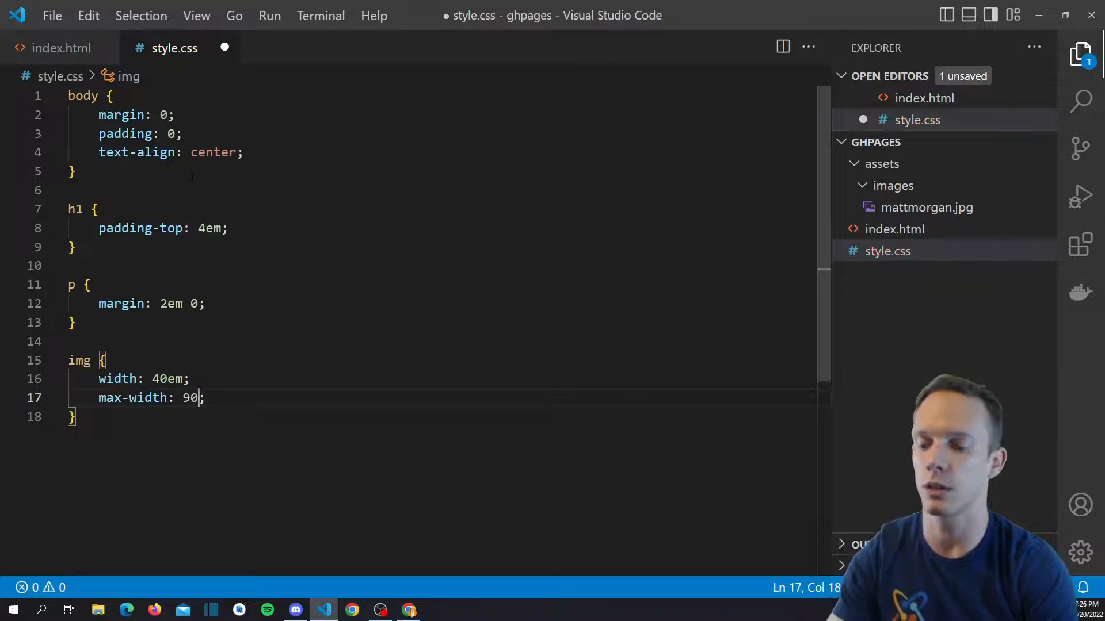
type("%")
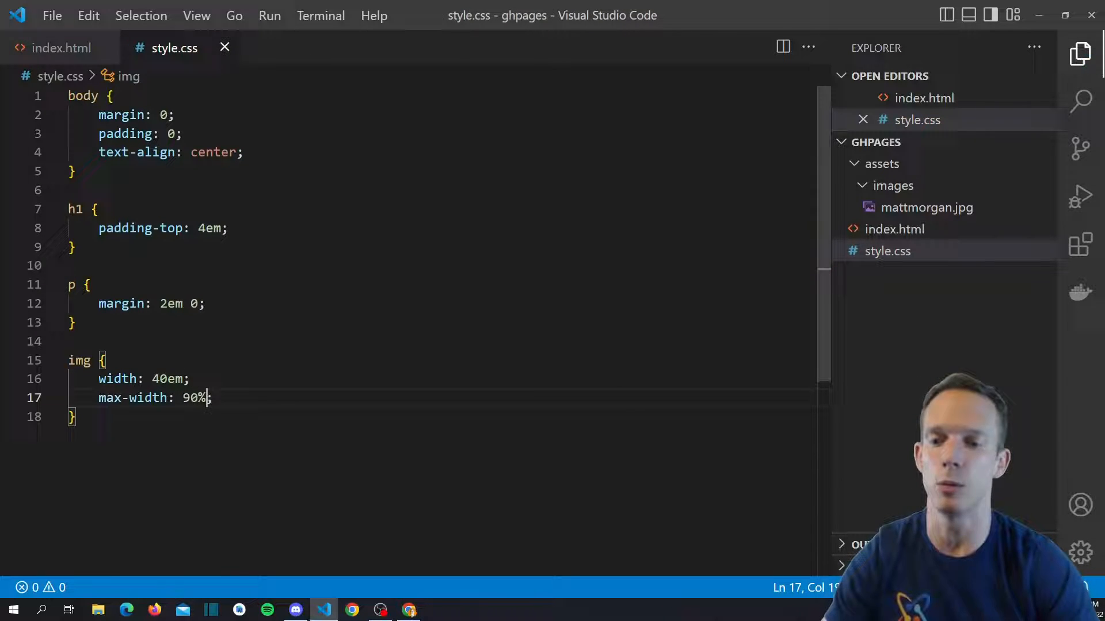
mouse_move(895, 228)
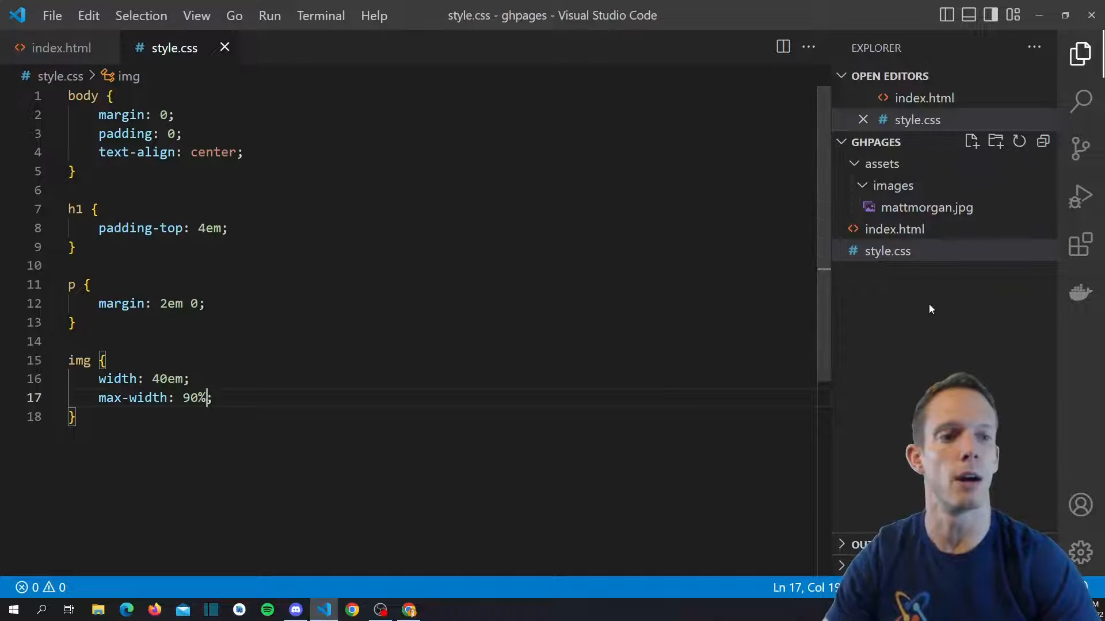
Return to index.html, collapse the images and assets folders, and switch to the GitHub page.
left_click(62, 47)
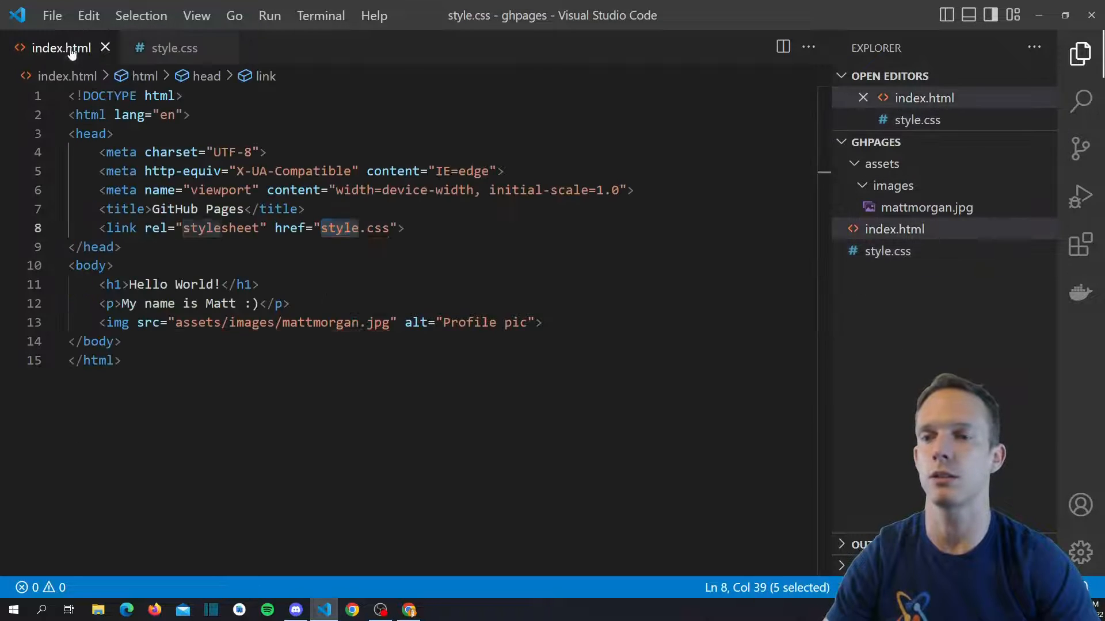
left_click(61, 48)
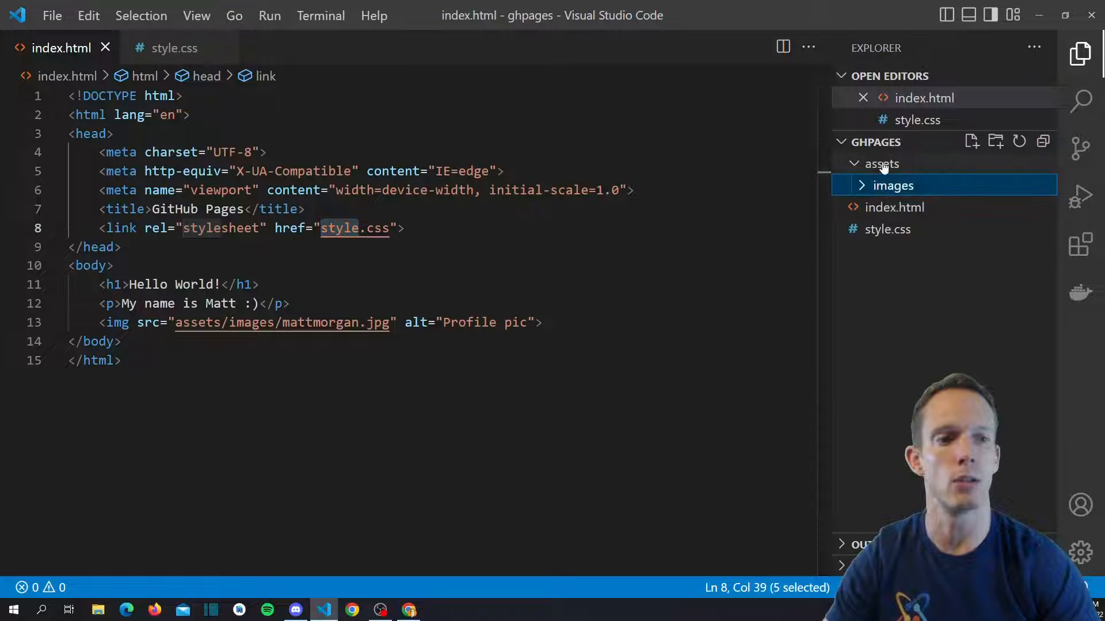
left_click(881, 163)
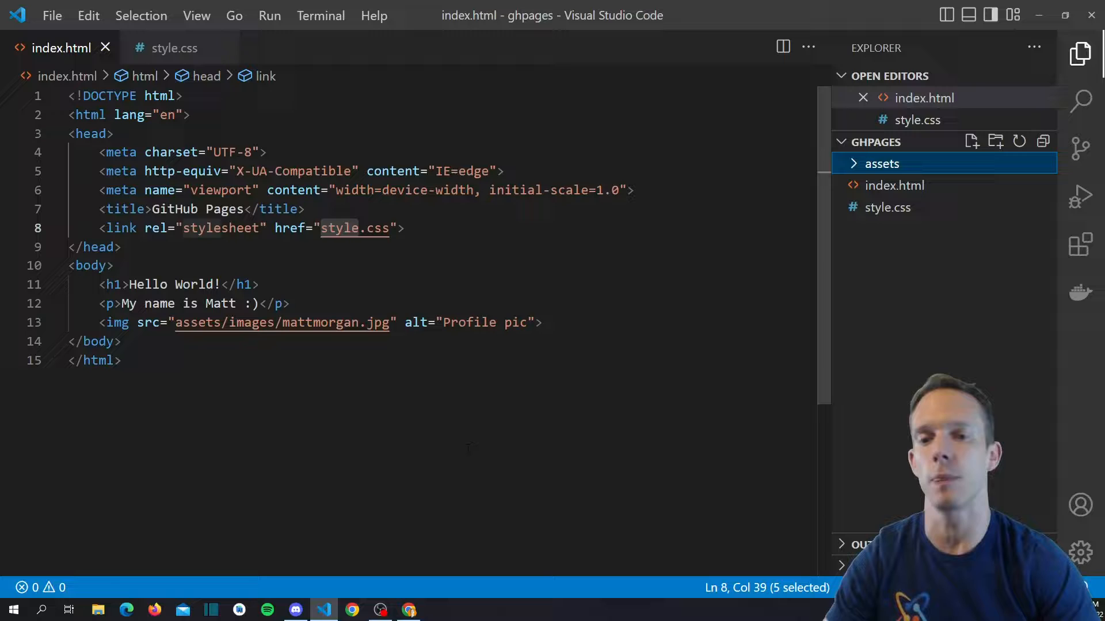
left_click(407, 610)
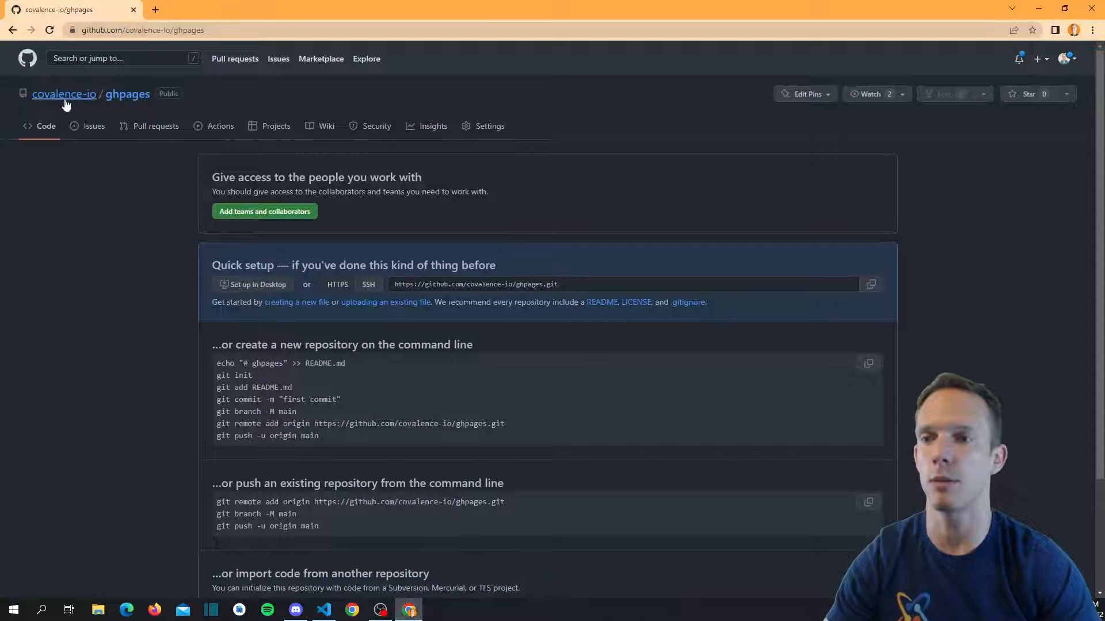
mouse_move(128, 94)
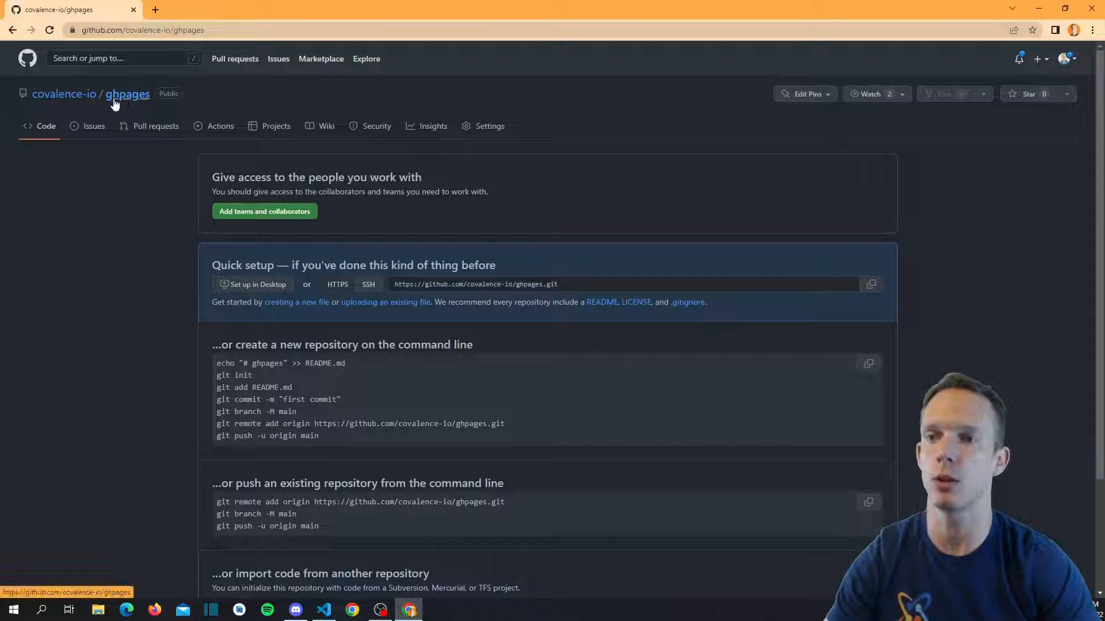
mouse_move(63, 94)
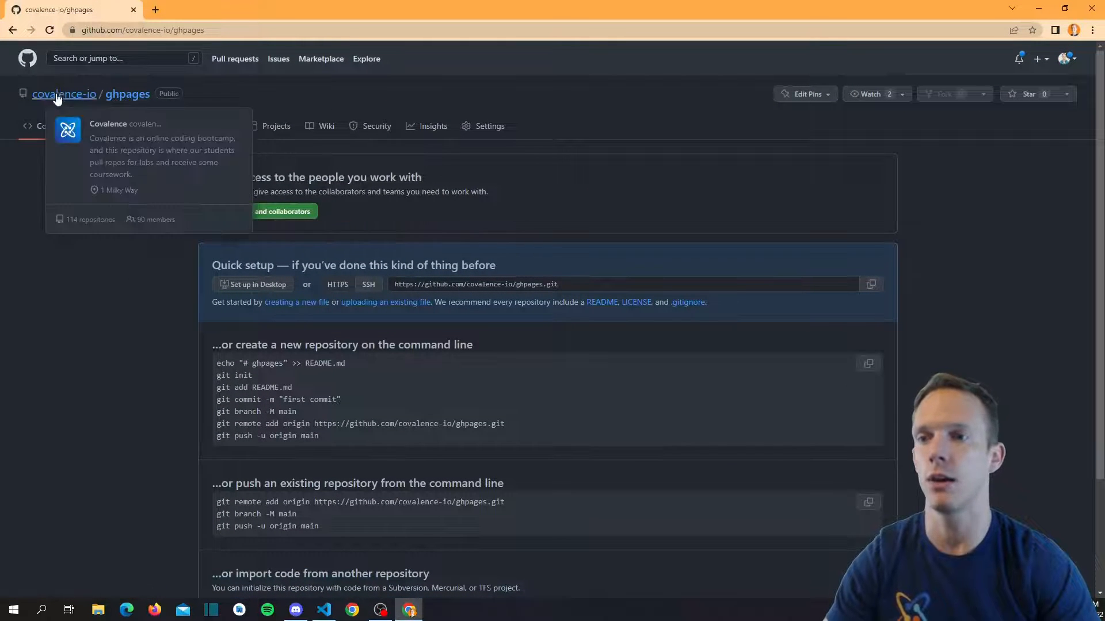
mouse_move(100, 218)
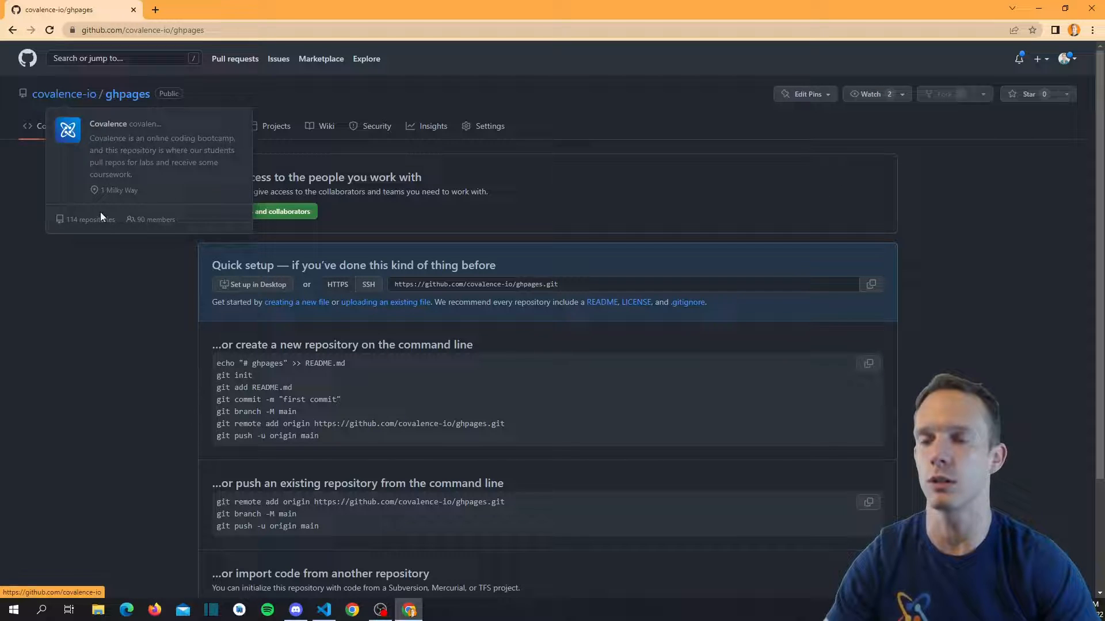
mouse_move(203, 255)
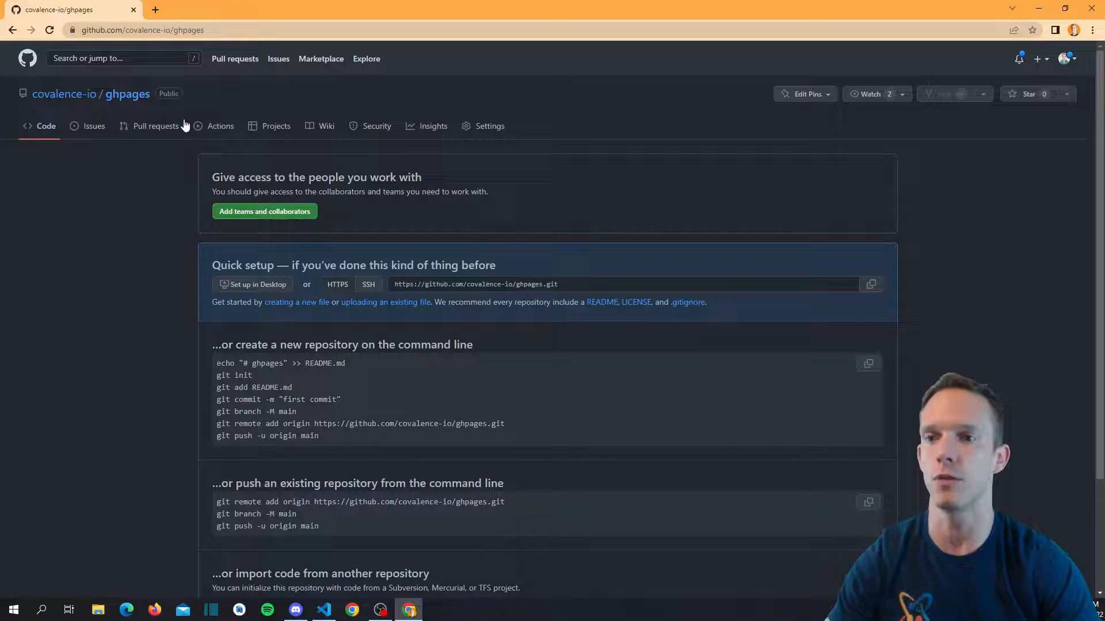
mouse_move(531, 335)
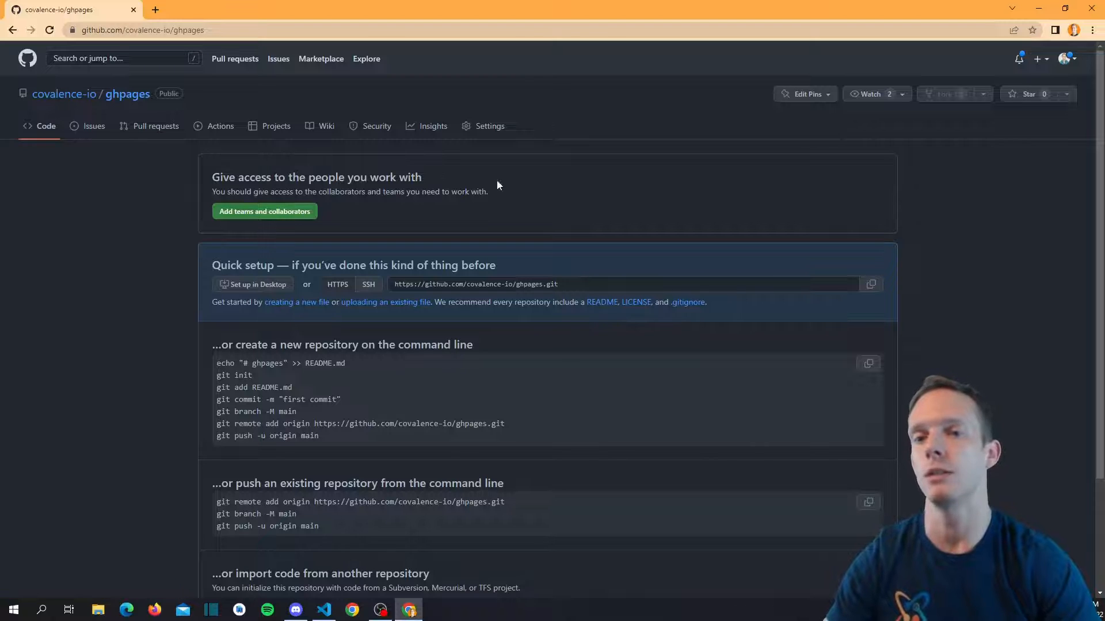
mouse_move(453, 166)
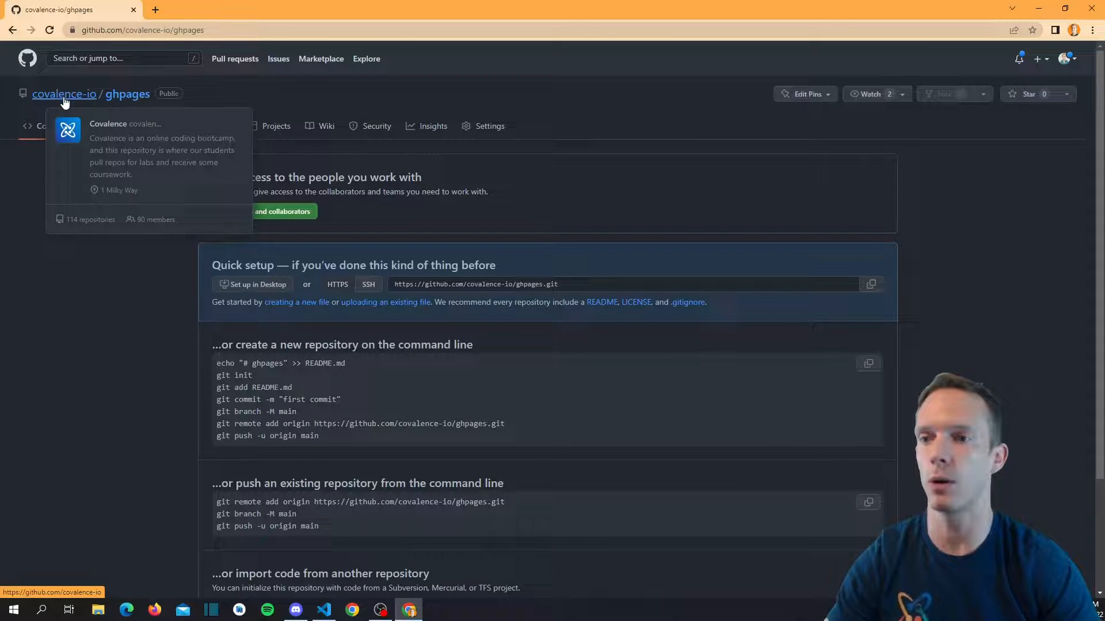
mouse_move(114, 115)
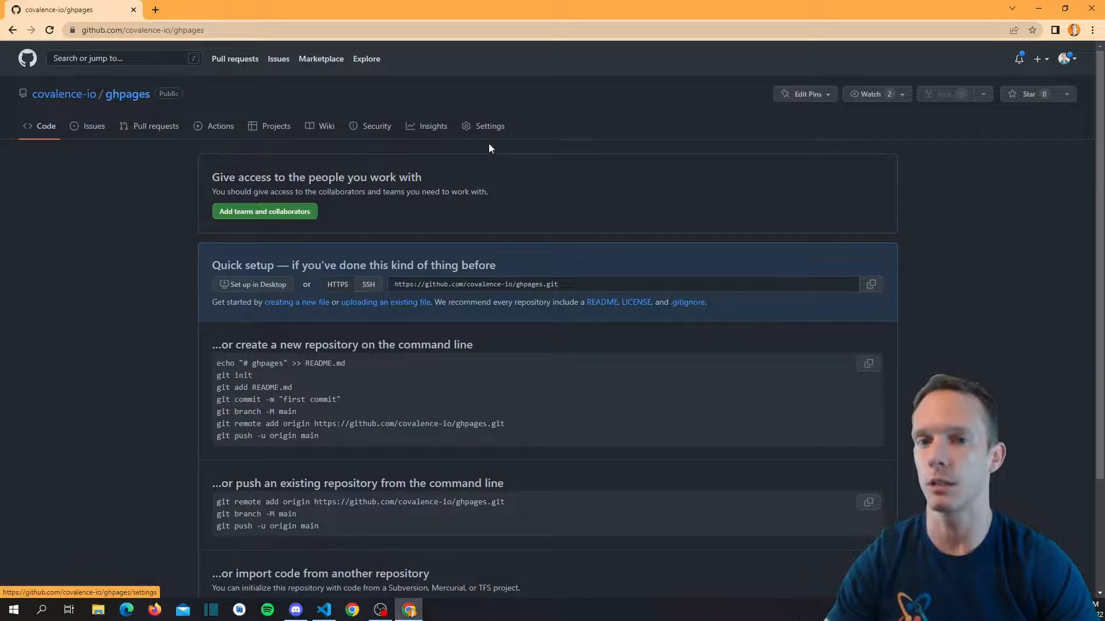
mouse_move(64, 93)
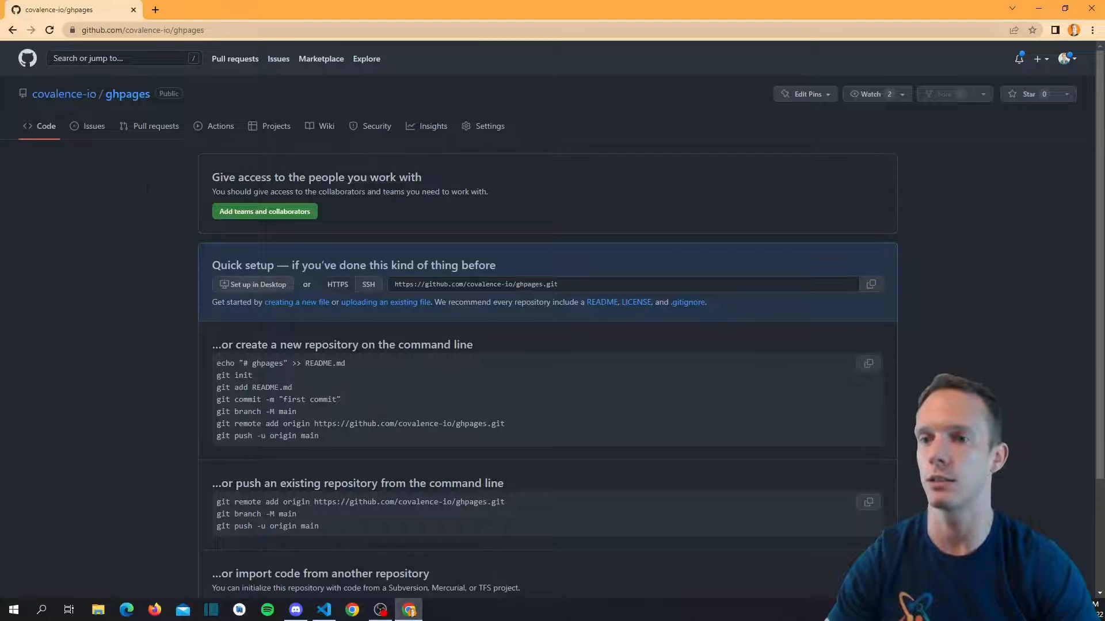
mouse_move(277, 153)
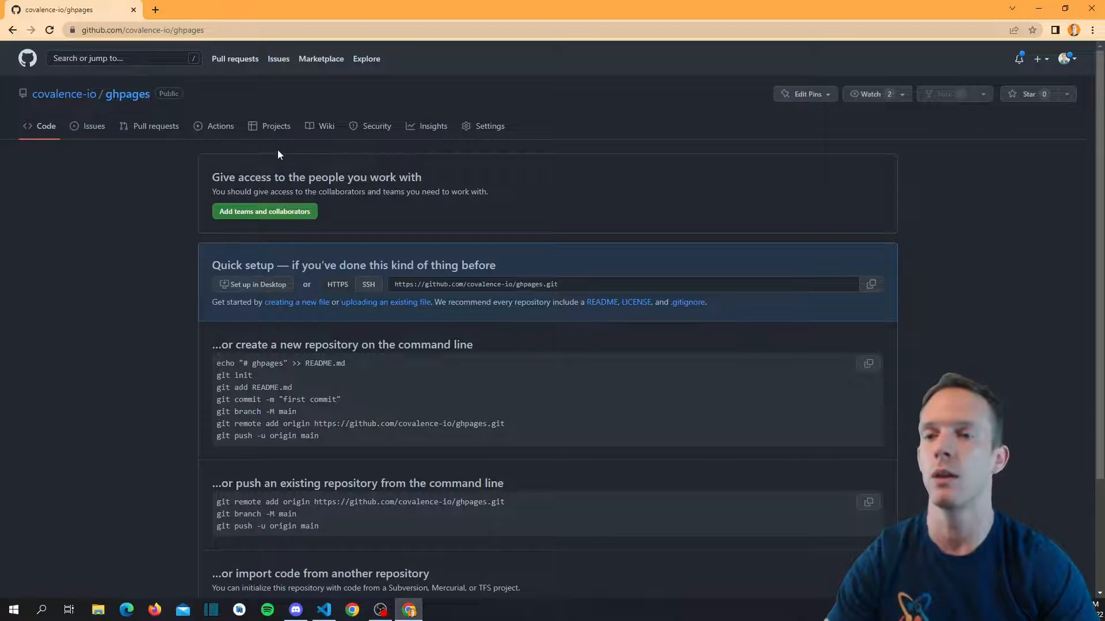
mouse_move(458, 168)
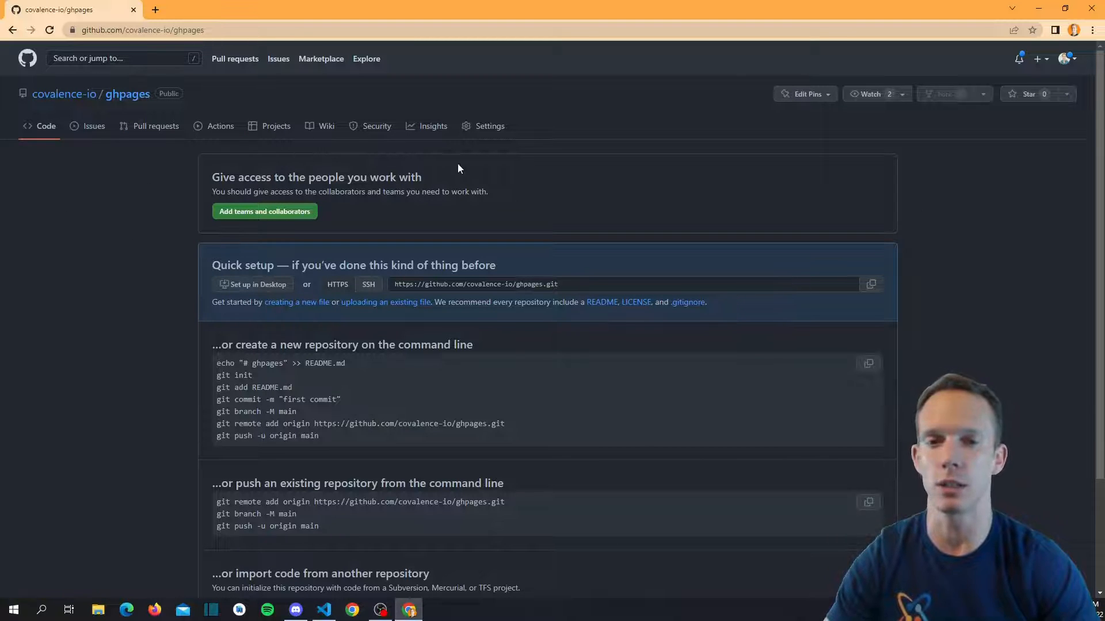
mouse_move(193, 177)
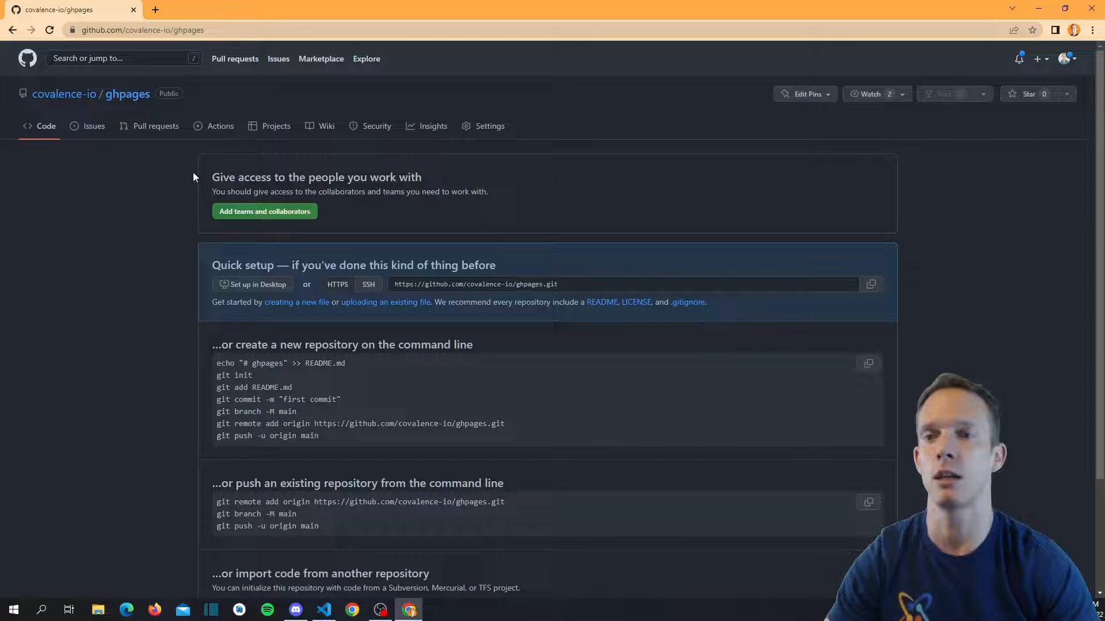
mouse_move(220, 125)
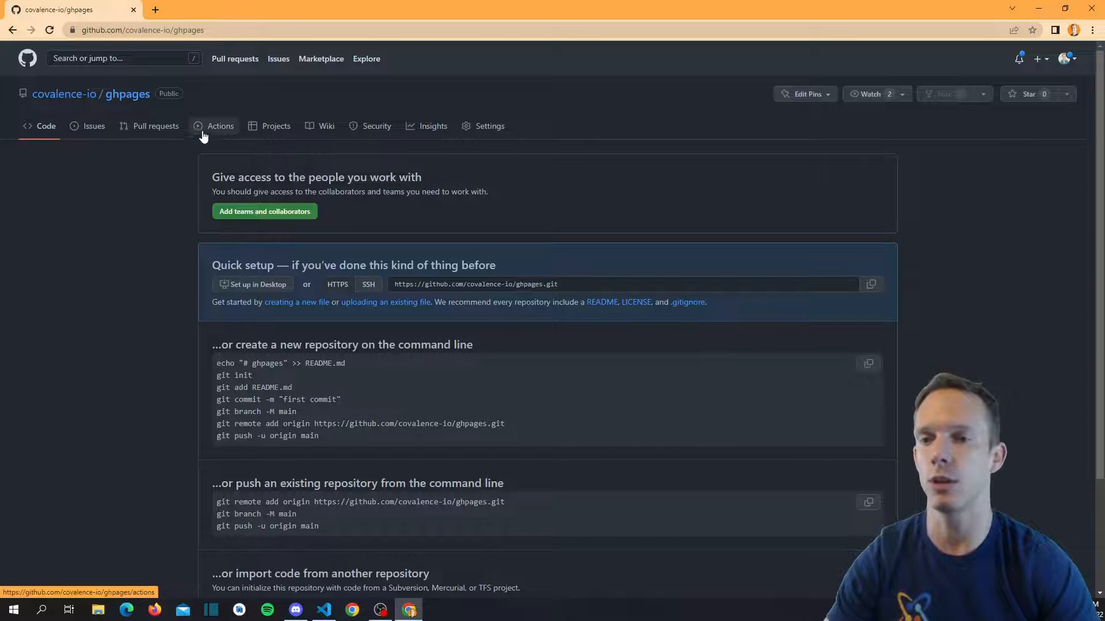
mouse_move(161, 283)
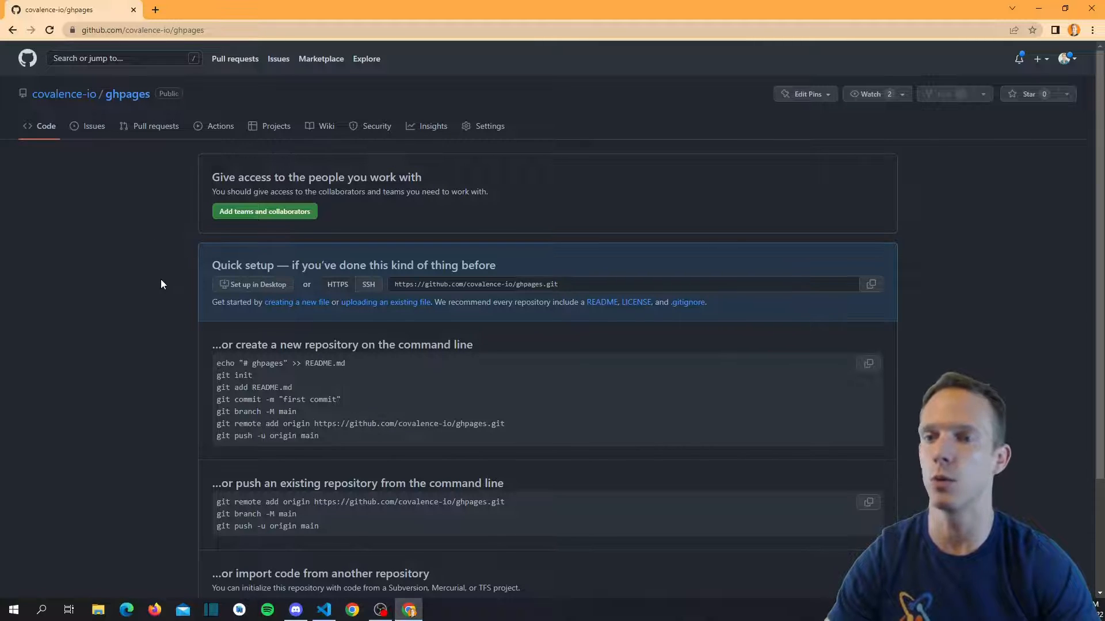
mouse_move(210, 130)
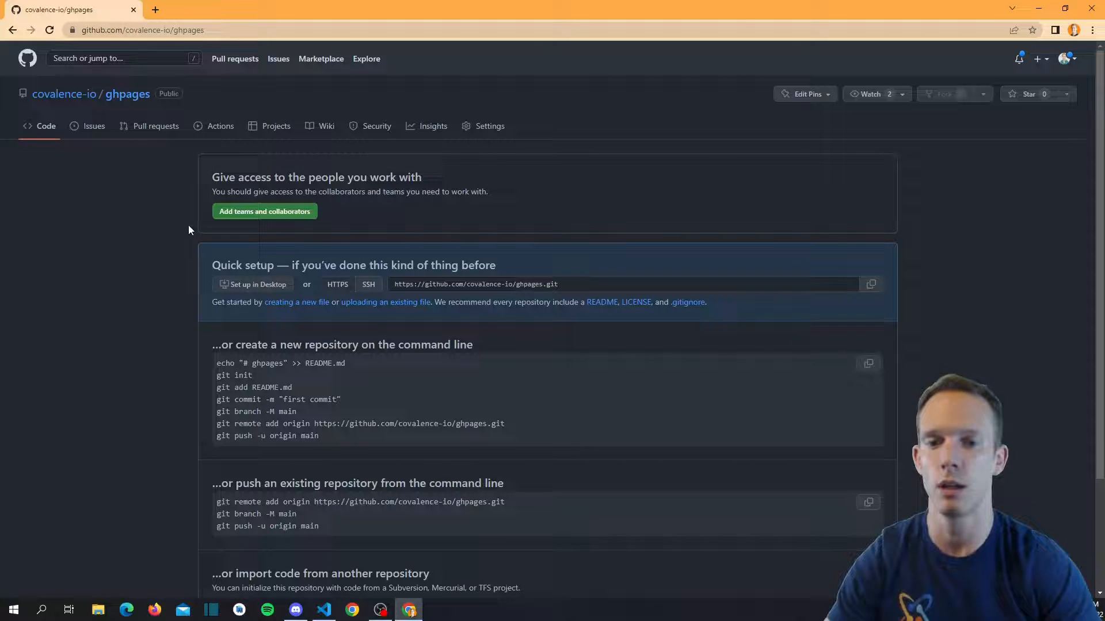
mouse_move(120, 236)
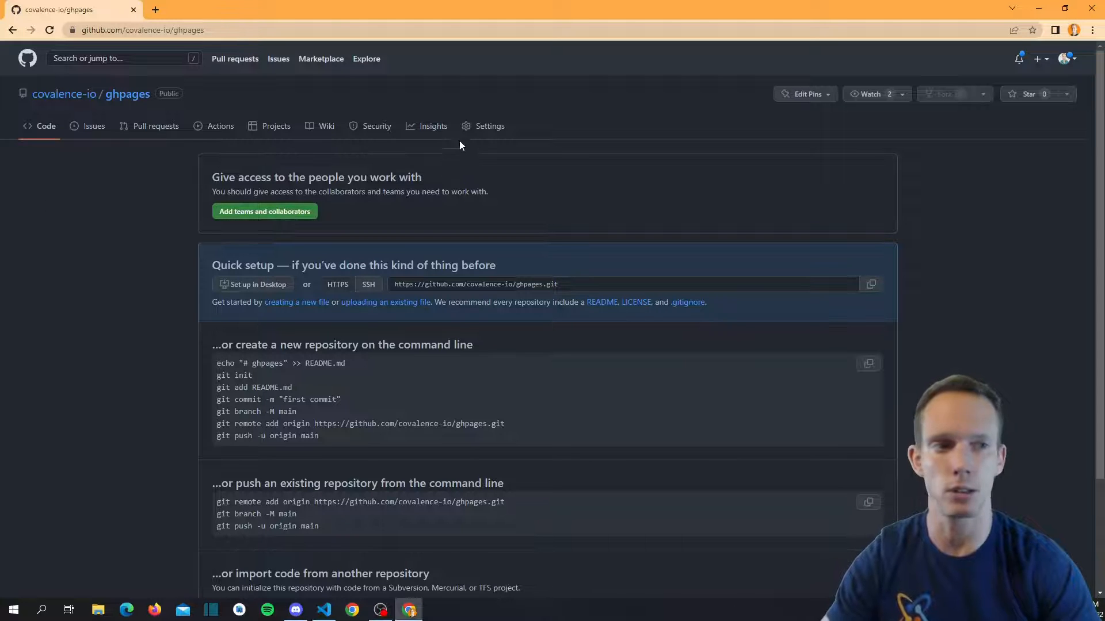
mouse_move(615, 247)
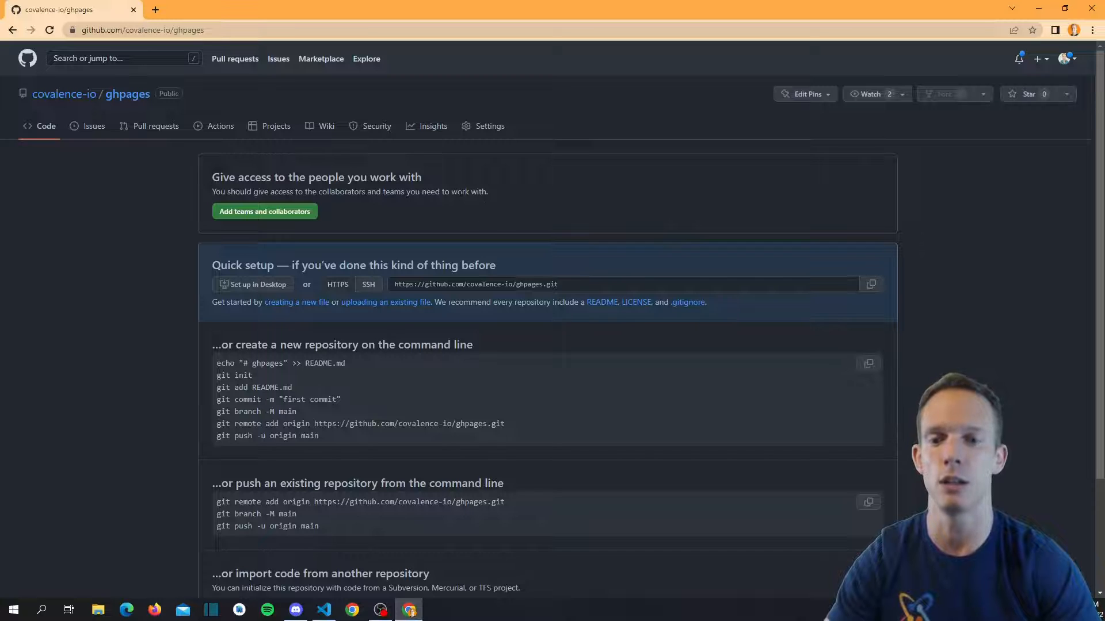
mouse_move(490, 126)
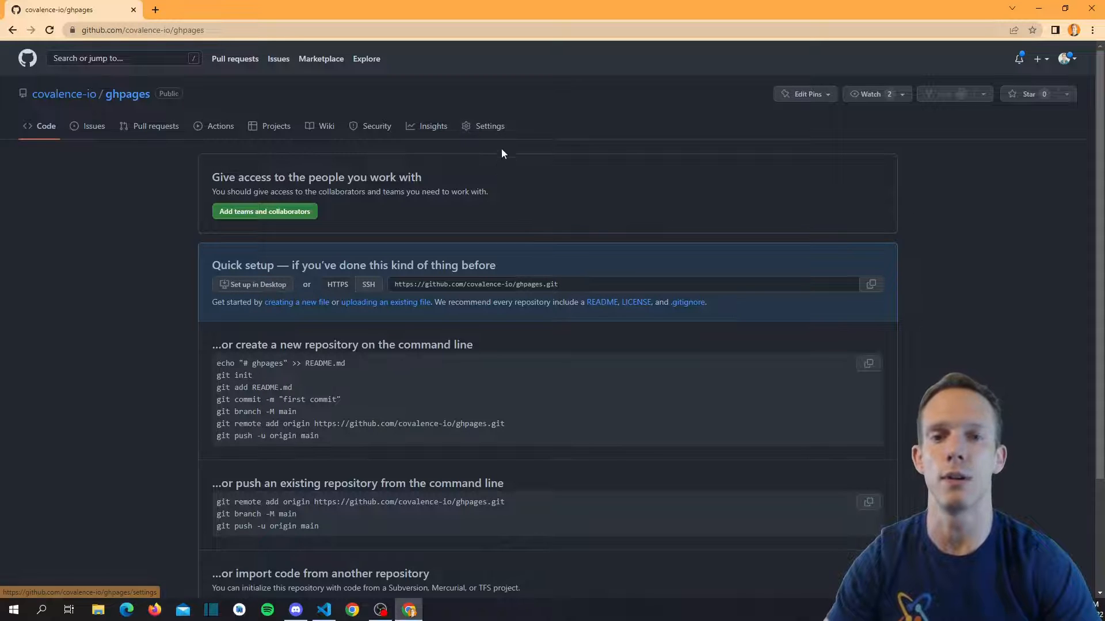
mouse_move(378, 235)
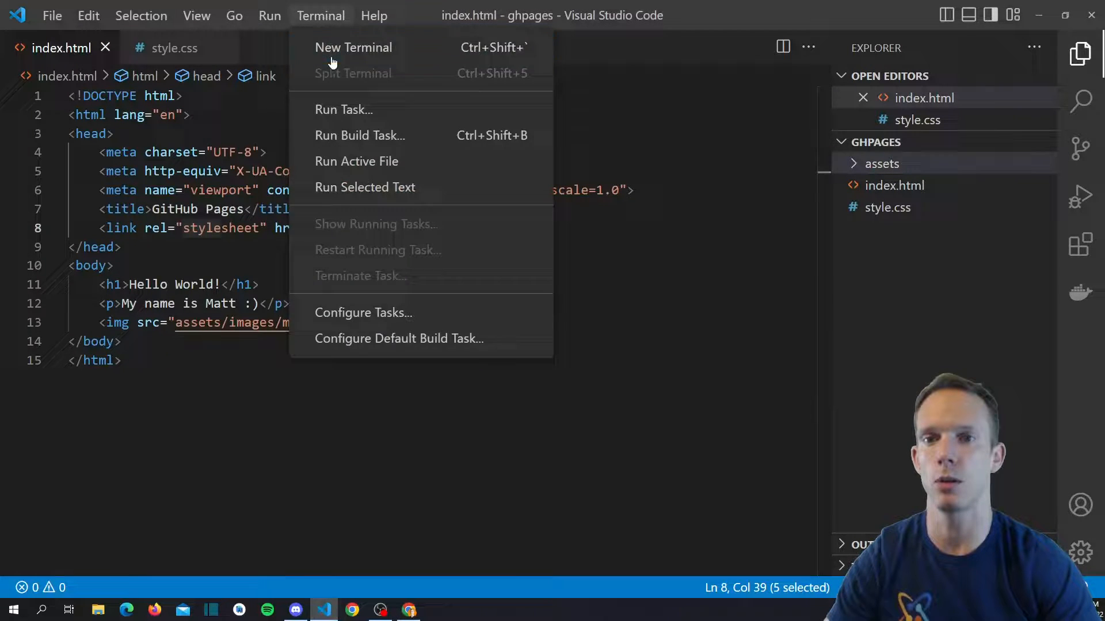
In a new terminal, initialize git, stage the files and commit as 'initial commit'.
left_click(352, 48)
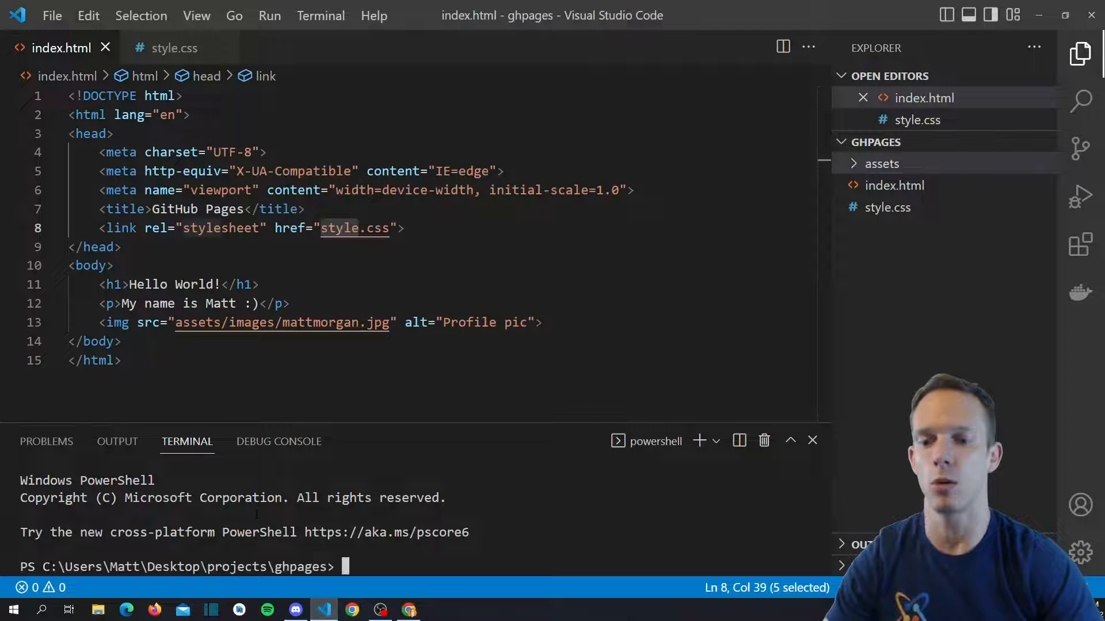
type("git init")
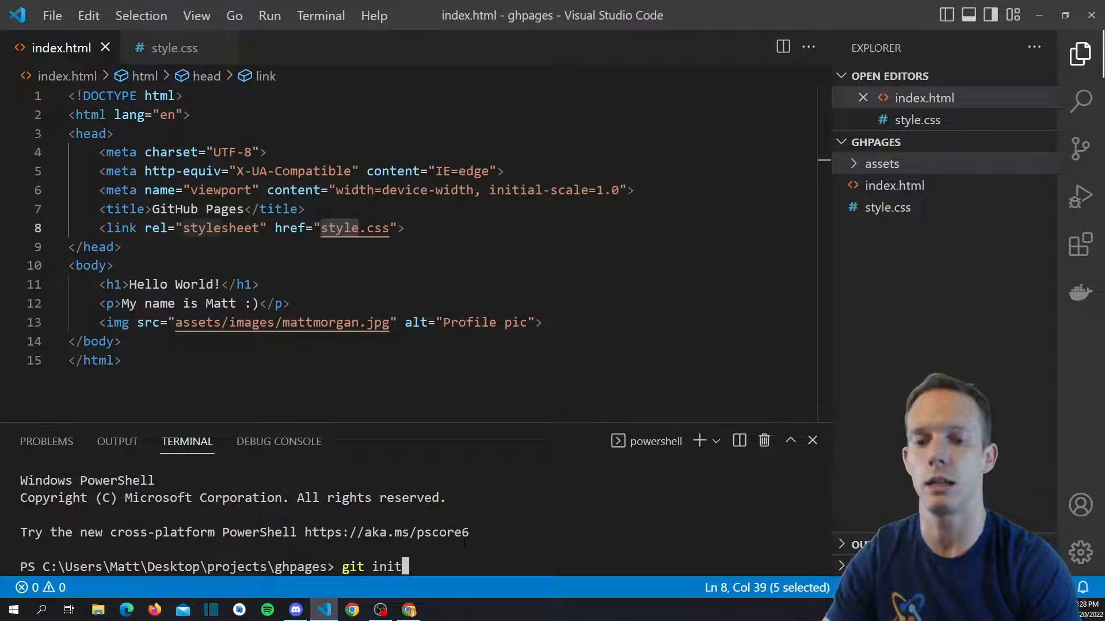
key("Enter")
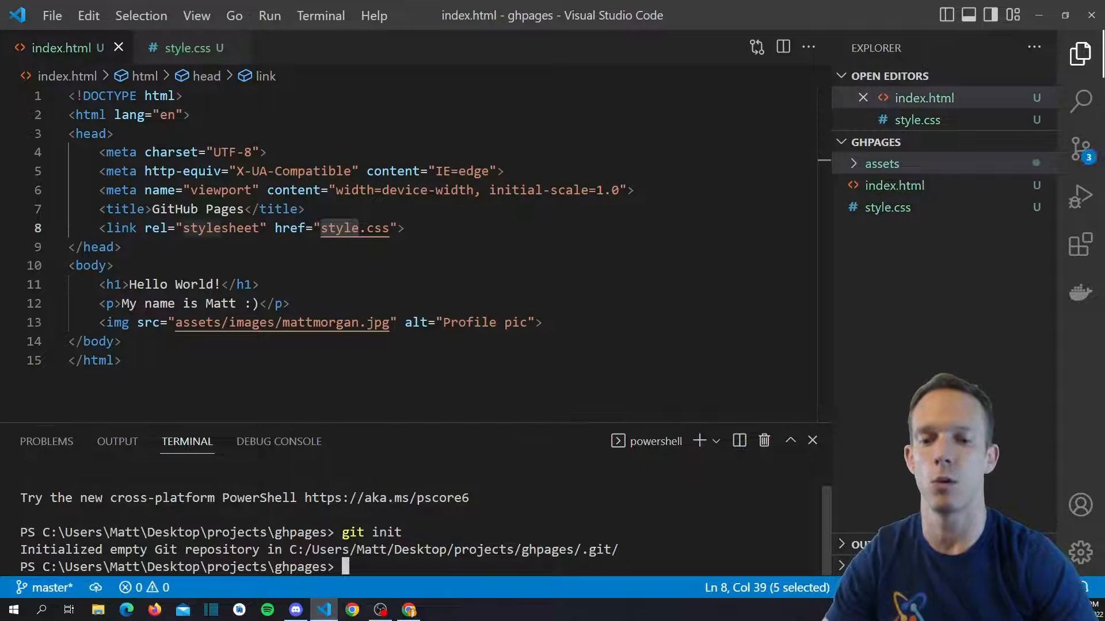
type("git add")
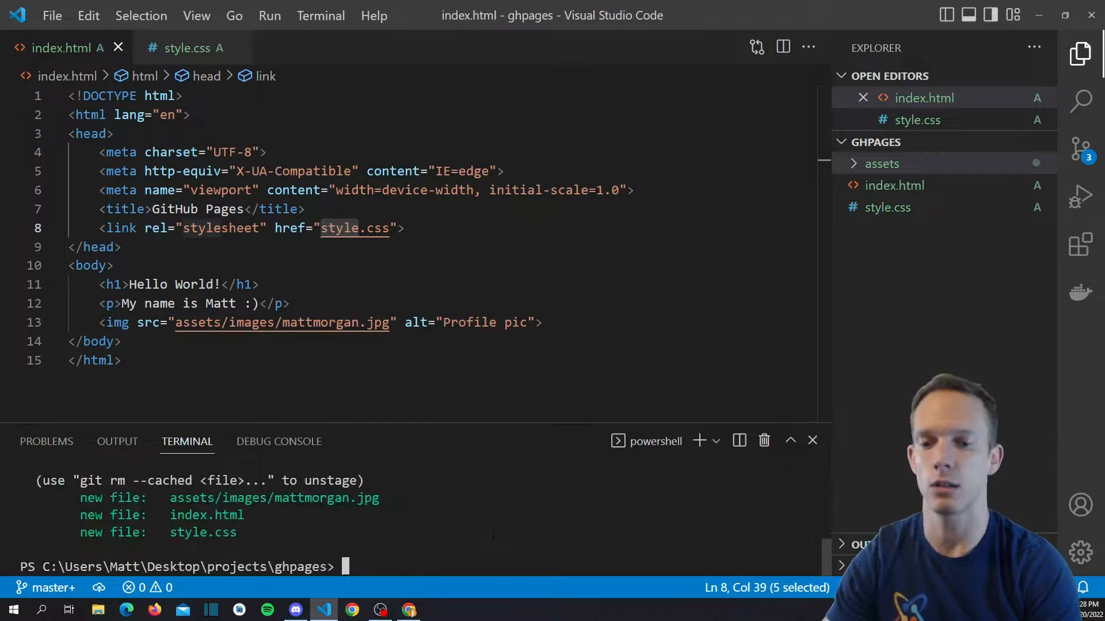
type("git commit")
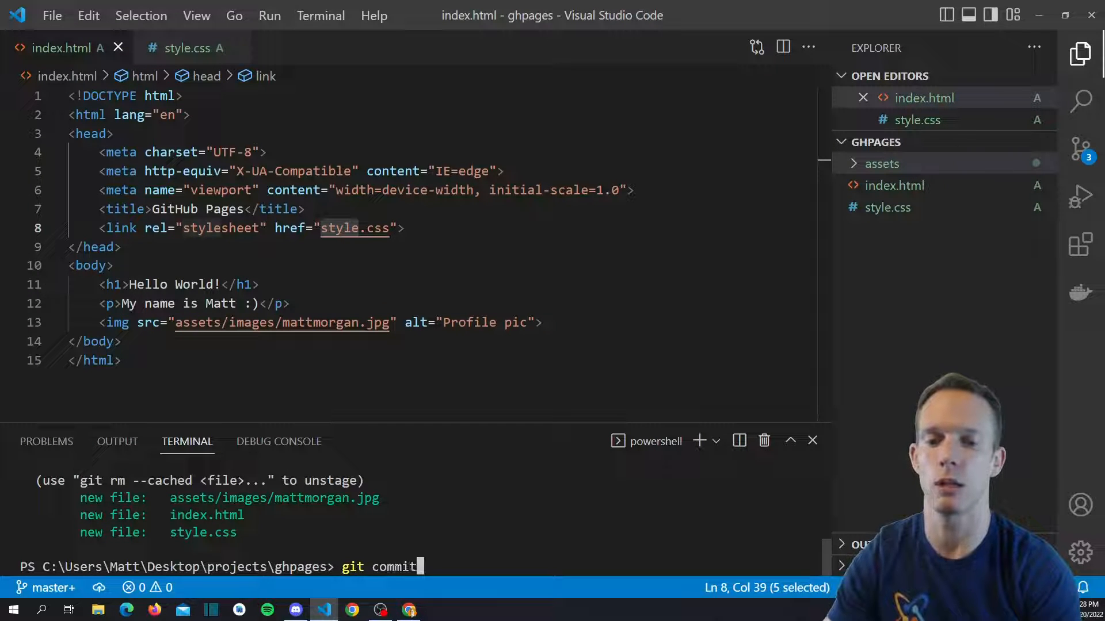
type("-am")
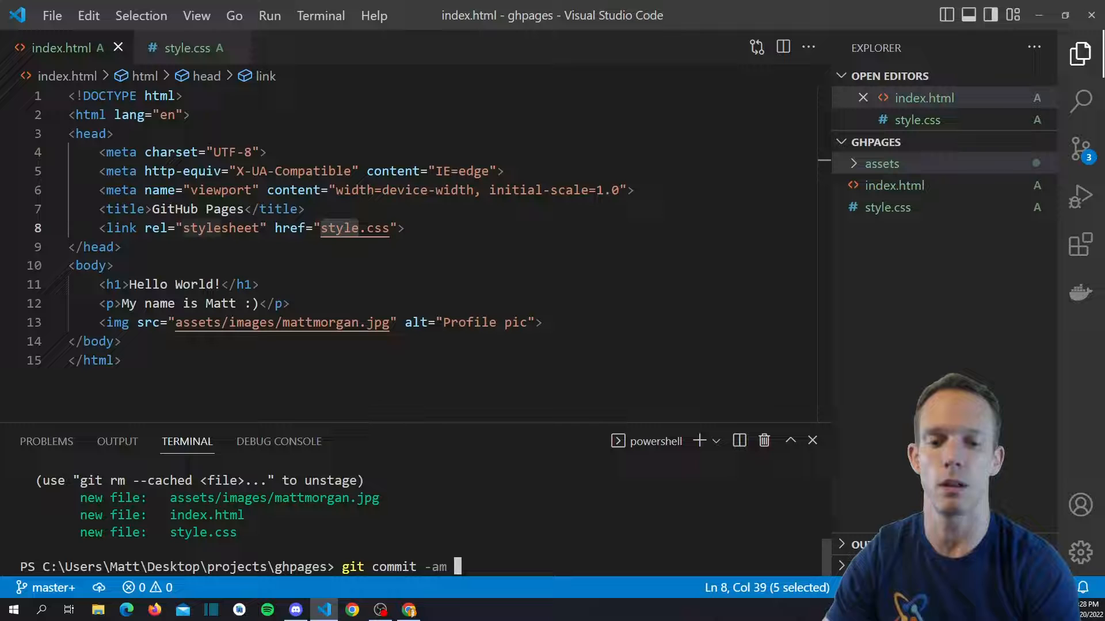
type("\"initial com")
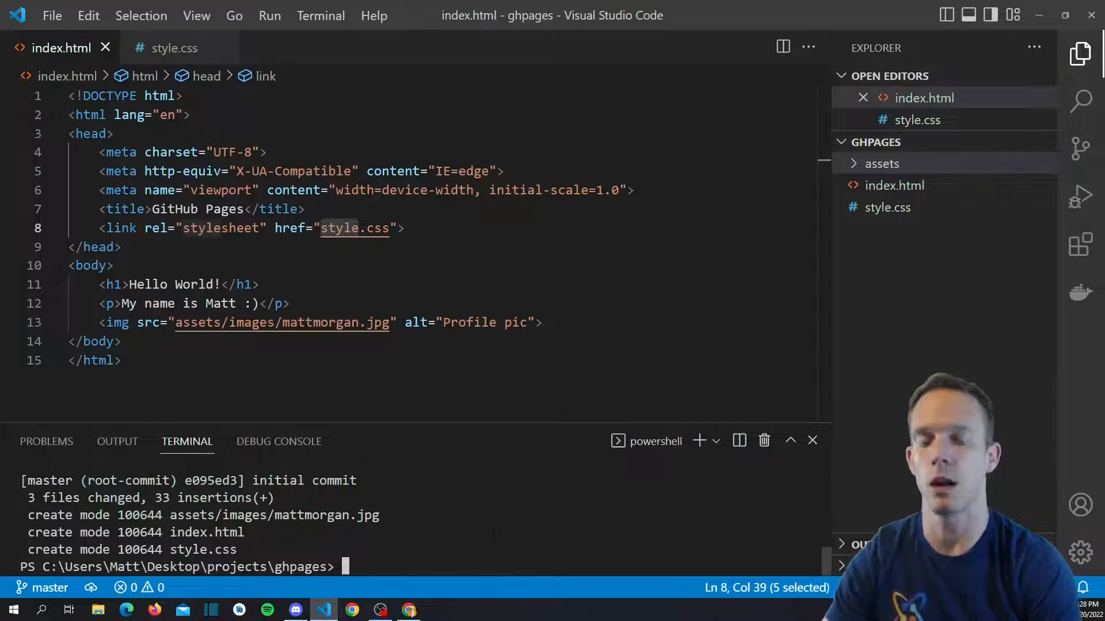
Rename the branch to main, add the origin remote and push to origin main.
type("git branch -M main")
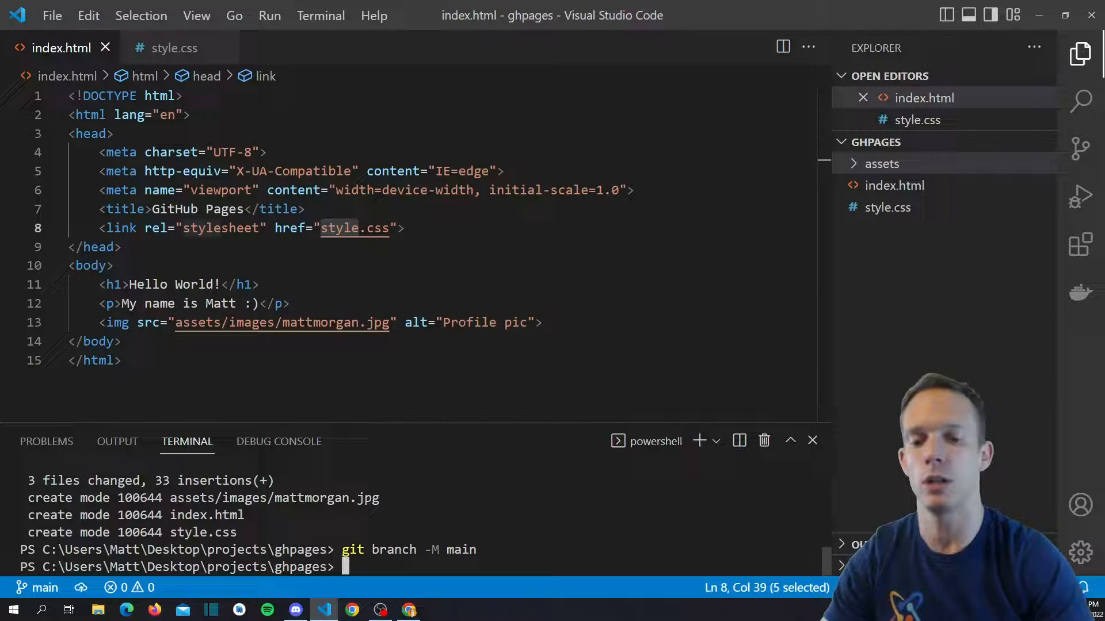
left_click(407, 610)
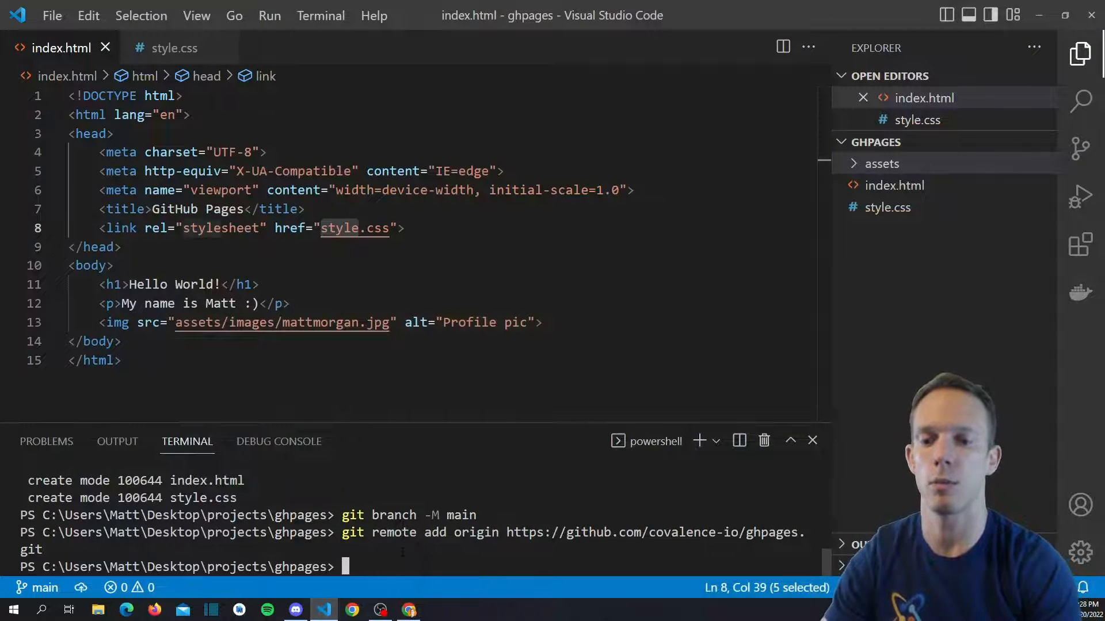
type("git push -u ori")
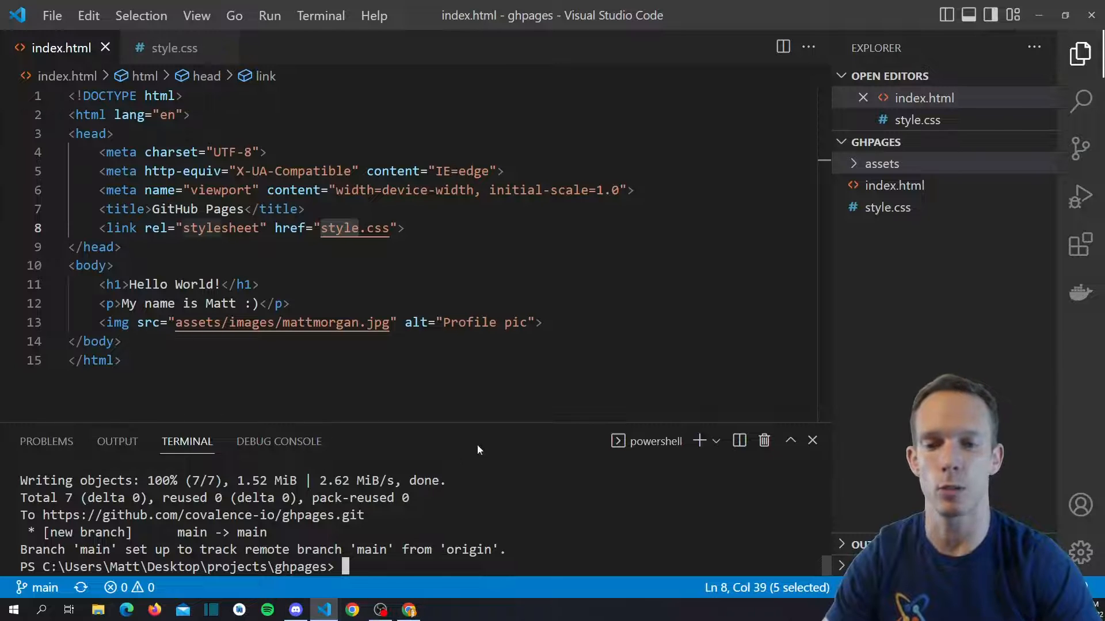
Refresh the ghpages repository and open assets/images to confirm mattmorgan.jpg was pushed.
left_click(407, 609)
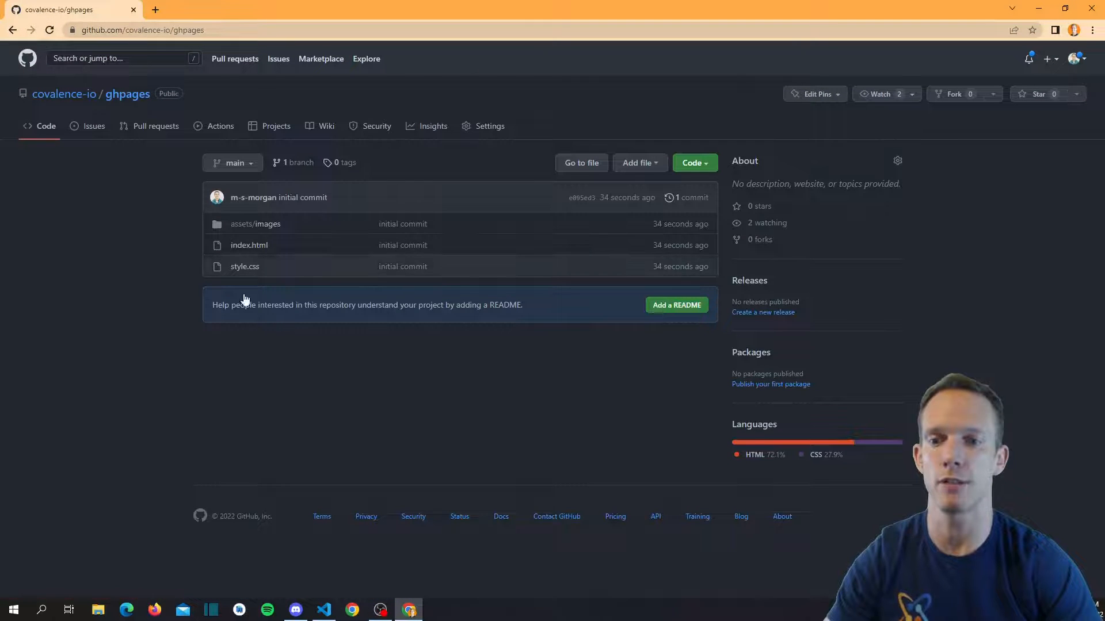
mouse_move(244, 266)
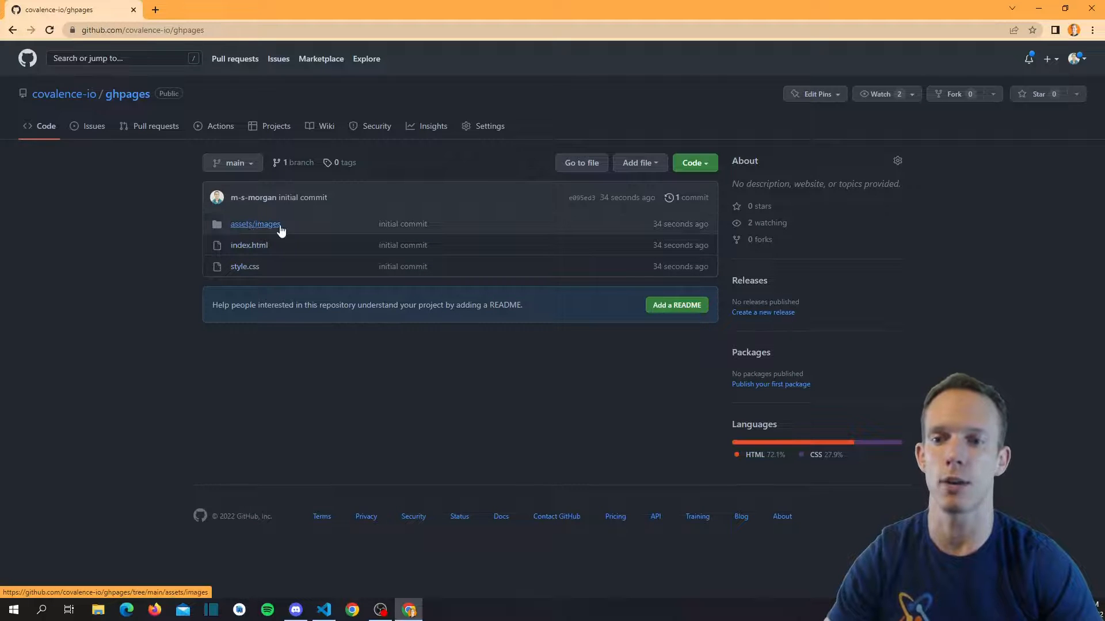
left_click(254, 223)
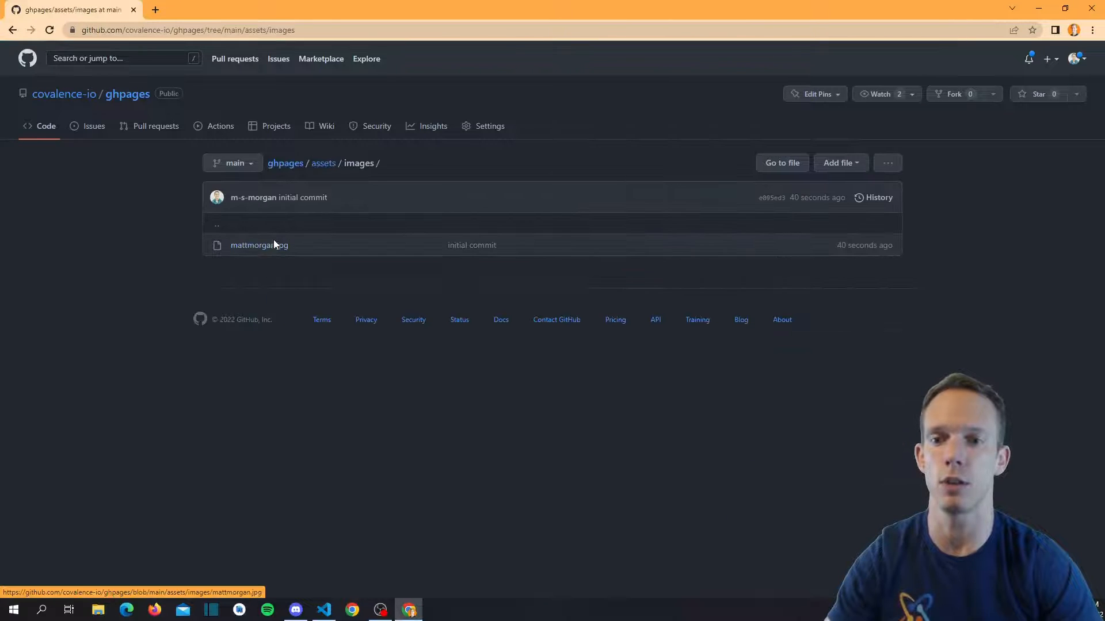
mouse_move(323, 164)
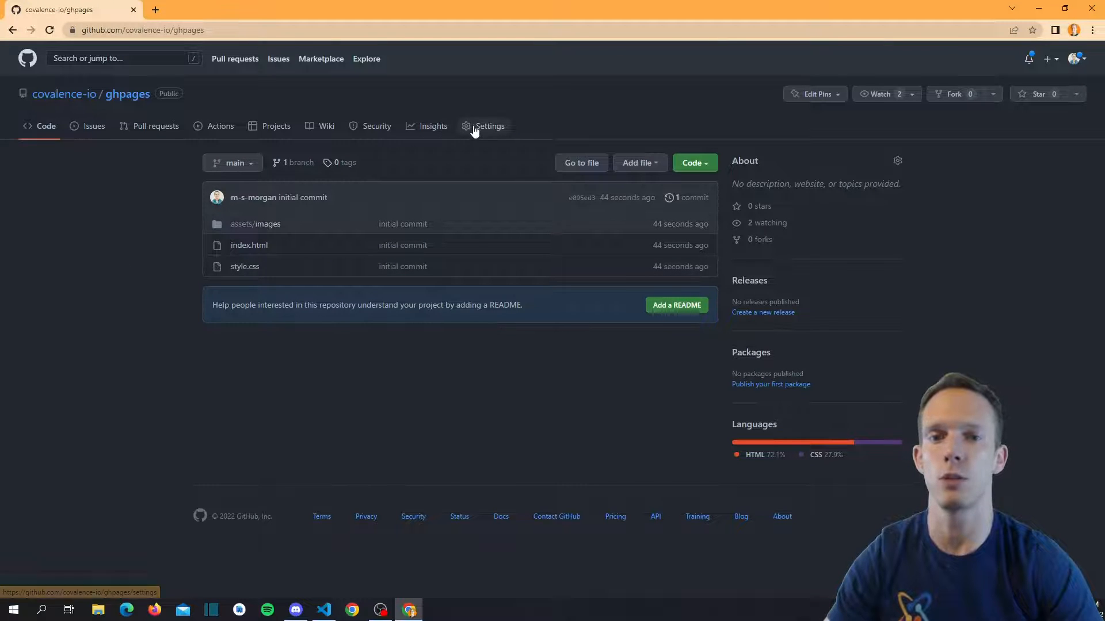
In Settings > Pages, deploy from a branch using main with the root folder.
left_click(489, 126)
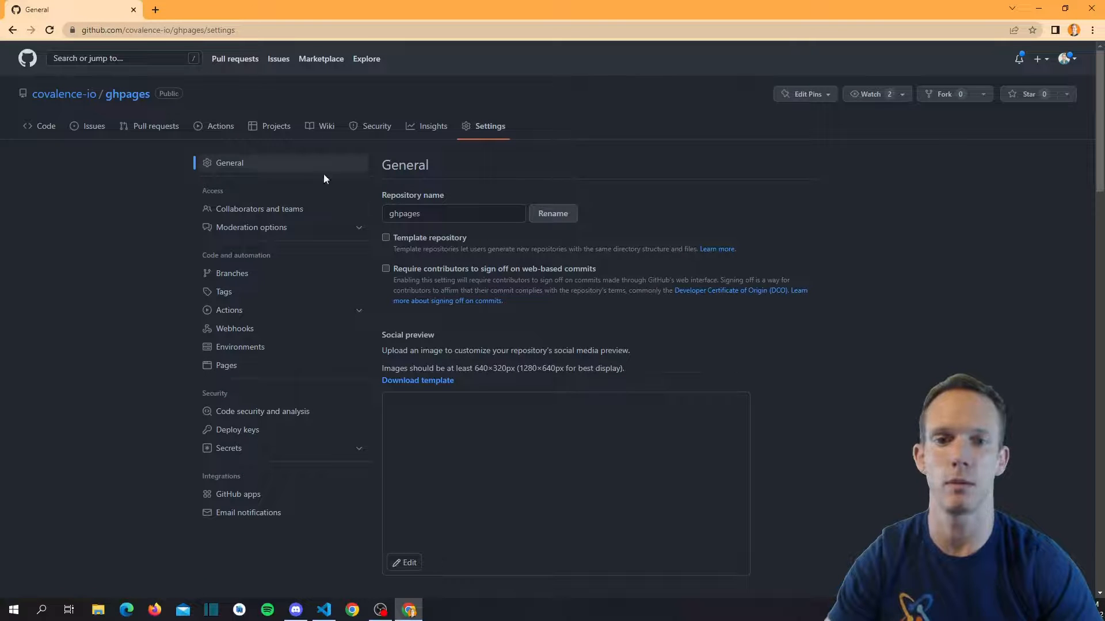
left_click(227, 364)
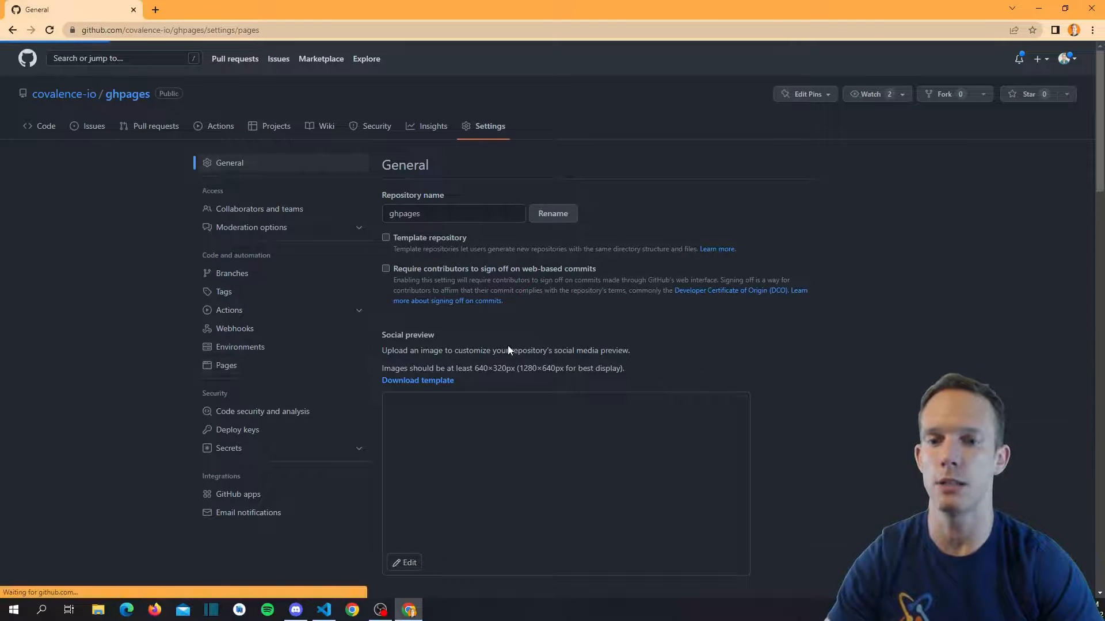
left_click(226, 365)
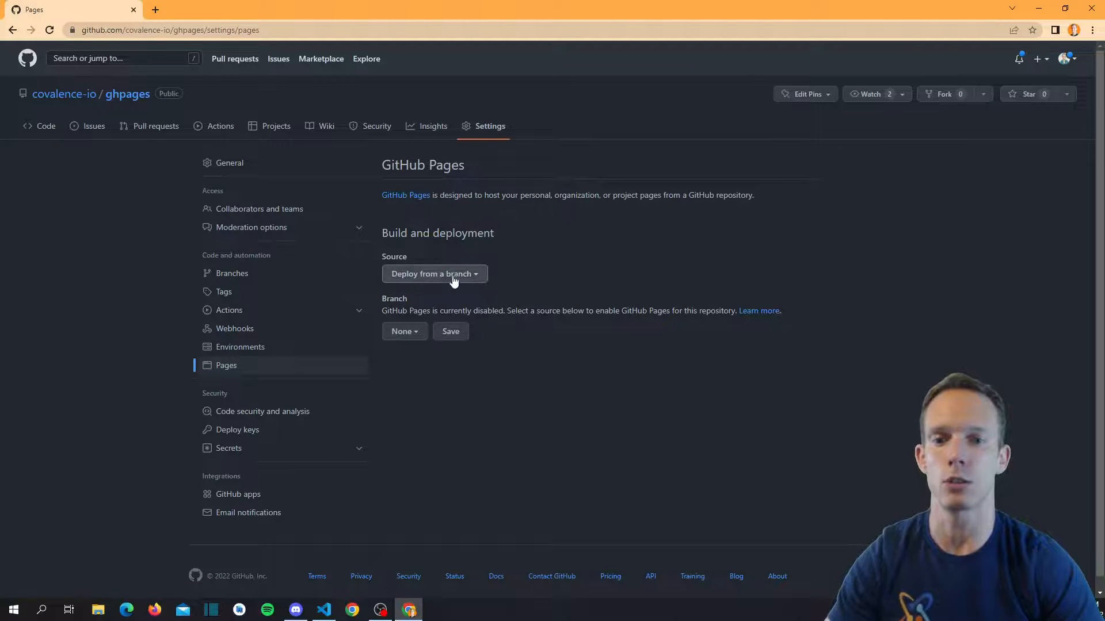
left_click(434, 274)
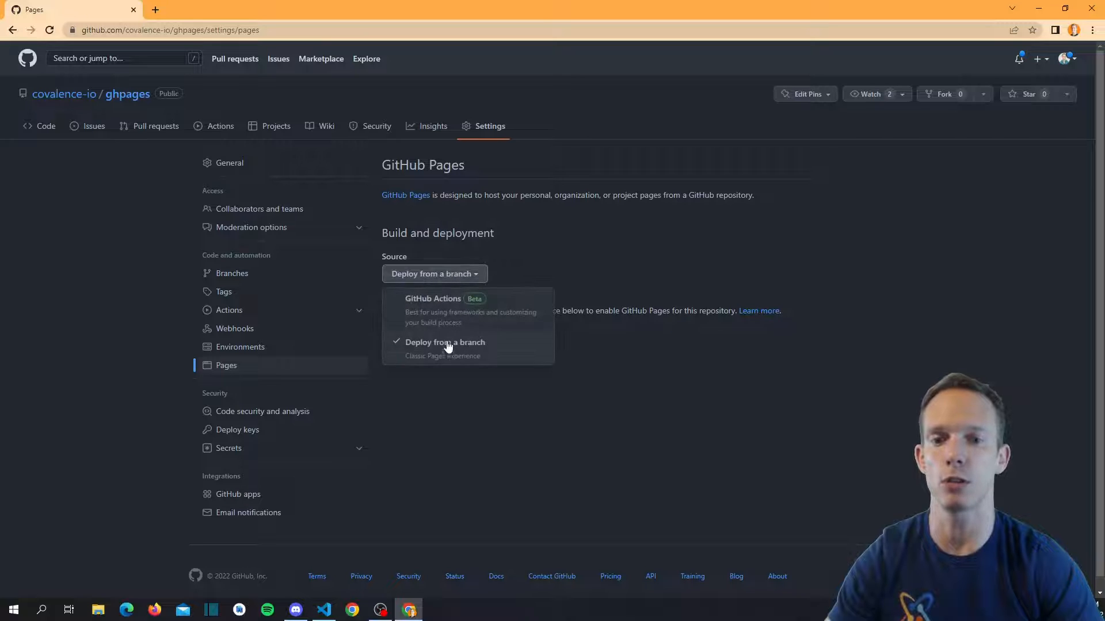
mouse_move(472, 319)
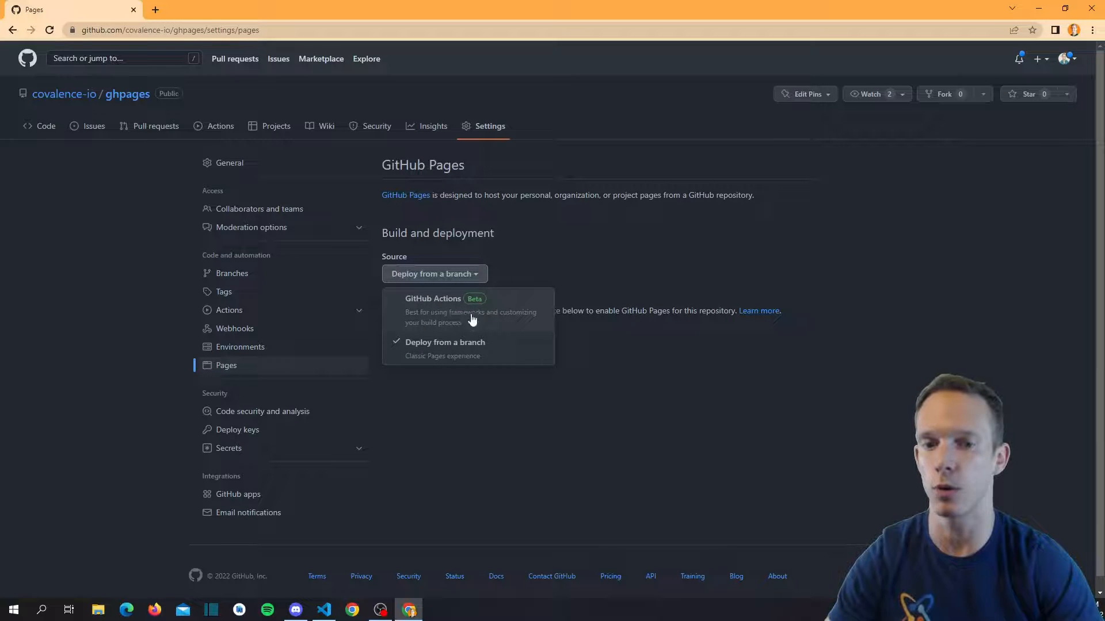
mouse_move(440, 321)
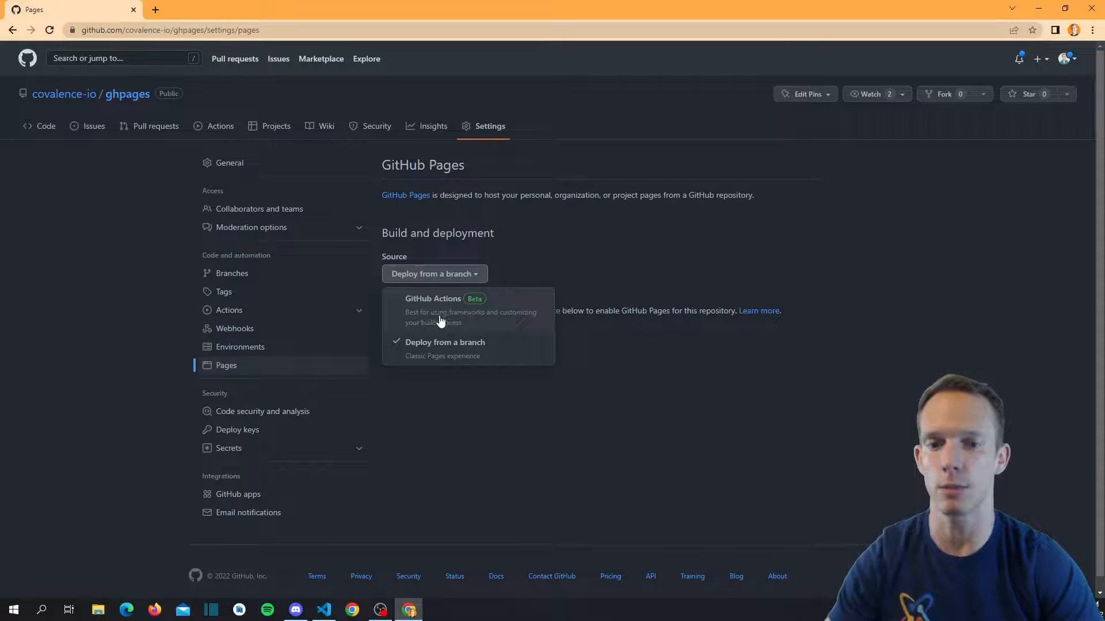
mouse_move(484, 324)
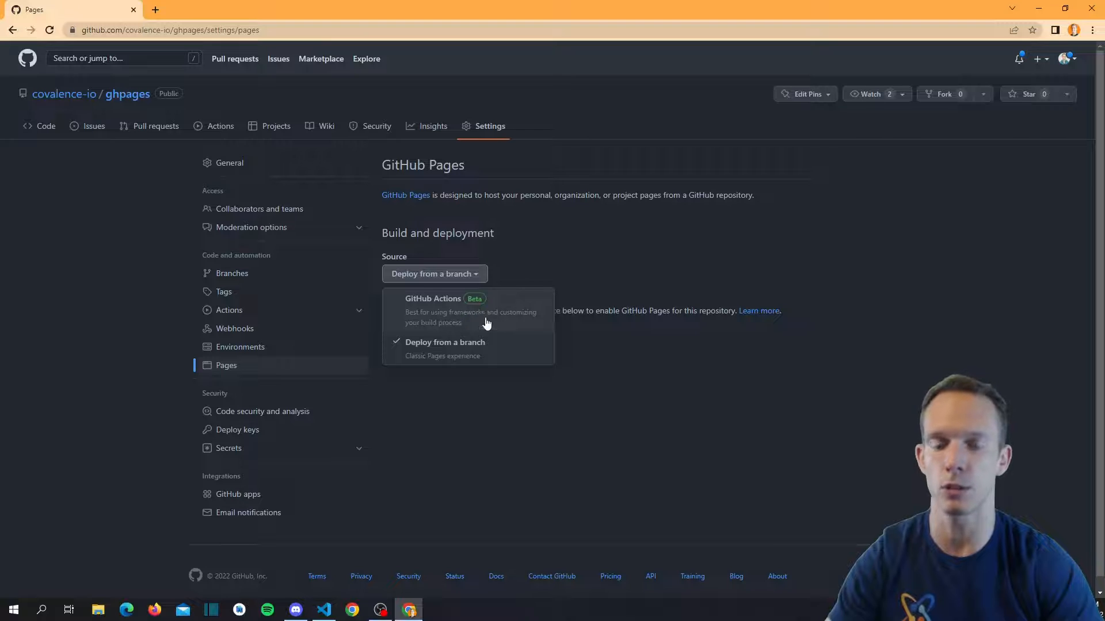
mouse_move(534, 248)
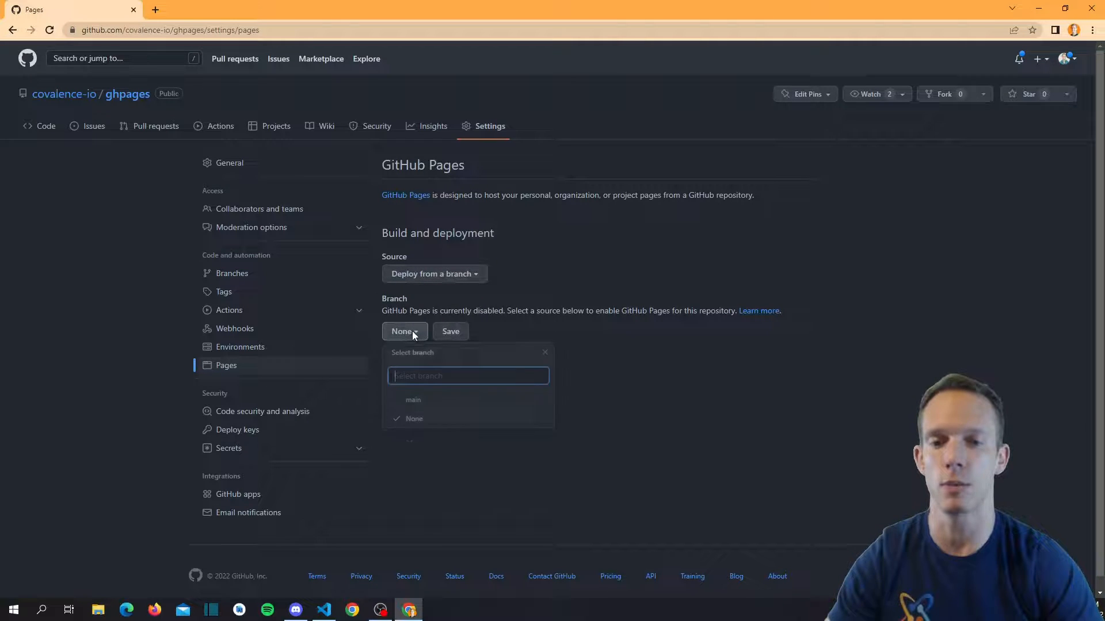
left_click(413, 400)
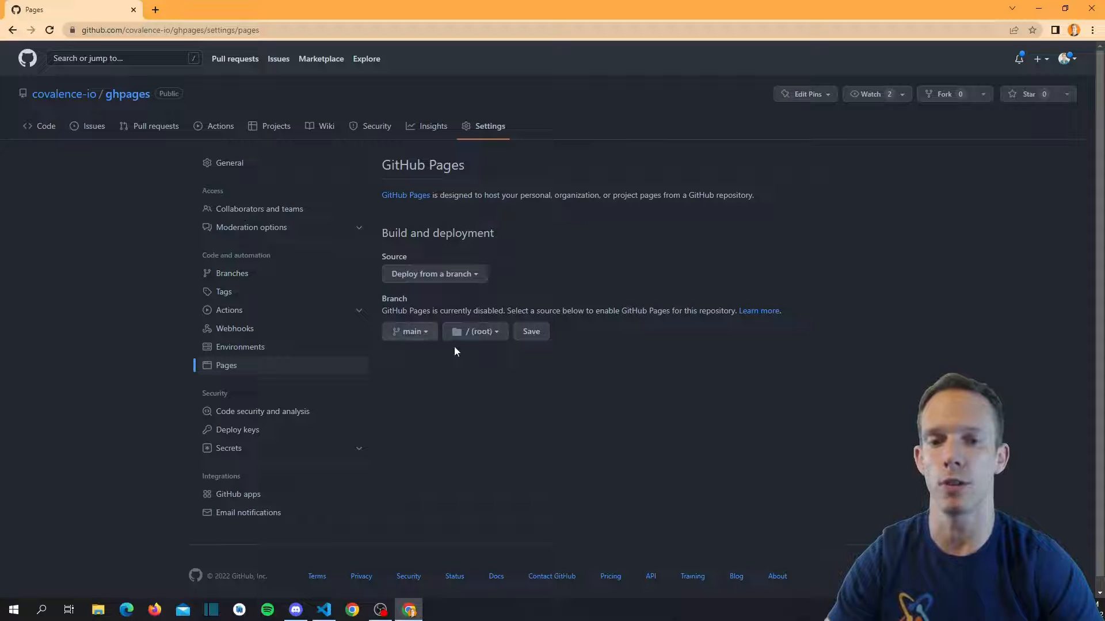
mouse_move(571, 276)
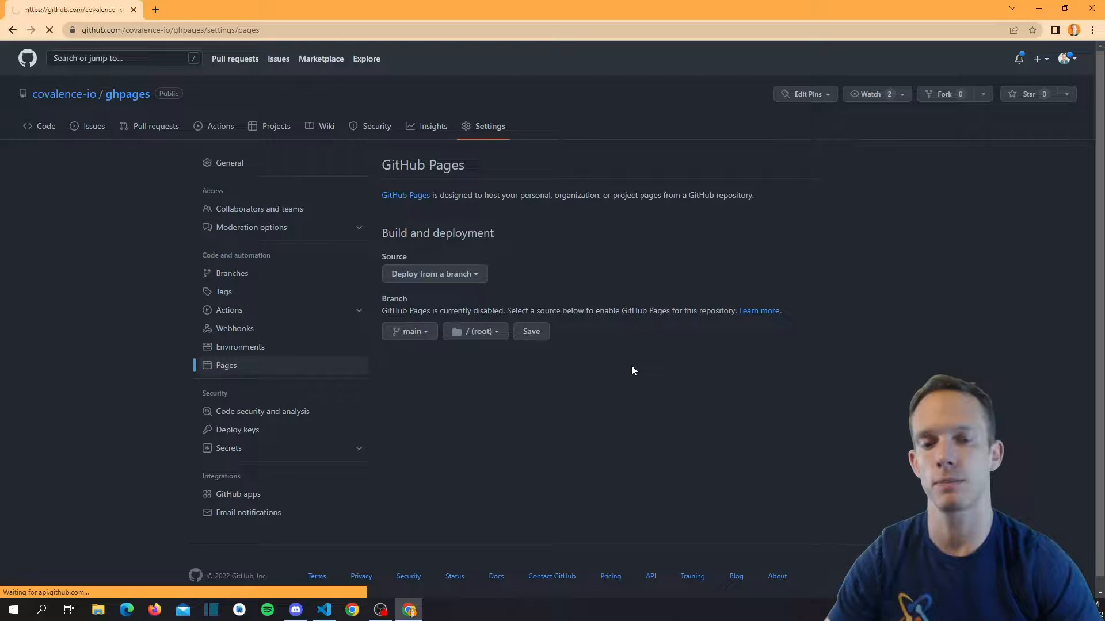
Save main as the GitHub Pages source so the site starts building.
left_click(531, 331)
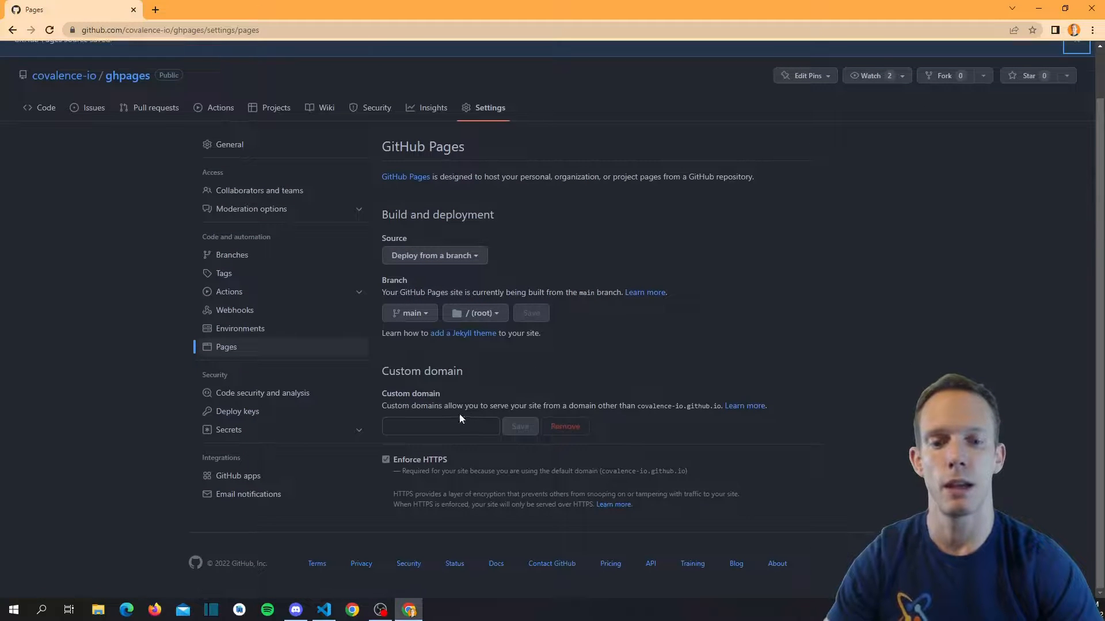
mouse_move(571, 428)
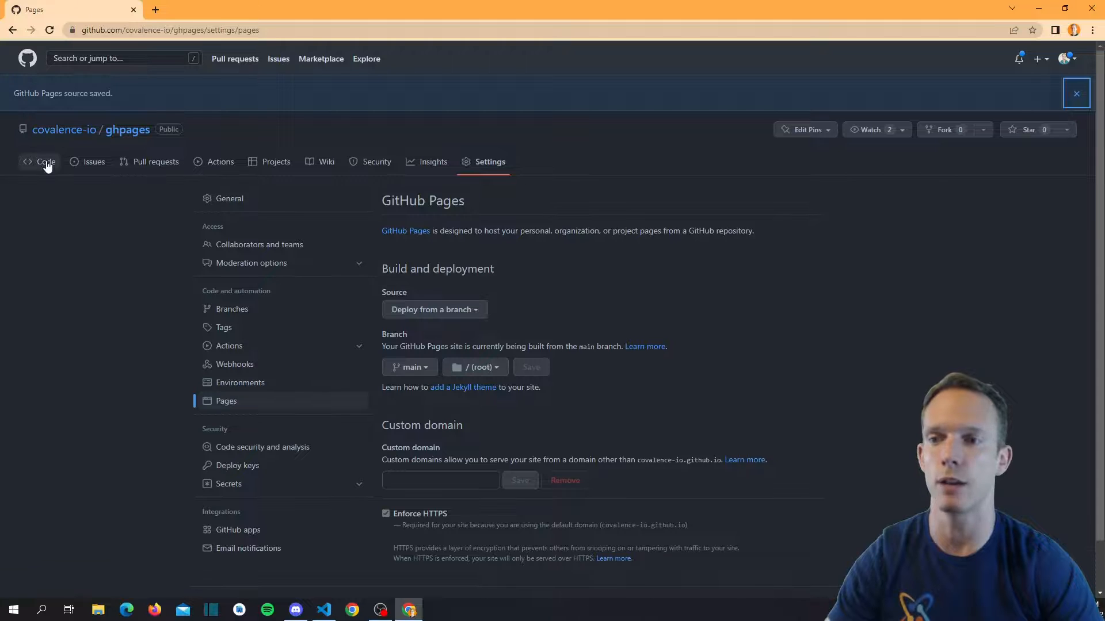
Inspect the 'pages build and deployment' run's report-build-status and deploy jobs and their Complete job log.
left_click(46, 162)
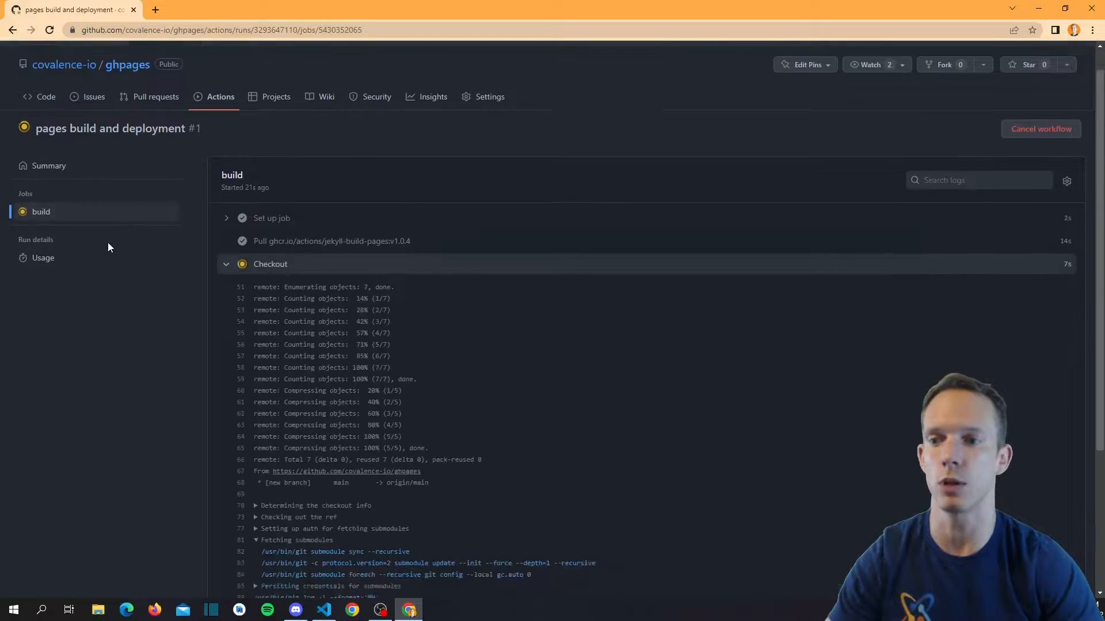
scroll("down", 3)
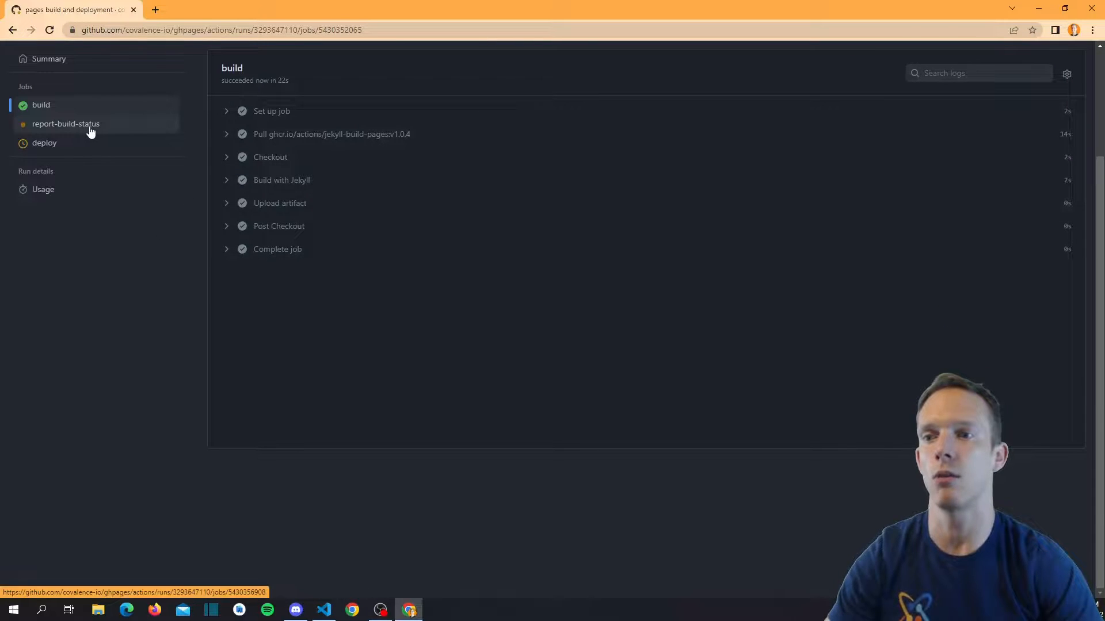
left_click(66, 124)
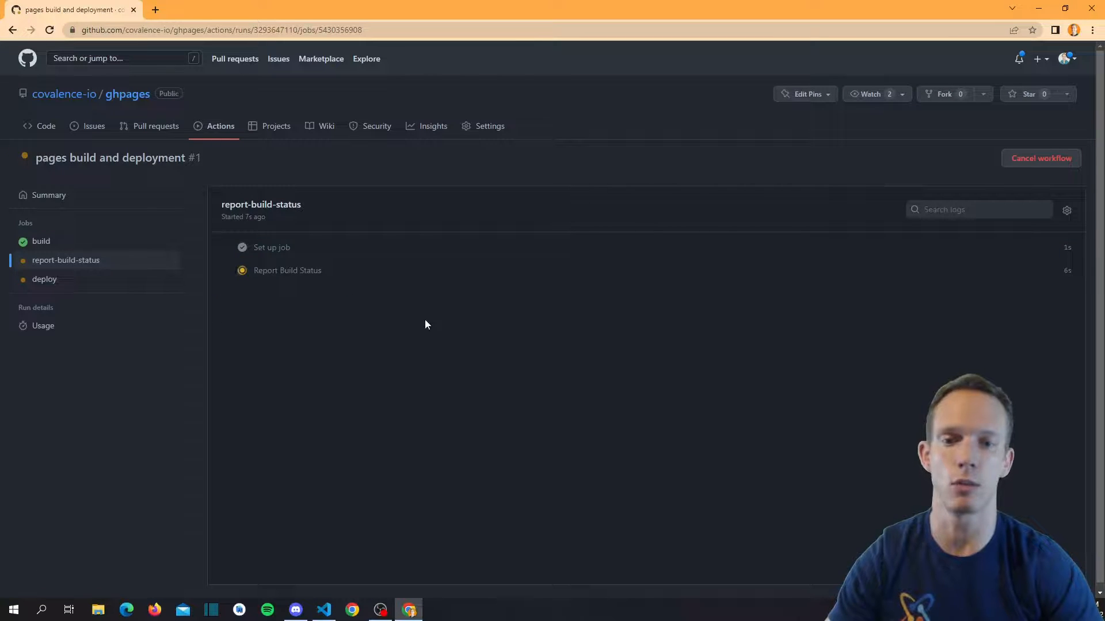
mouse_move(287, 280)
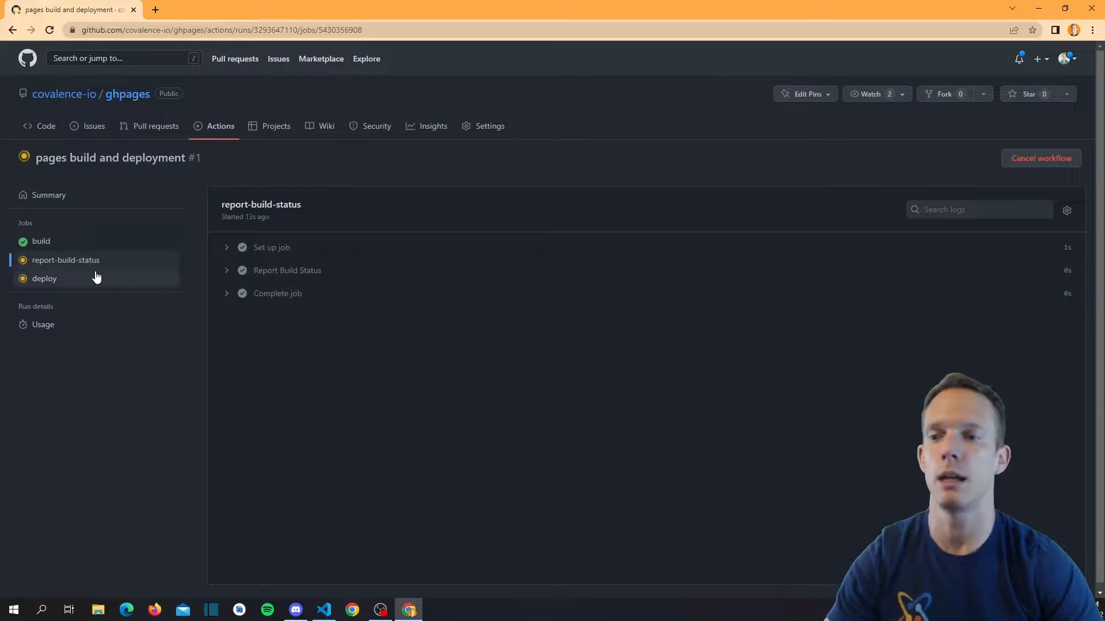
left_click(44, 278)
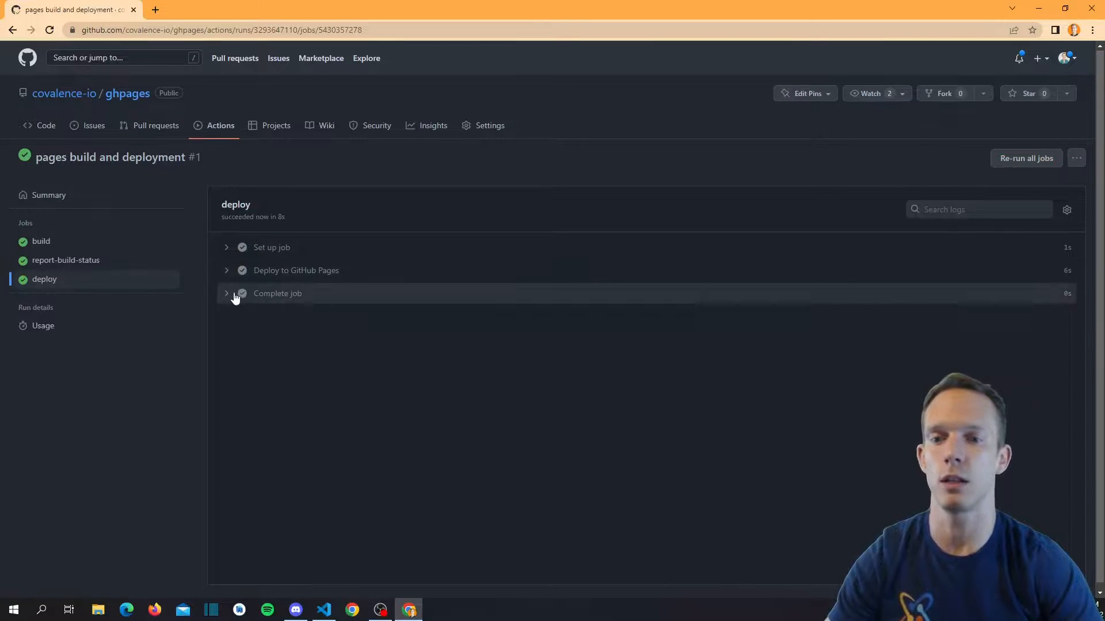
left_click(277, 293)
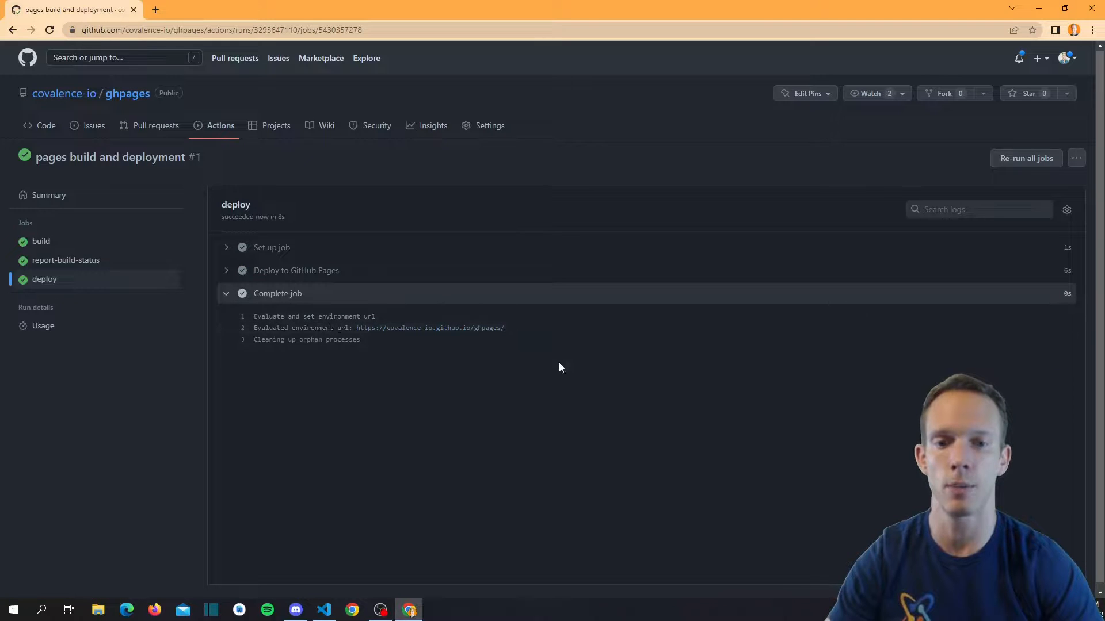
mouse_move(383, 335)
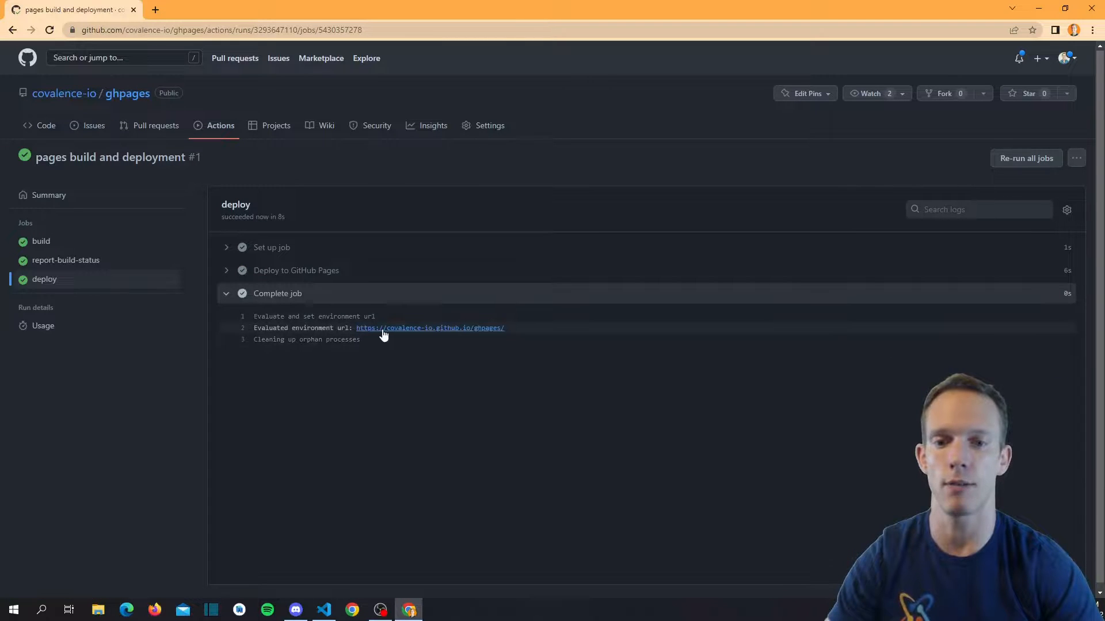
mouse_move(373, 338)
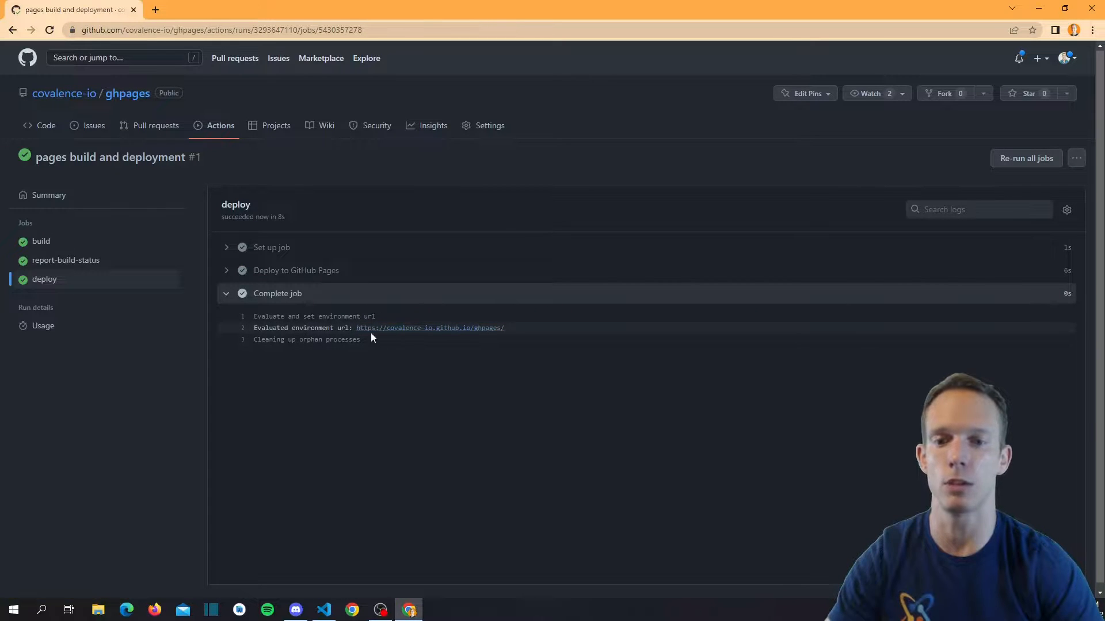
mouse_move(405, 335)
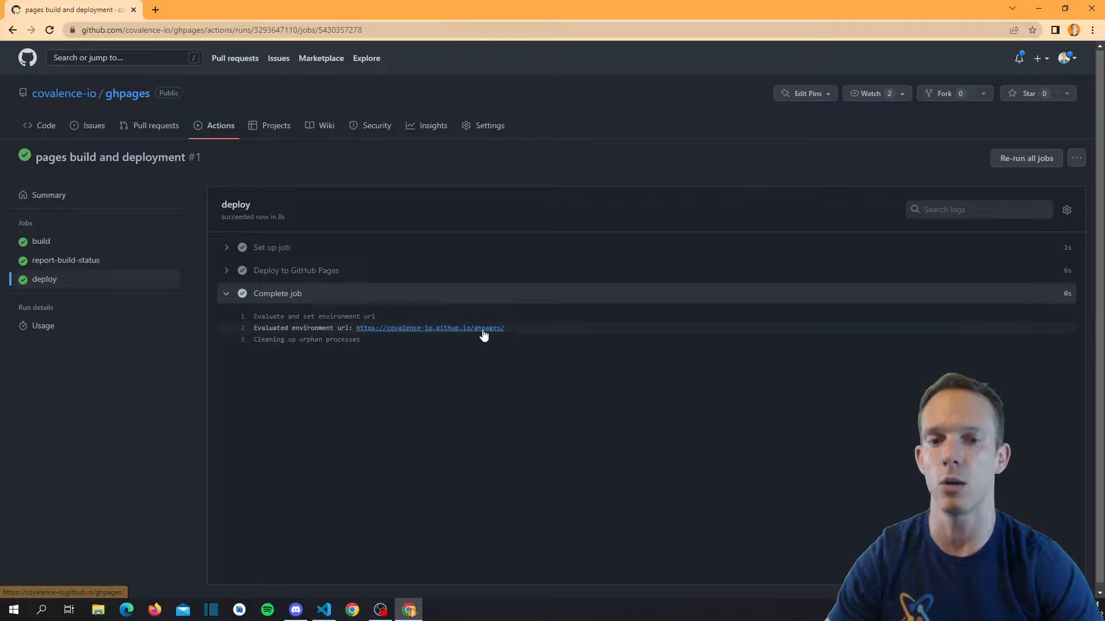
mouse_move(465, 344)
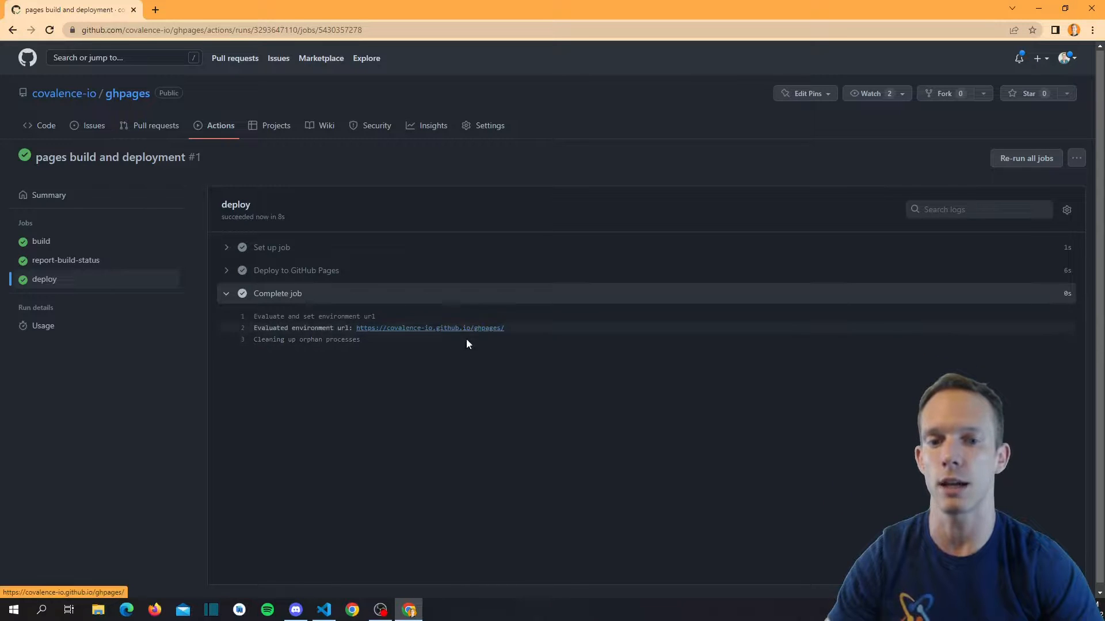
mouse_move(490, 334)
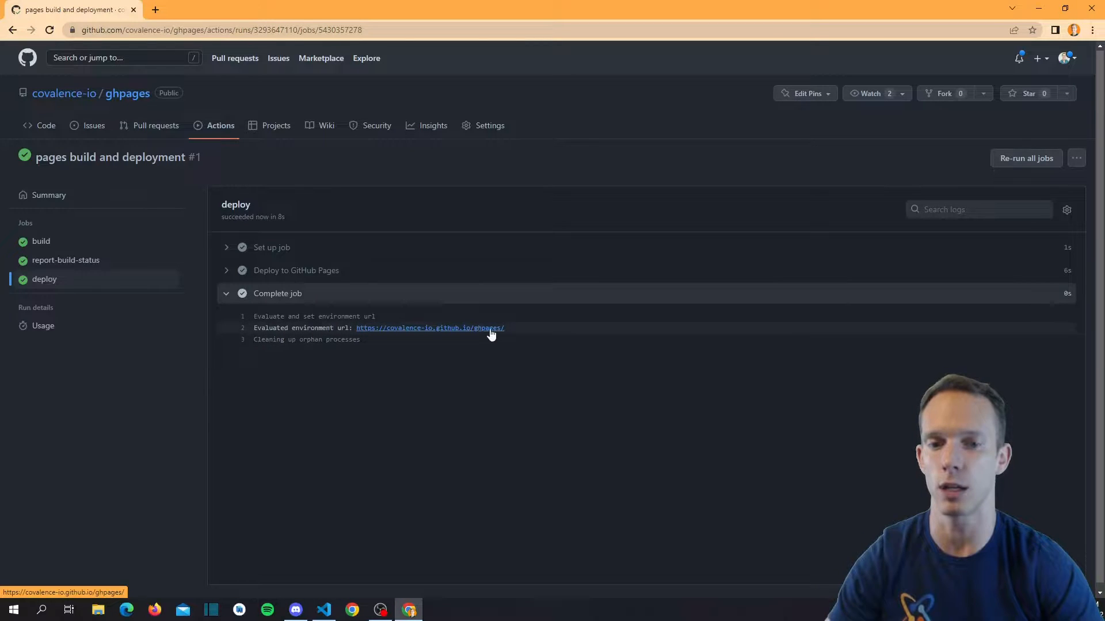
Open covalence-io.github.io/ghpages in a new tab to view Hello World and the photo.
left_click(429, 327)
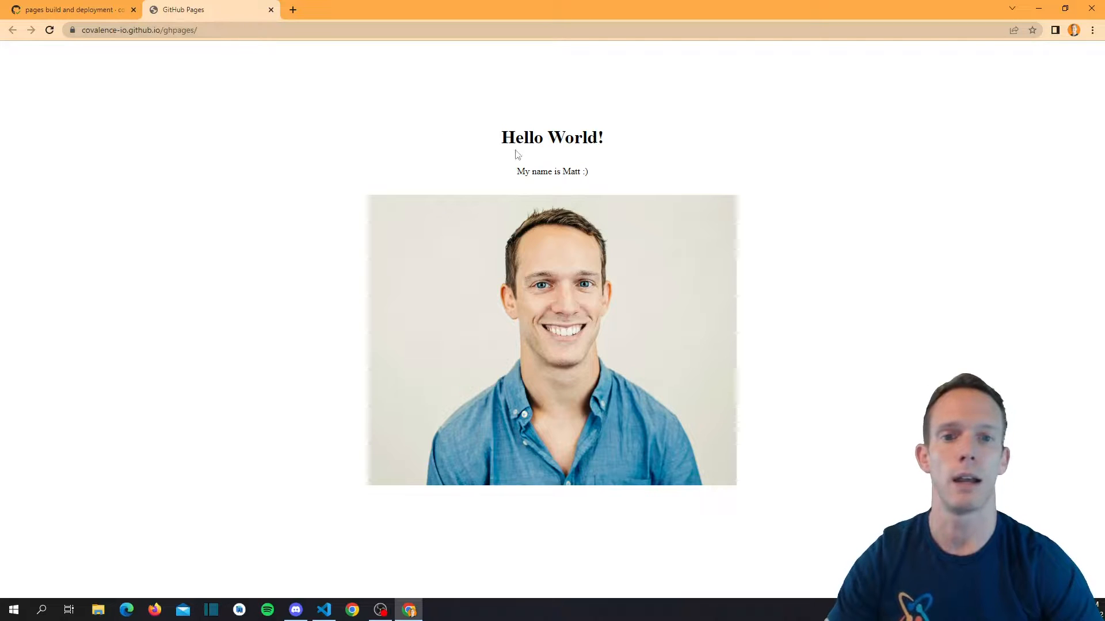
mouse_move(572, 335)
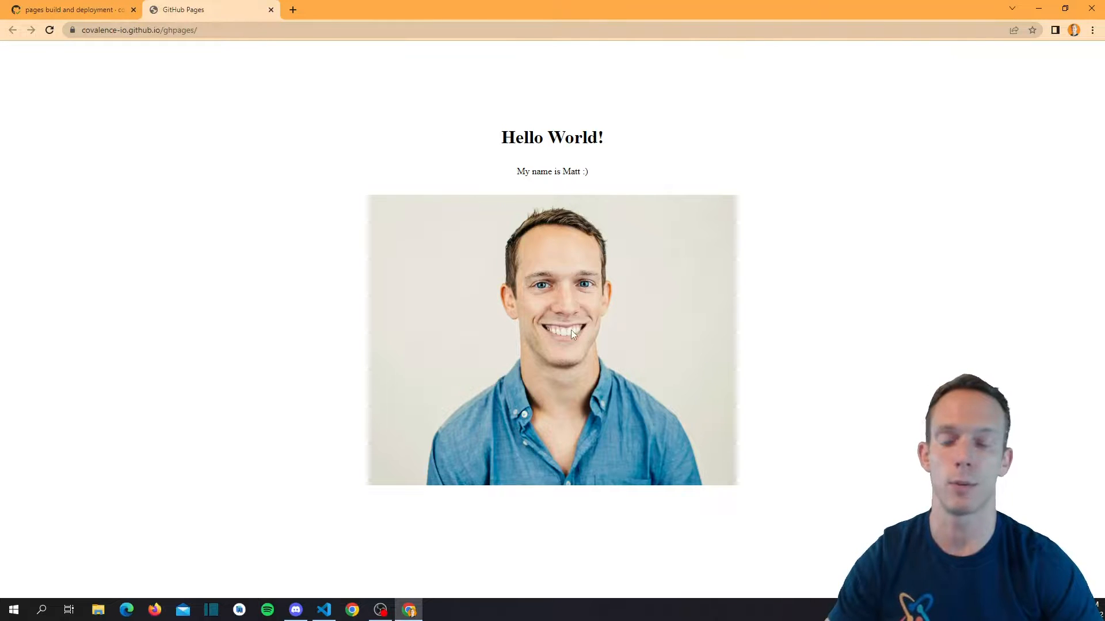
mouse_move(335, 59)
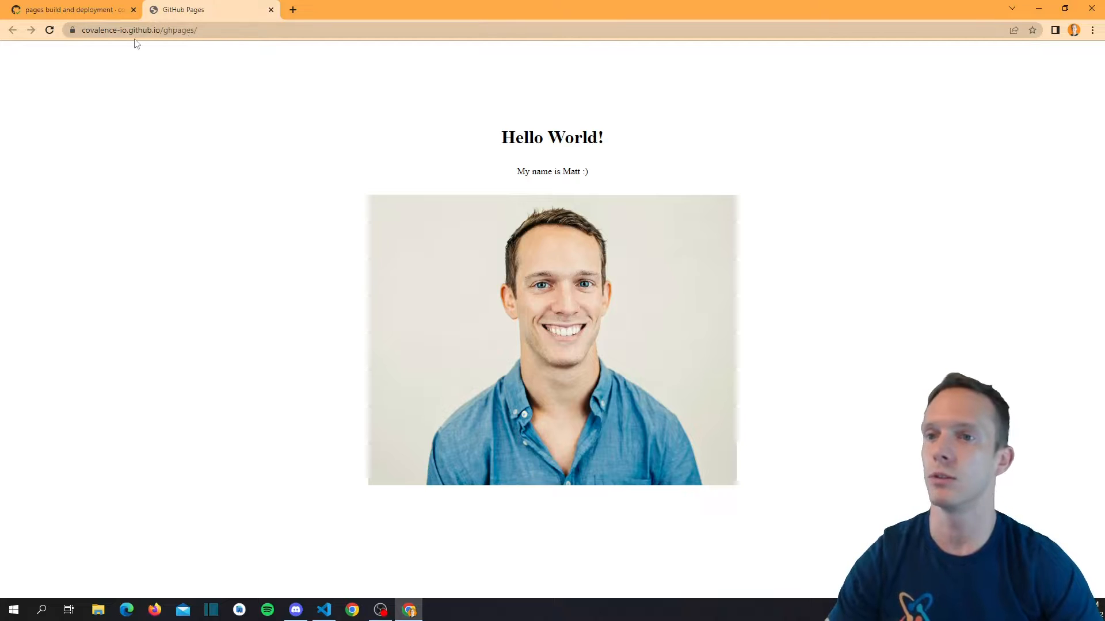
mouse_move(238, 128)
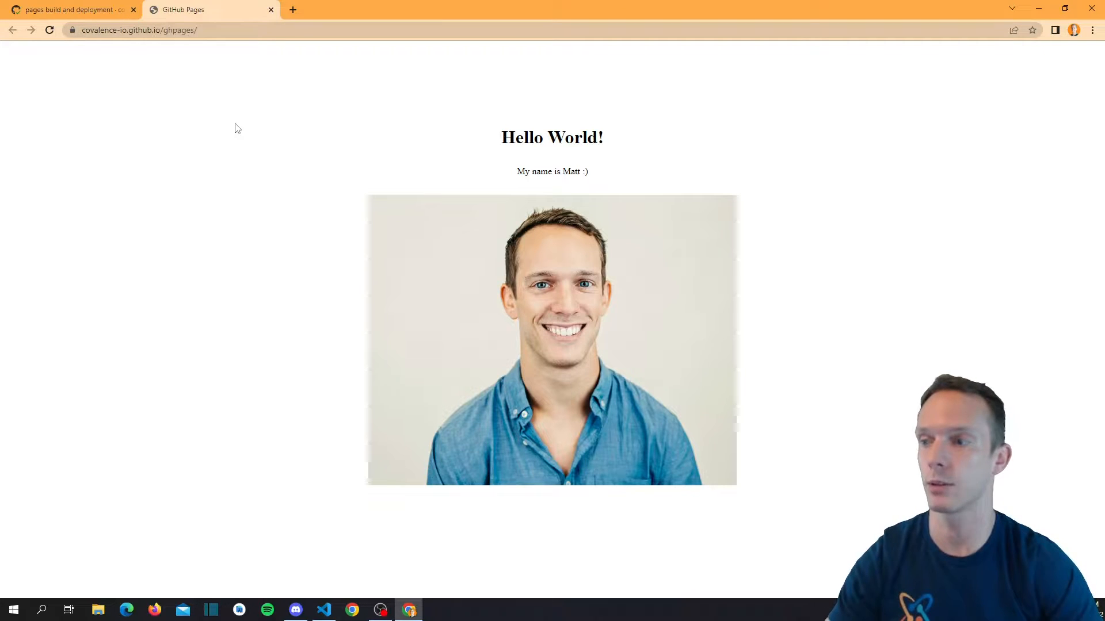